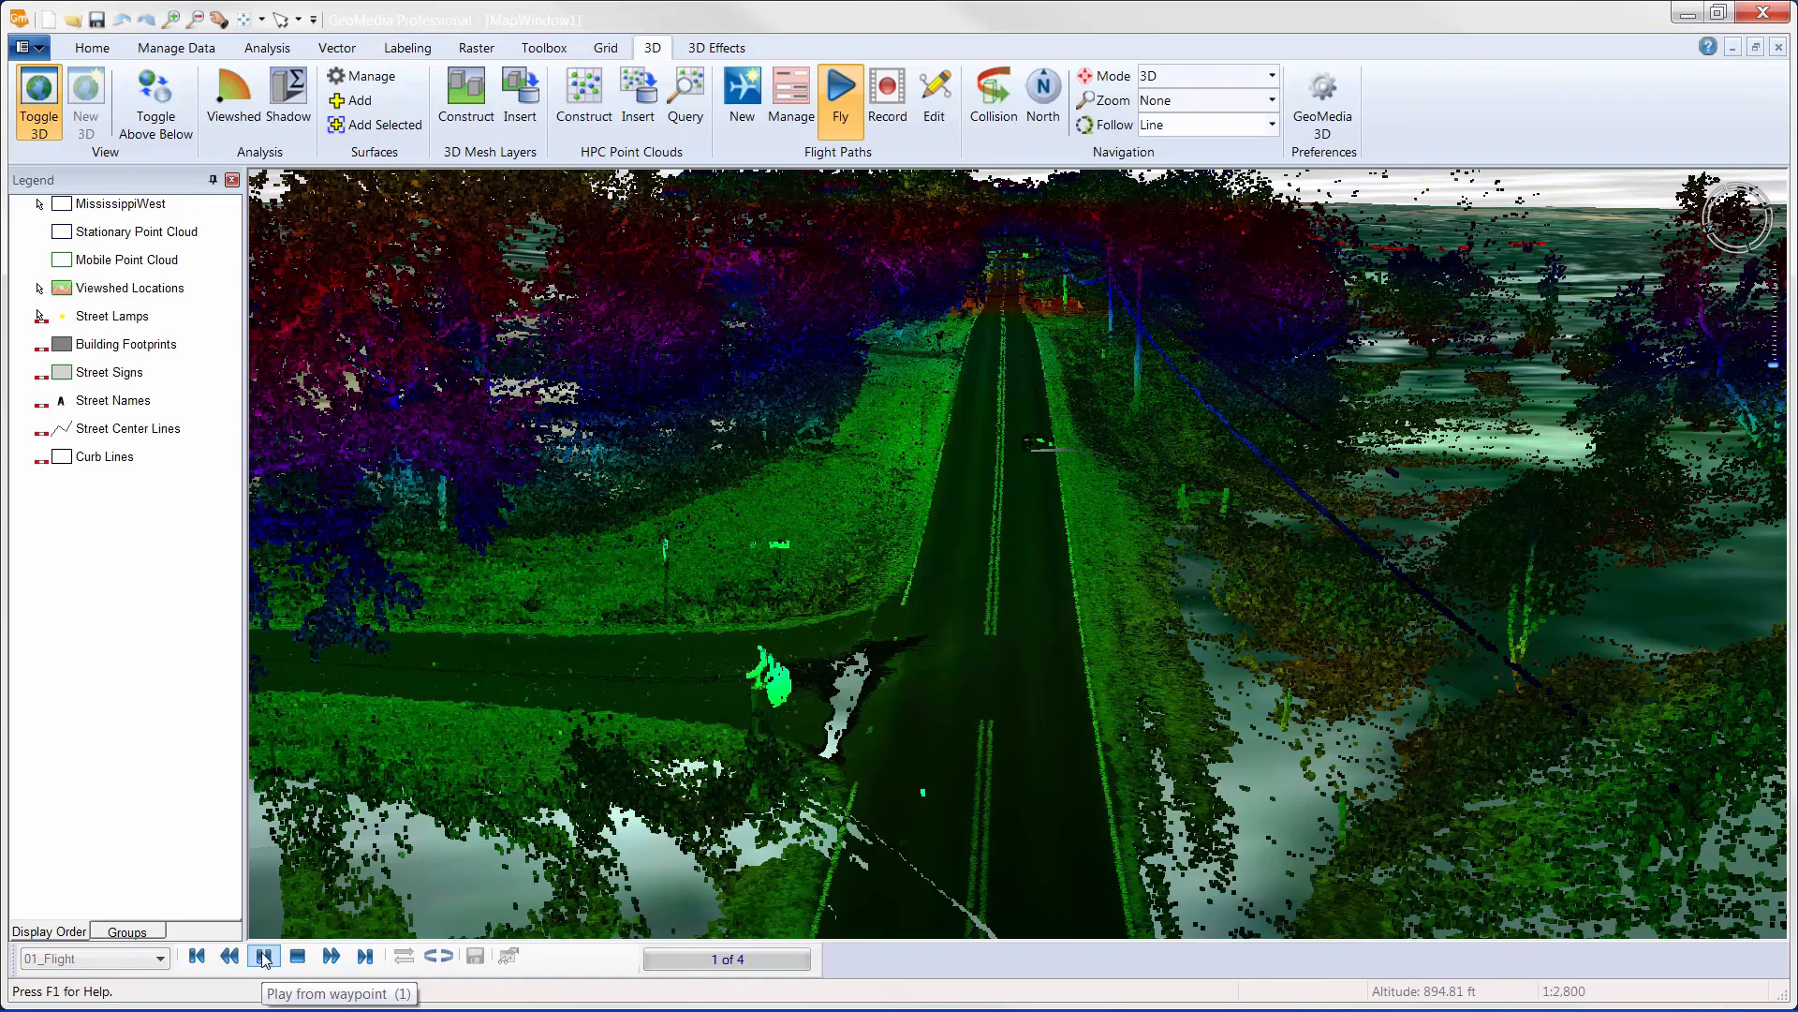
# Play the 01_Flight path from waypoint 1 through waypoint 4 along the tree-lined road.
pyautogui.click(262, 956)
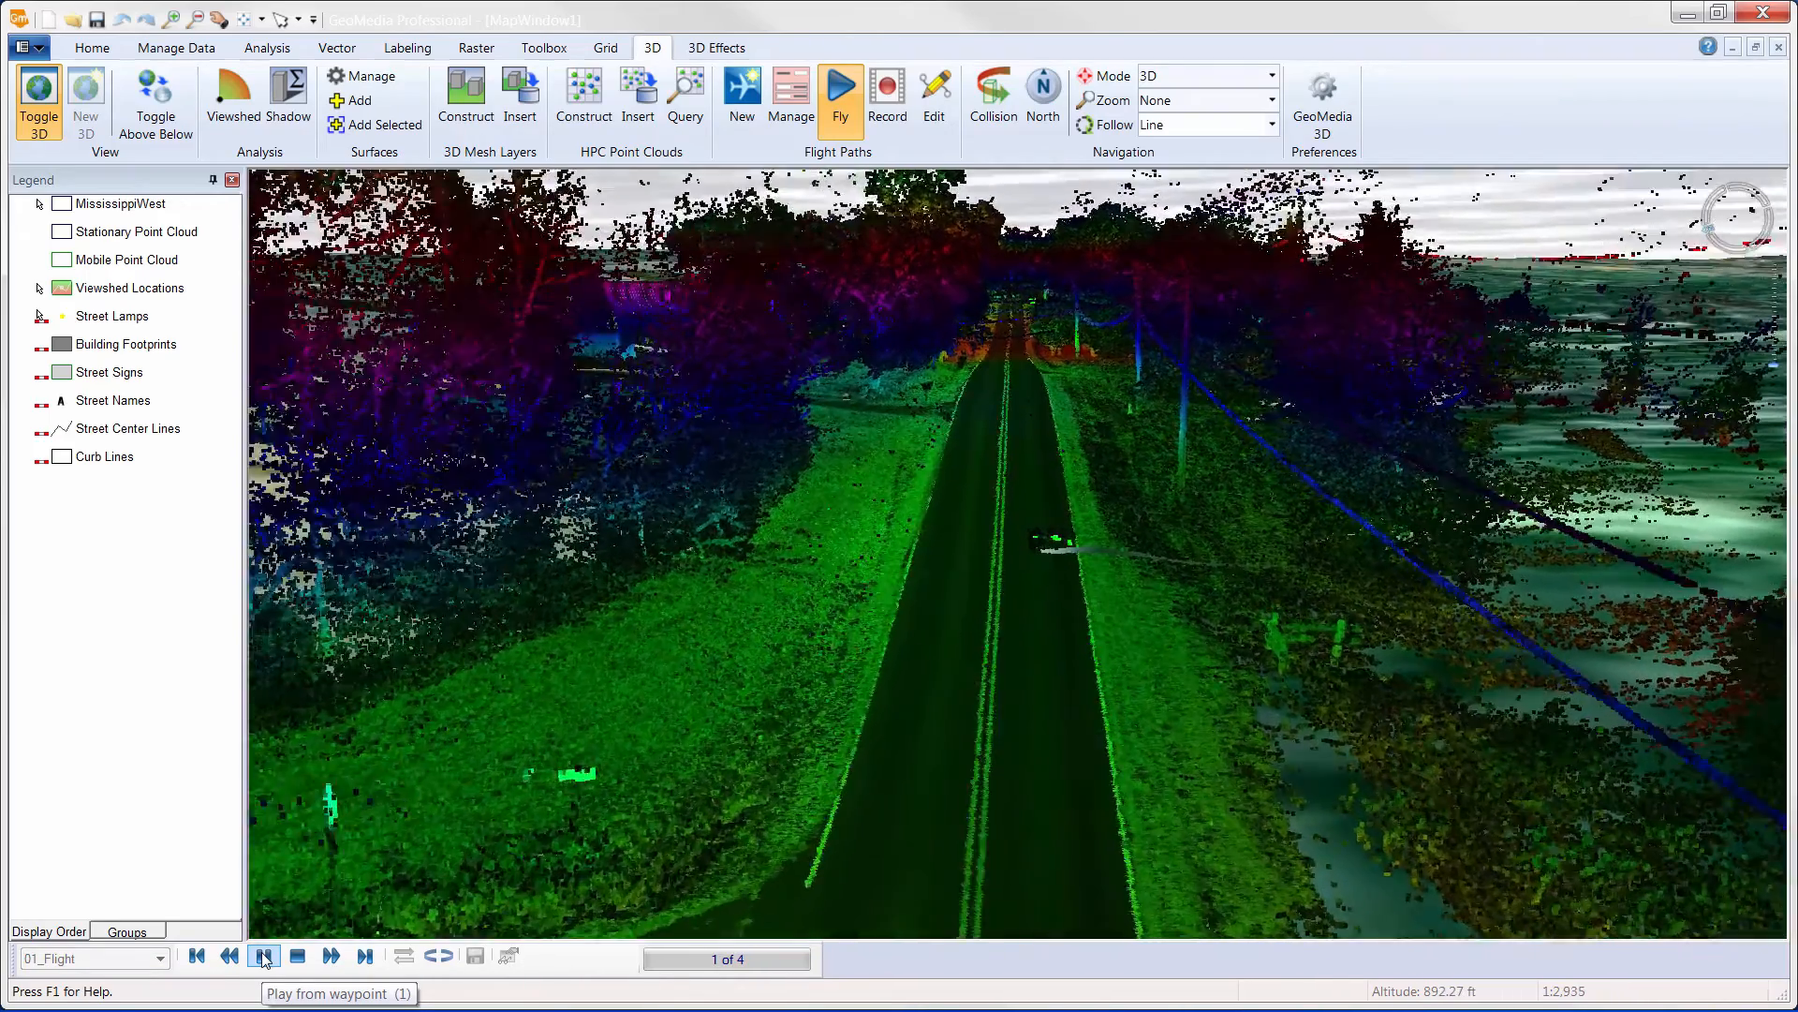
pyautogui.click(262, 955)
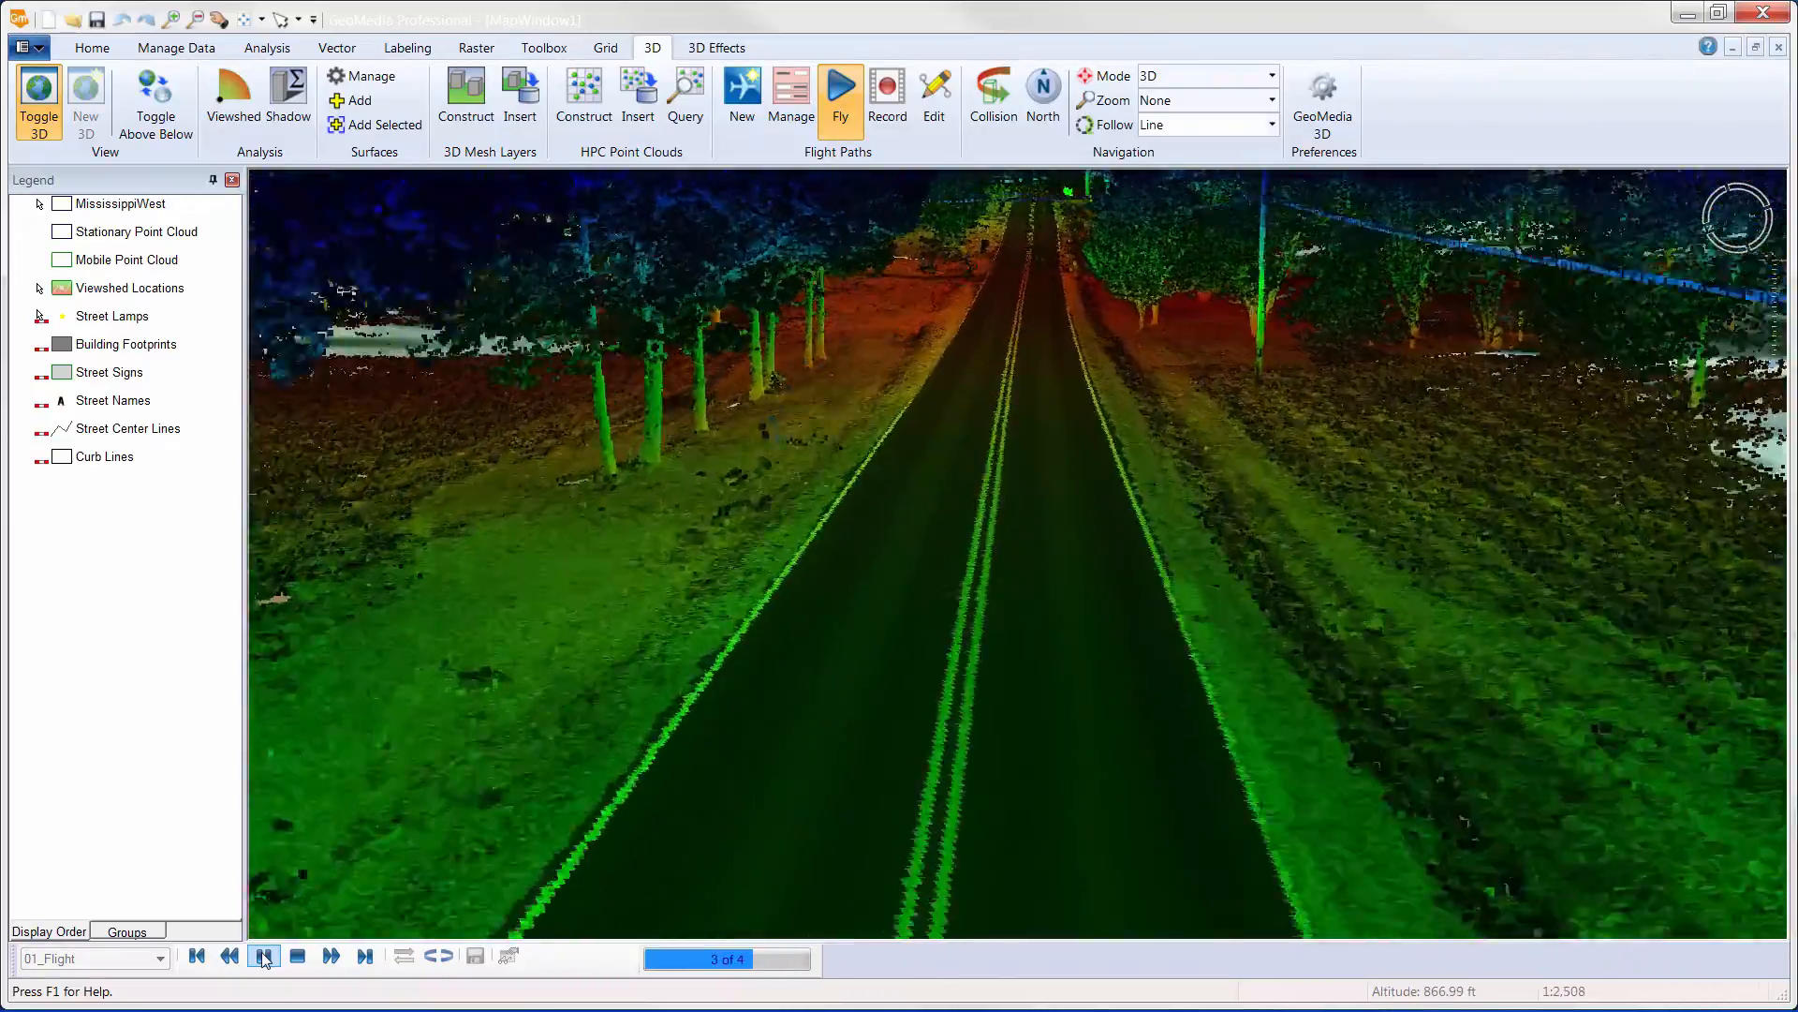
pyautogui.click(263, 956)
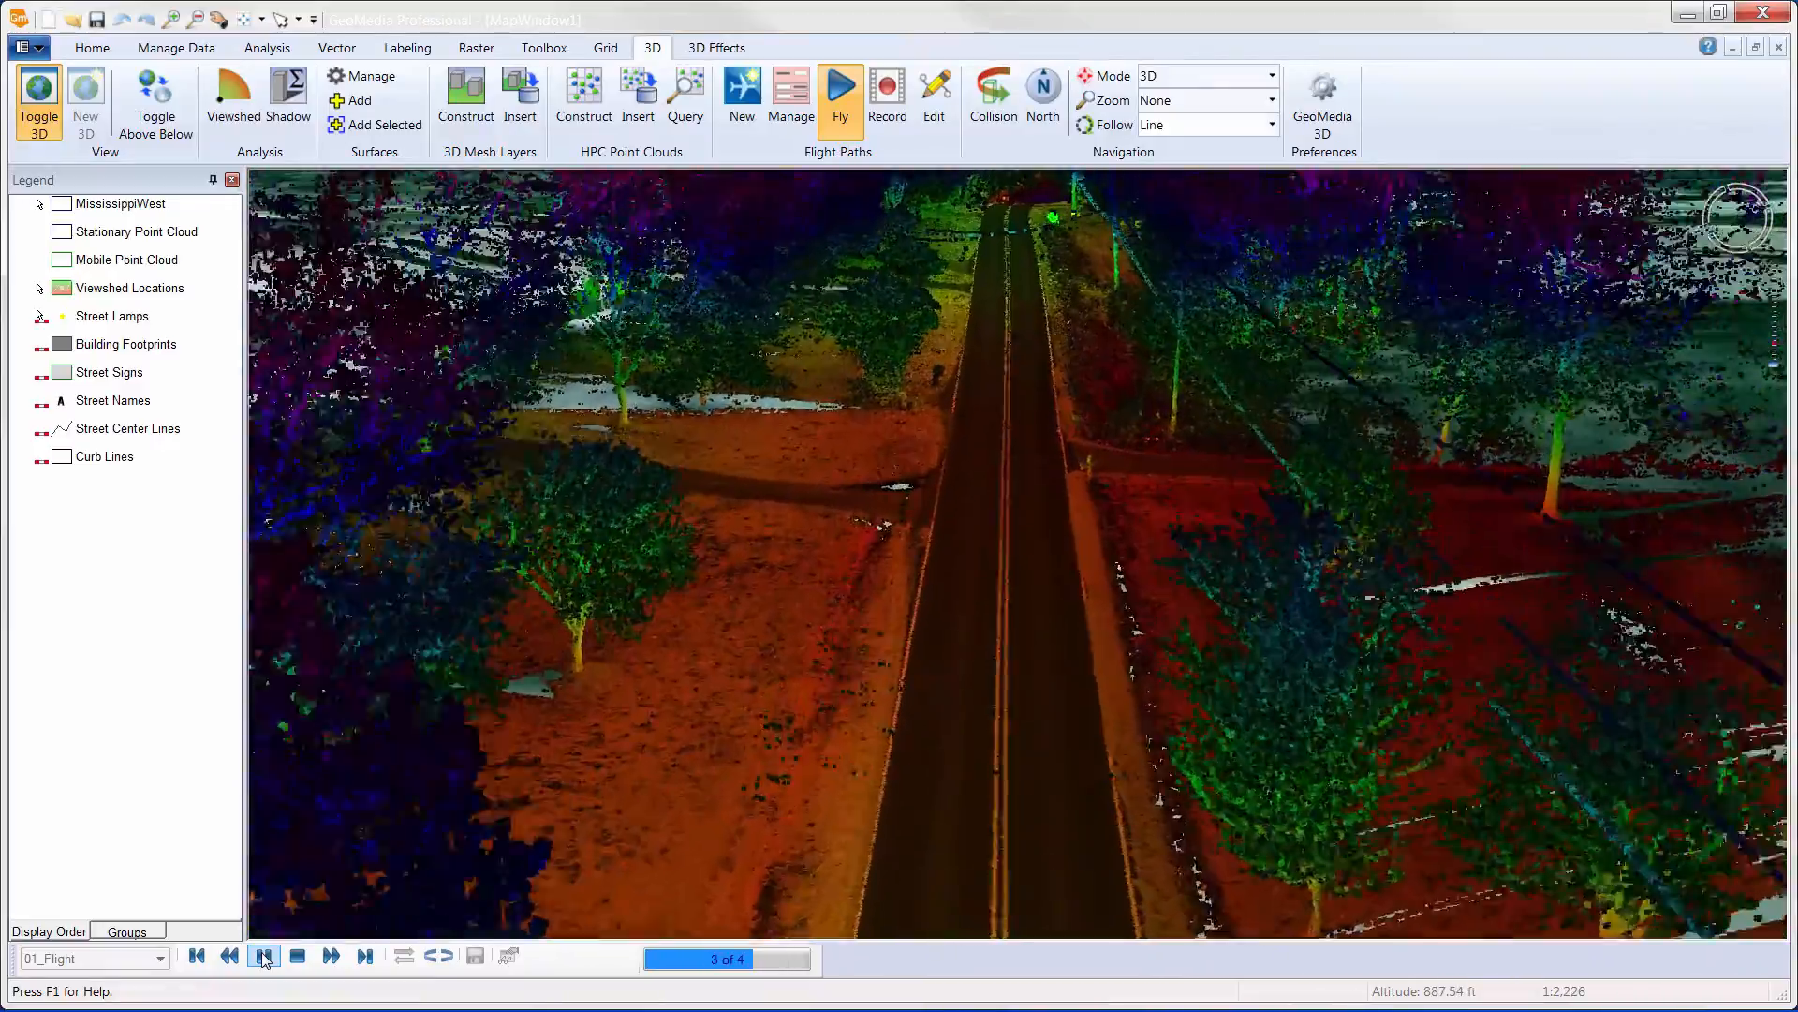
pyautogui.click(262, 955)
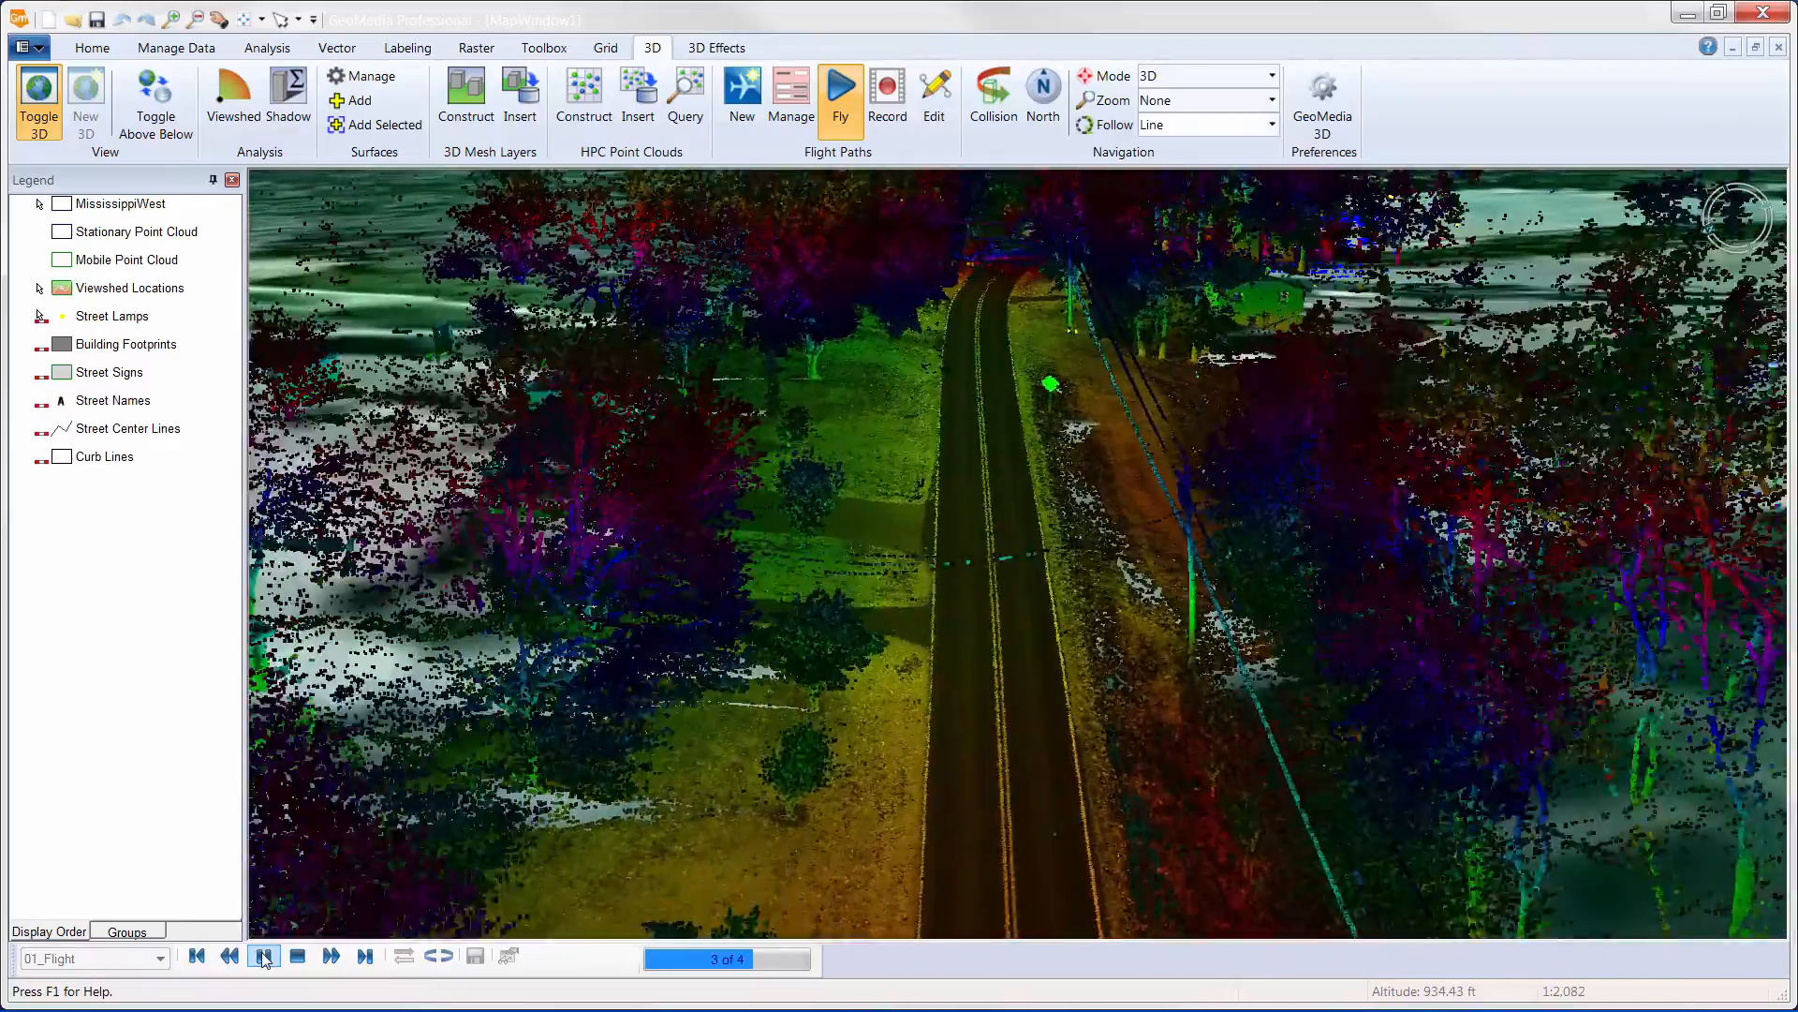
pyautogui.click(264, 955)
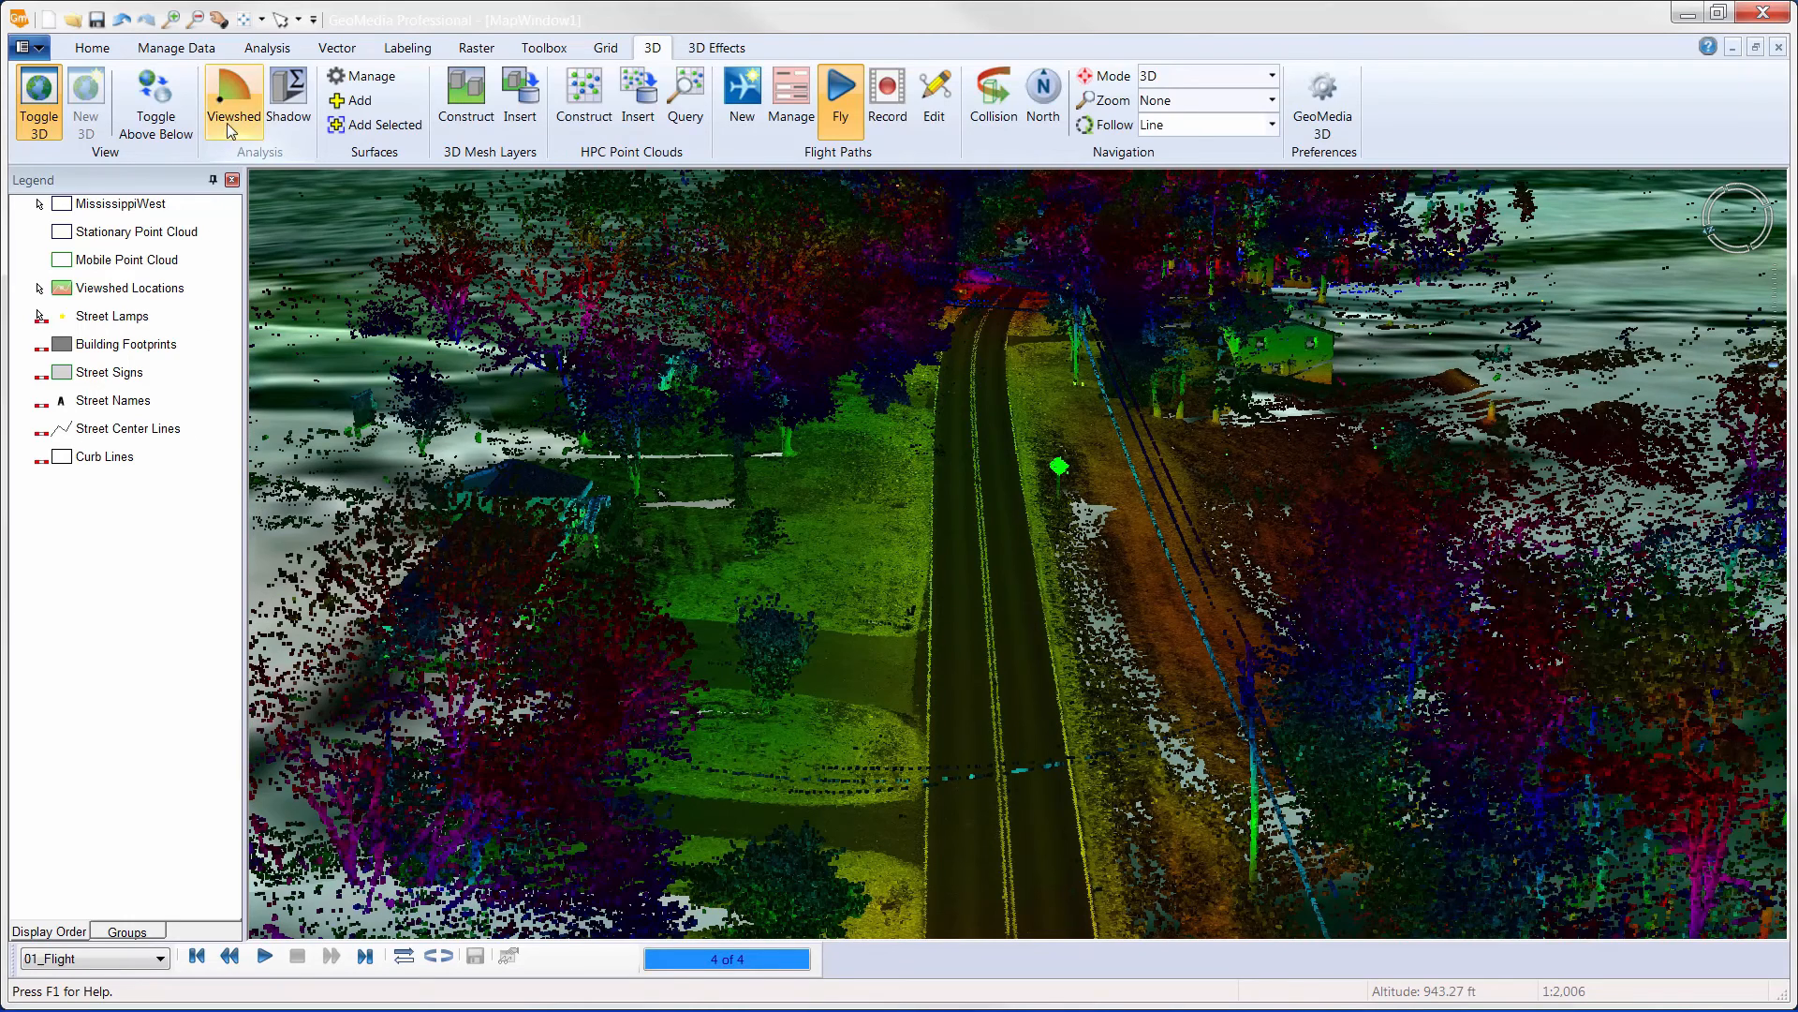
# Place Viewshed_33's eye point beside the road with a 90 by 60 degree field of view.
pyautogui.click(232, 93)
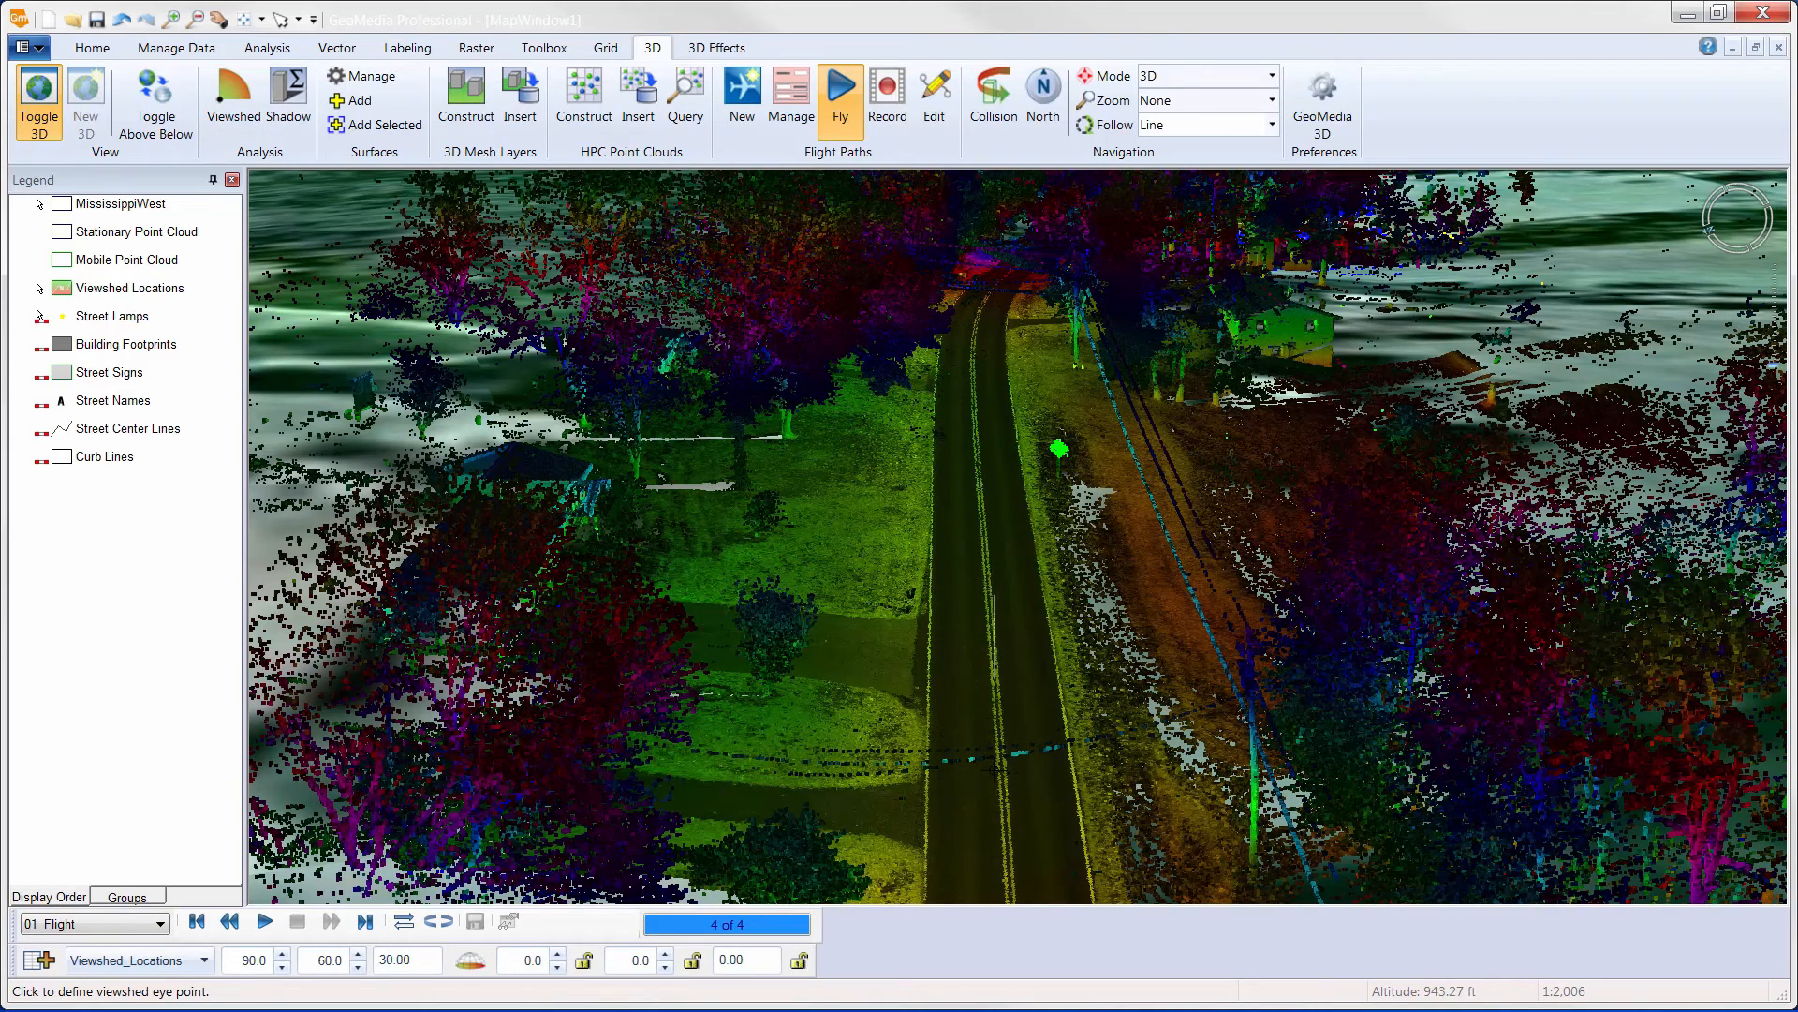
pyautogui.click(996, 477)
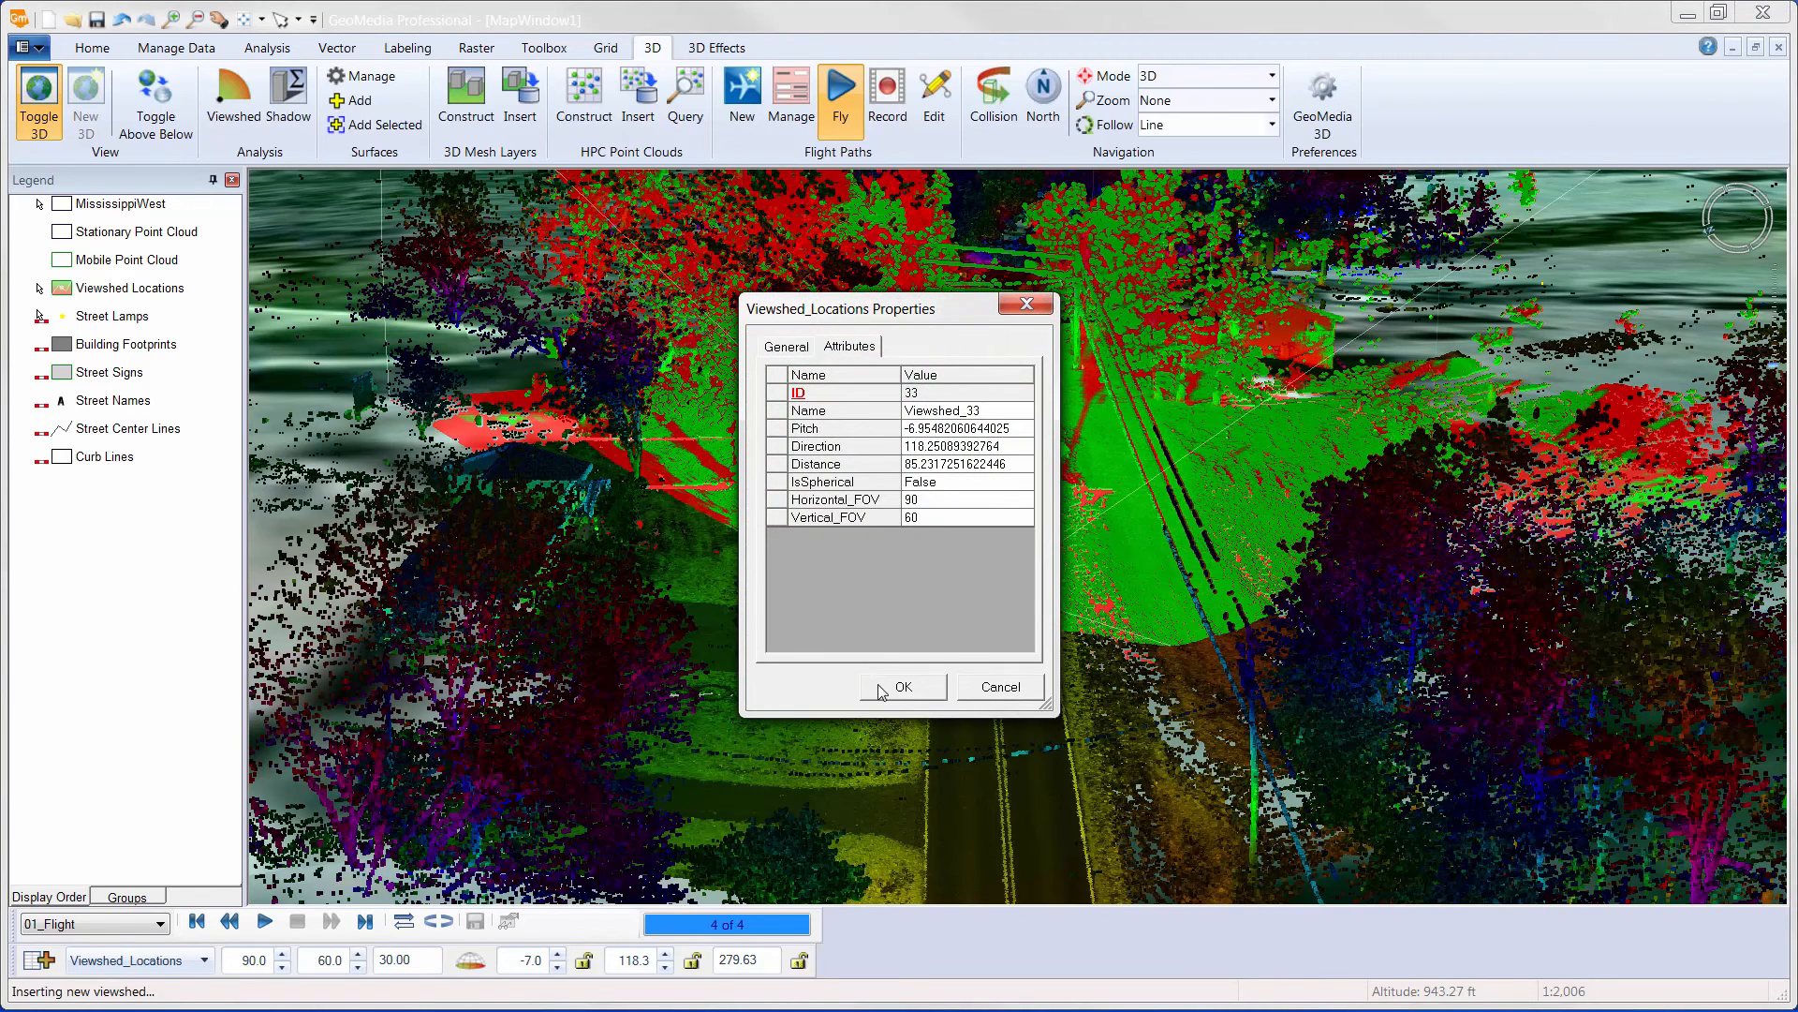
pyautogui.moveTo(873, 665)
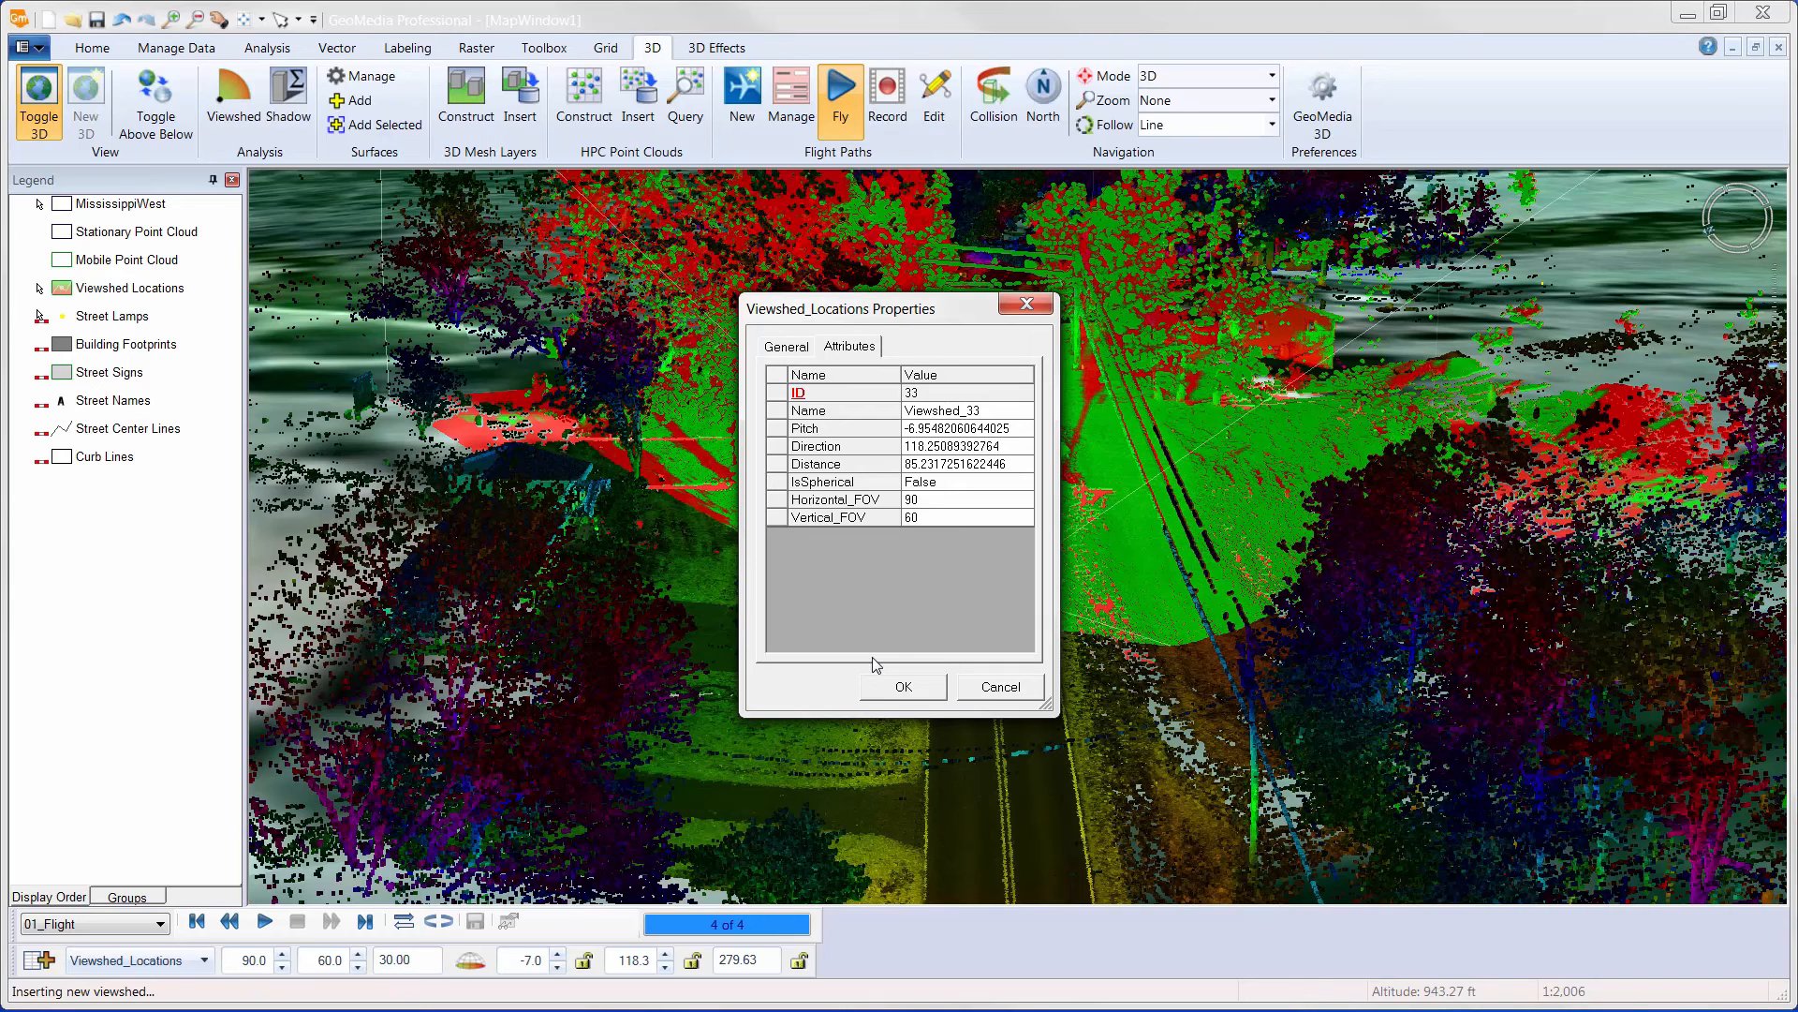
pyautogui.moveTo(882, 692)
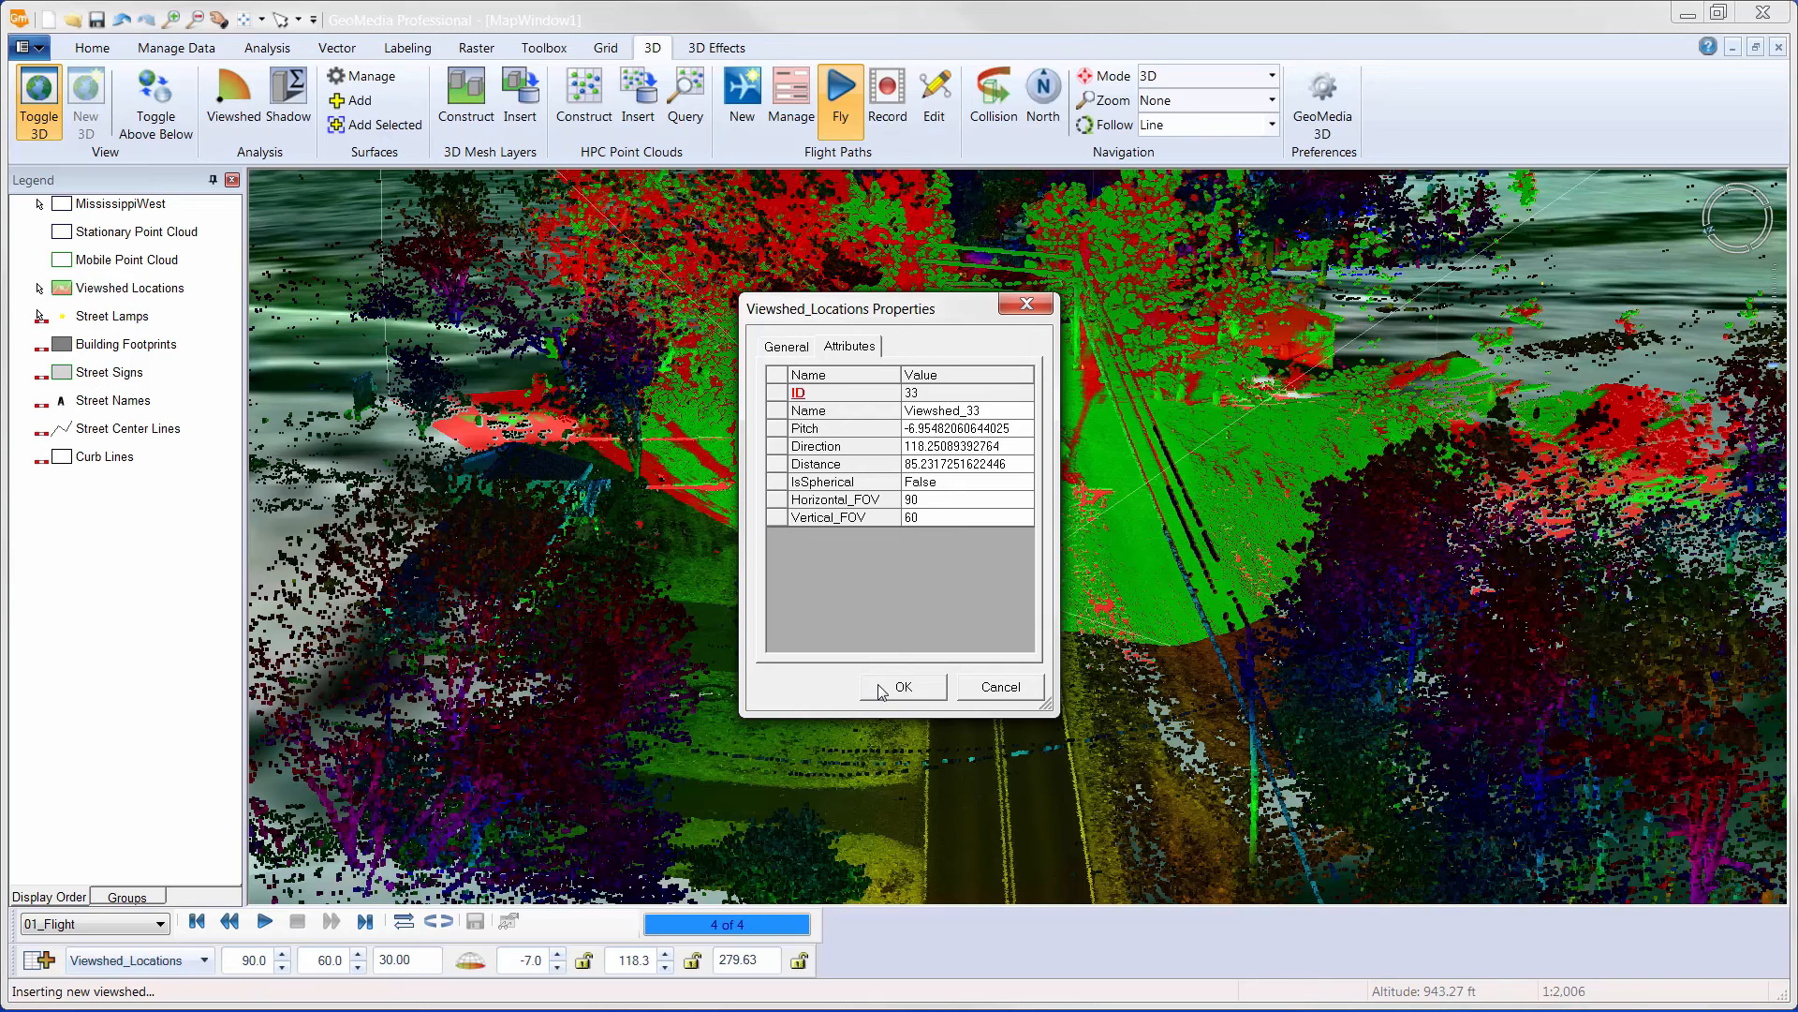
# Accept Viewshed_33's properties and move on to the highway interchange point cloud.
pyautogui.click(903, 686)
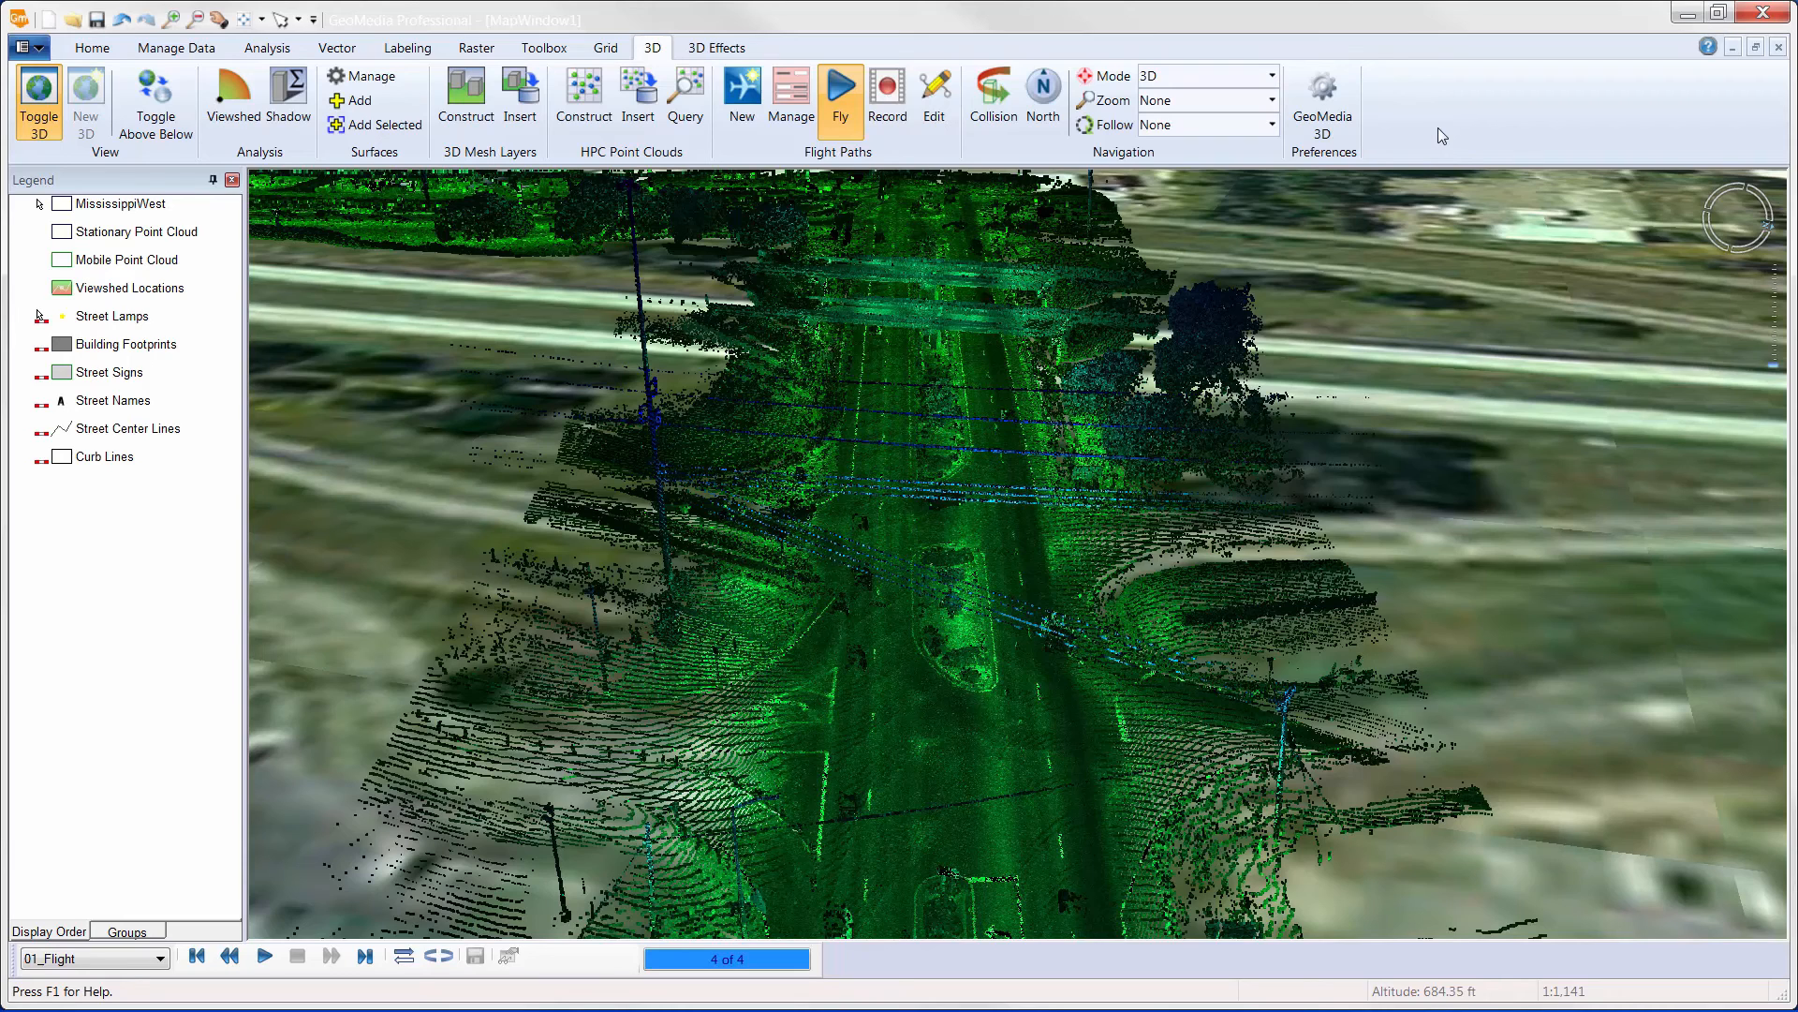
pyautogui.moveTo(253, 234)
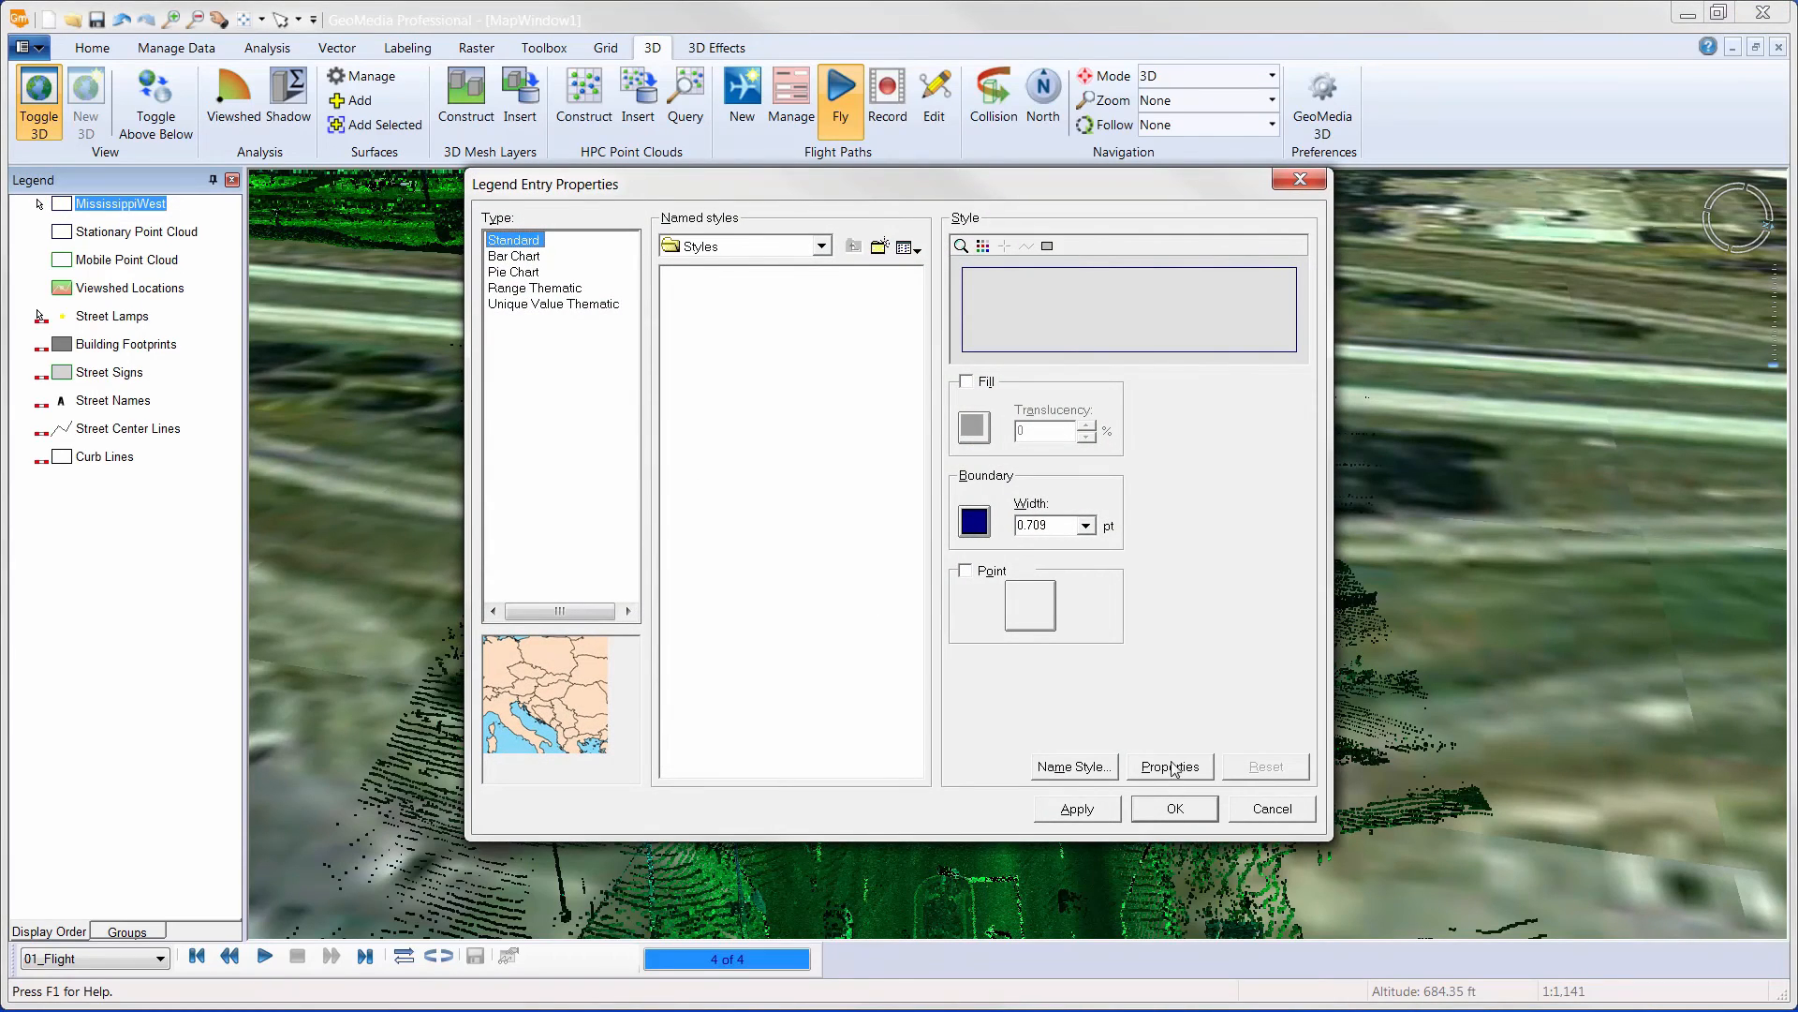
# Set MississippiWest's ColorAlgorithms to 3 - Intensity as color for greyscale rendering.
pyautogui.click(1169, 766)
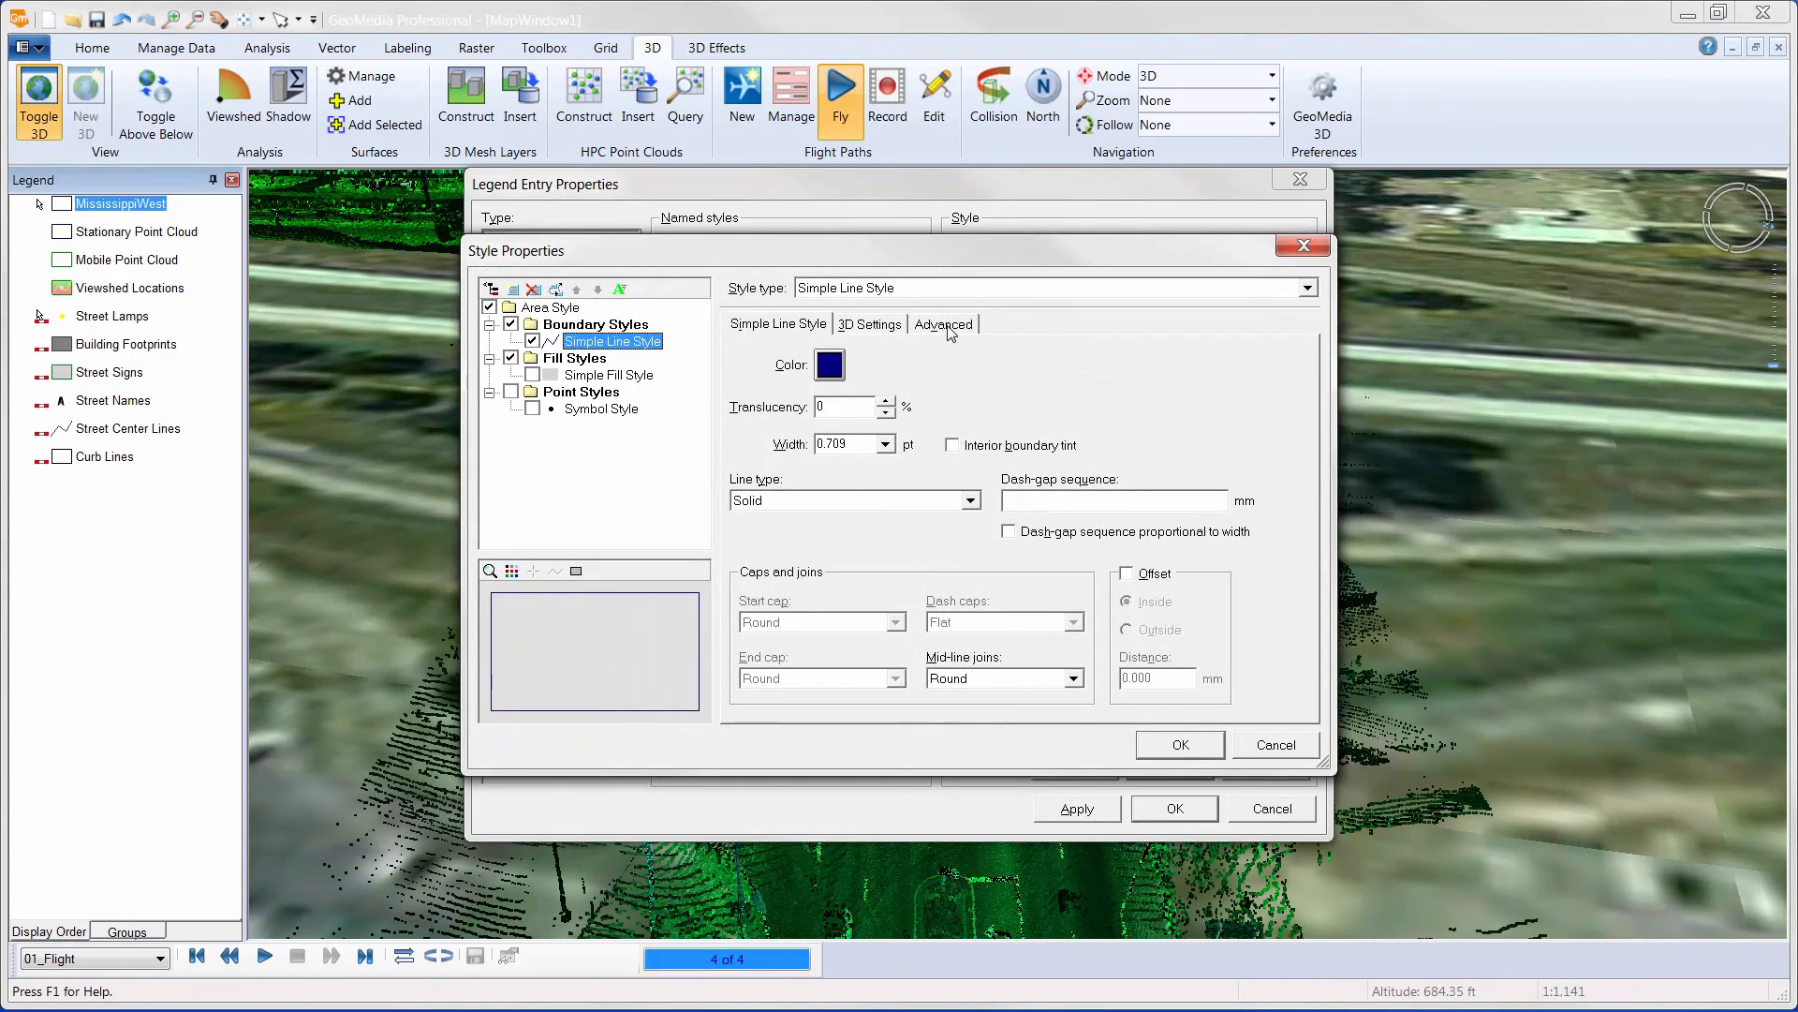
pyautogui.click(942, 324)
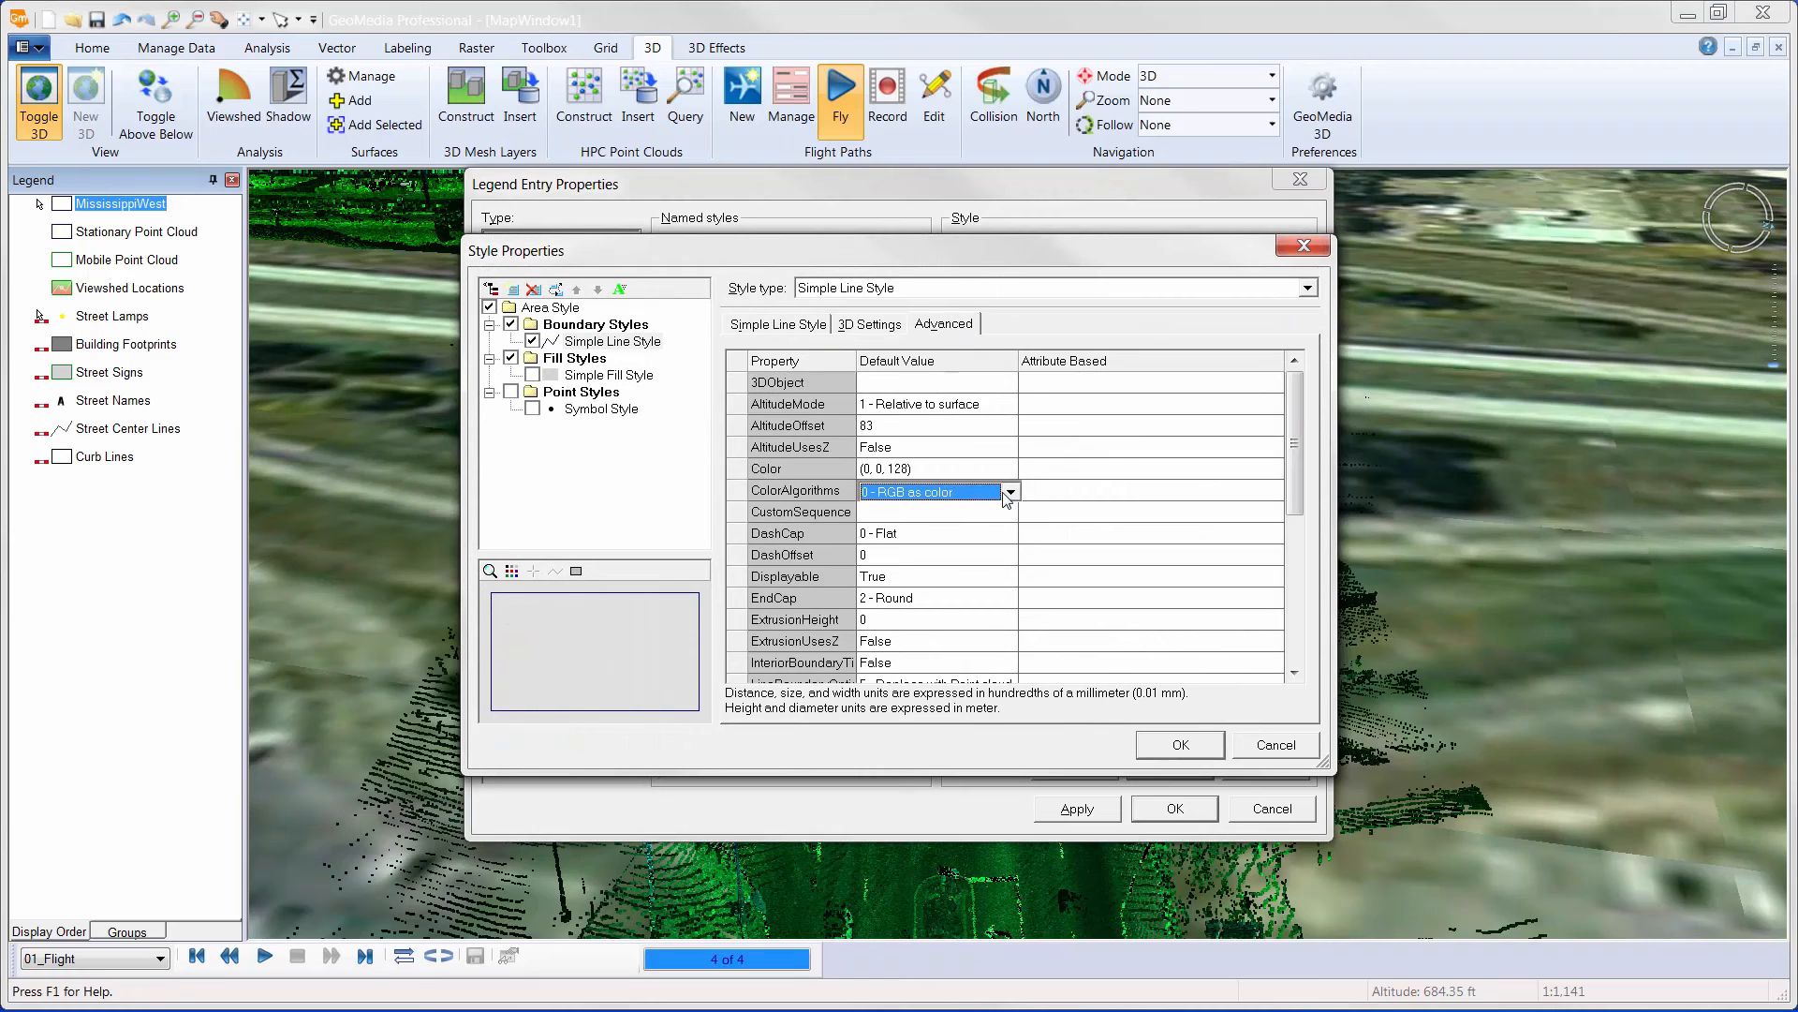
pyautogui.click(1008, 491)
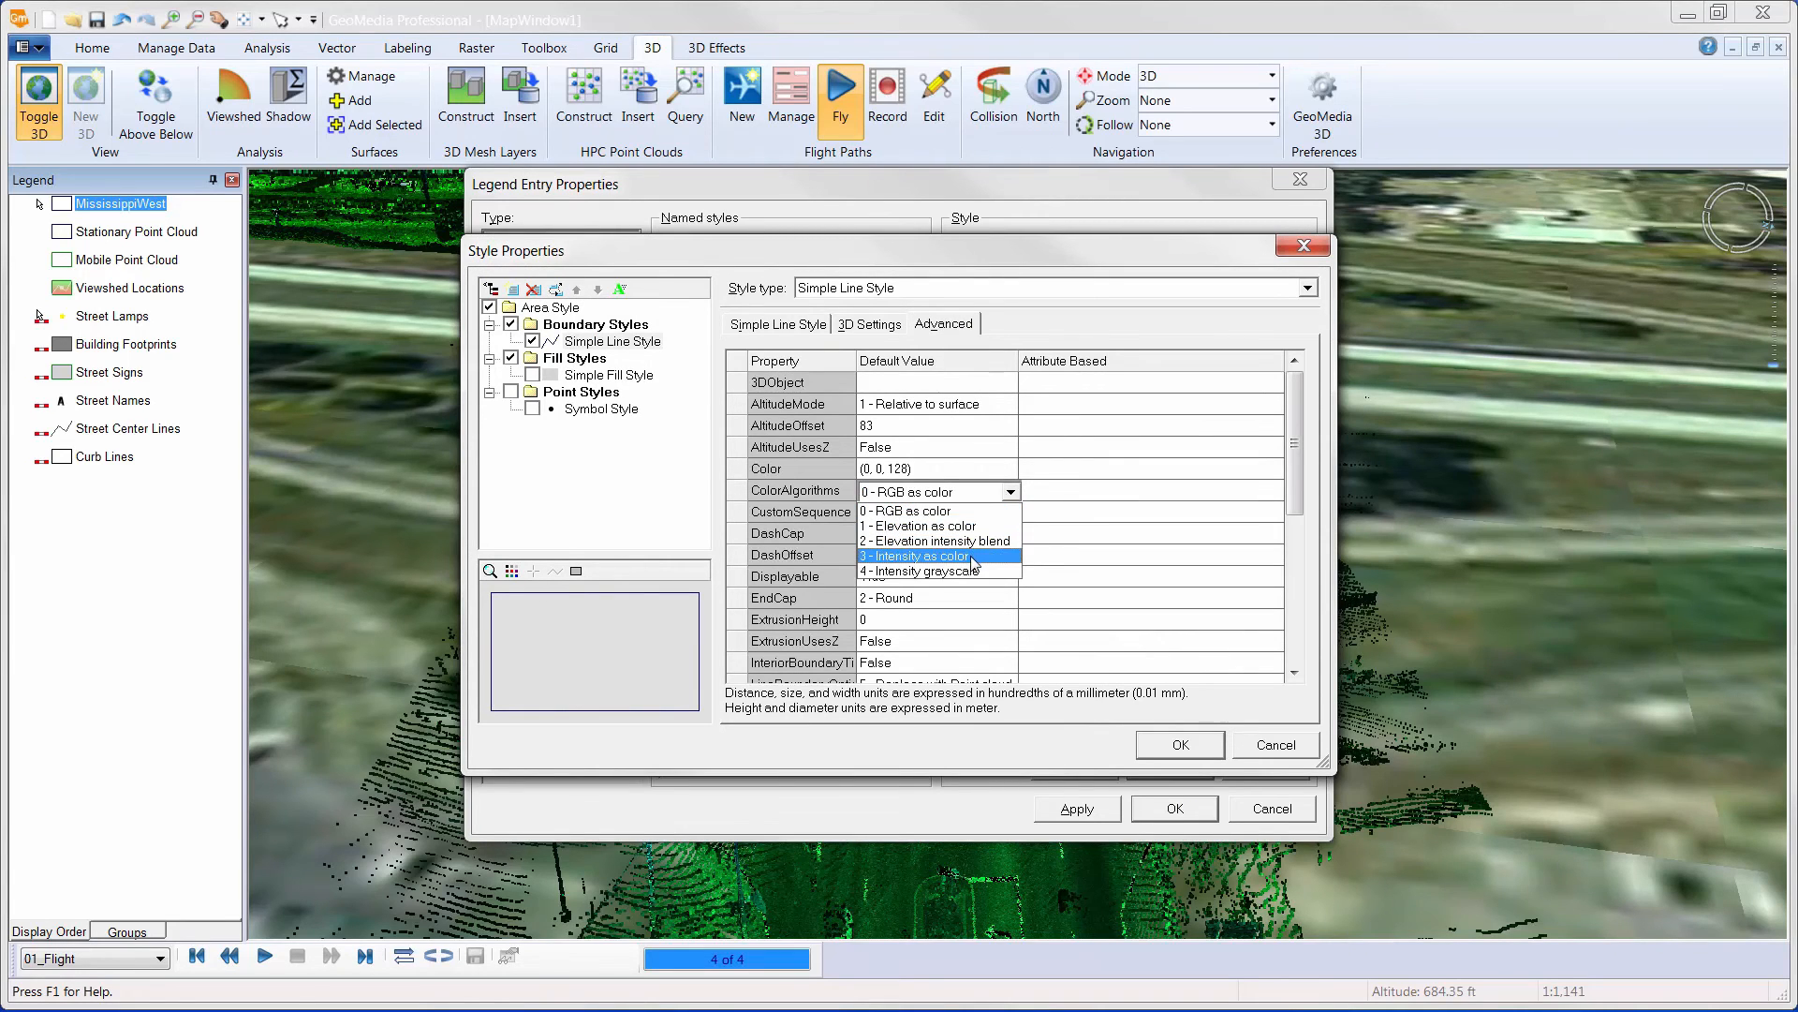
pyautogui.click(914, 555)
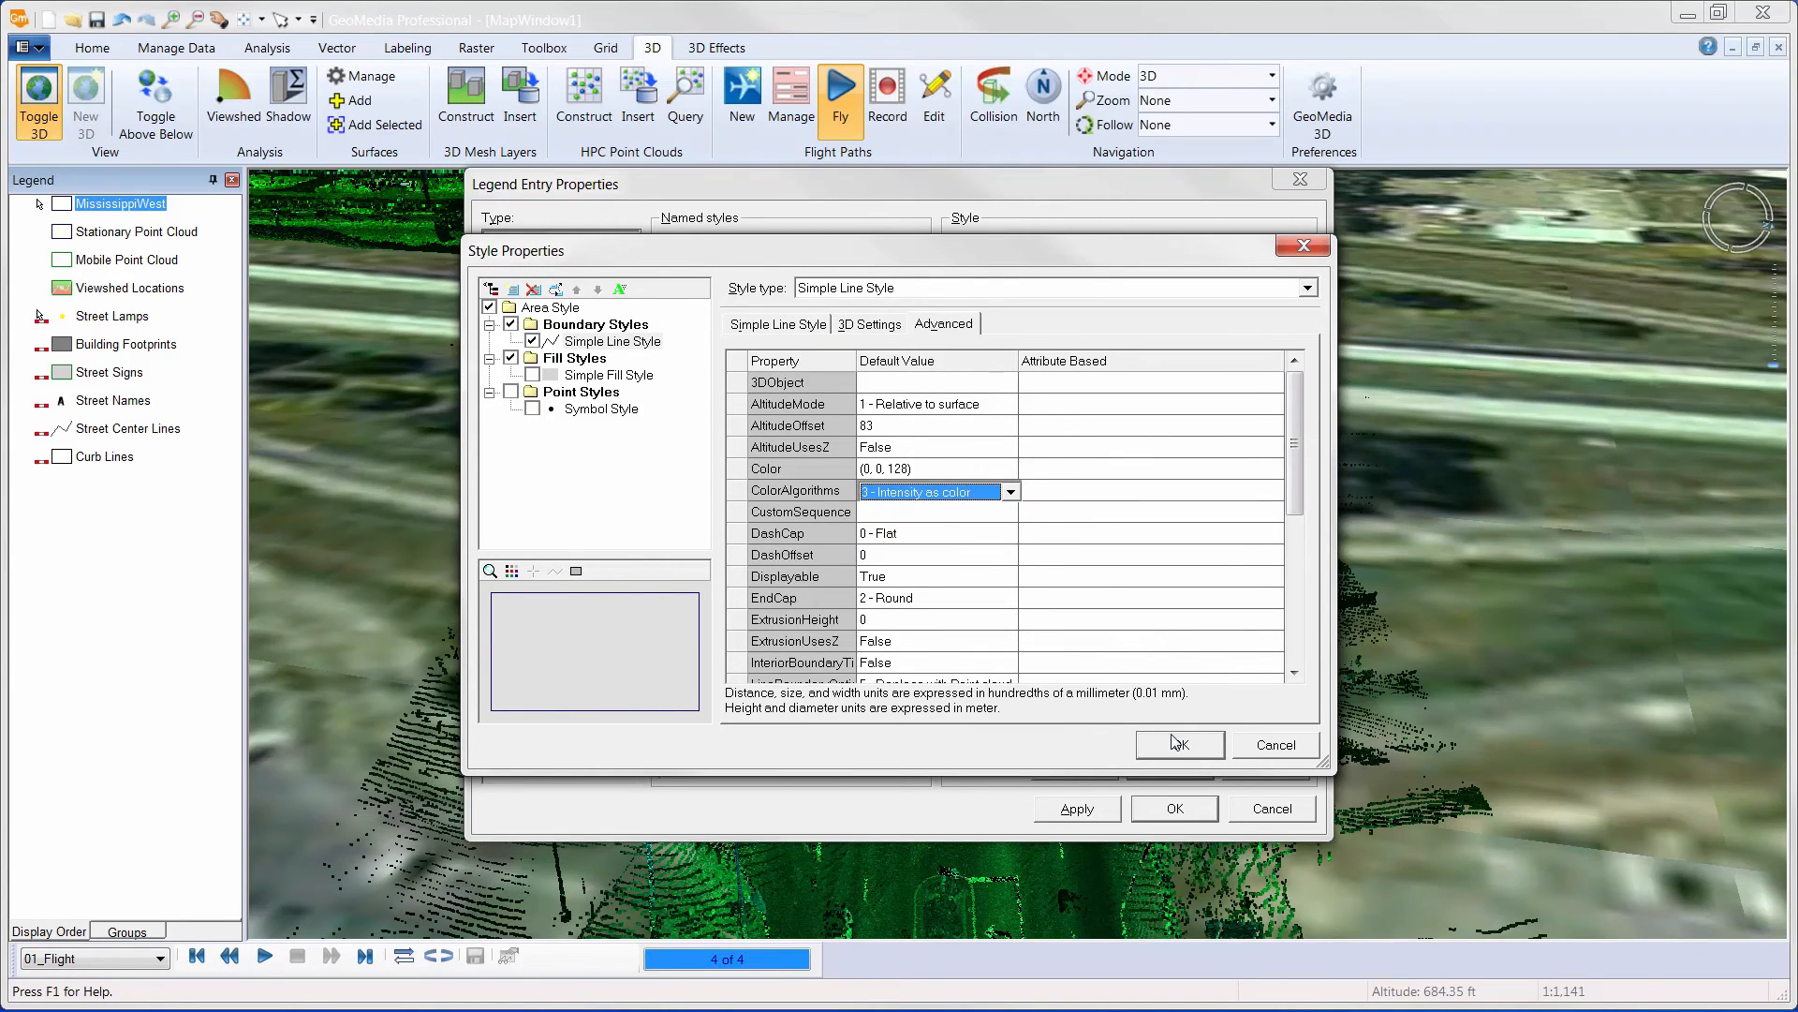
pyautogui.click(1178, 743)
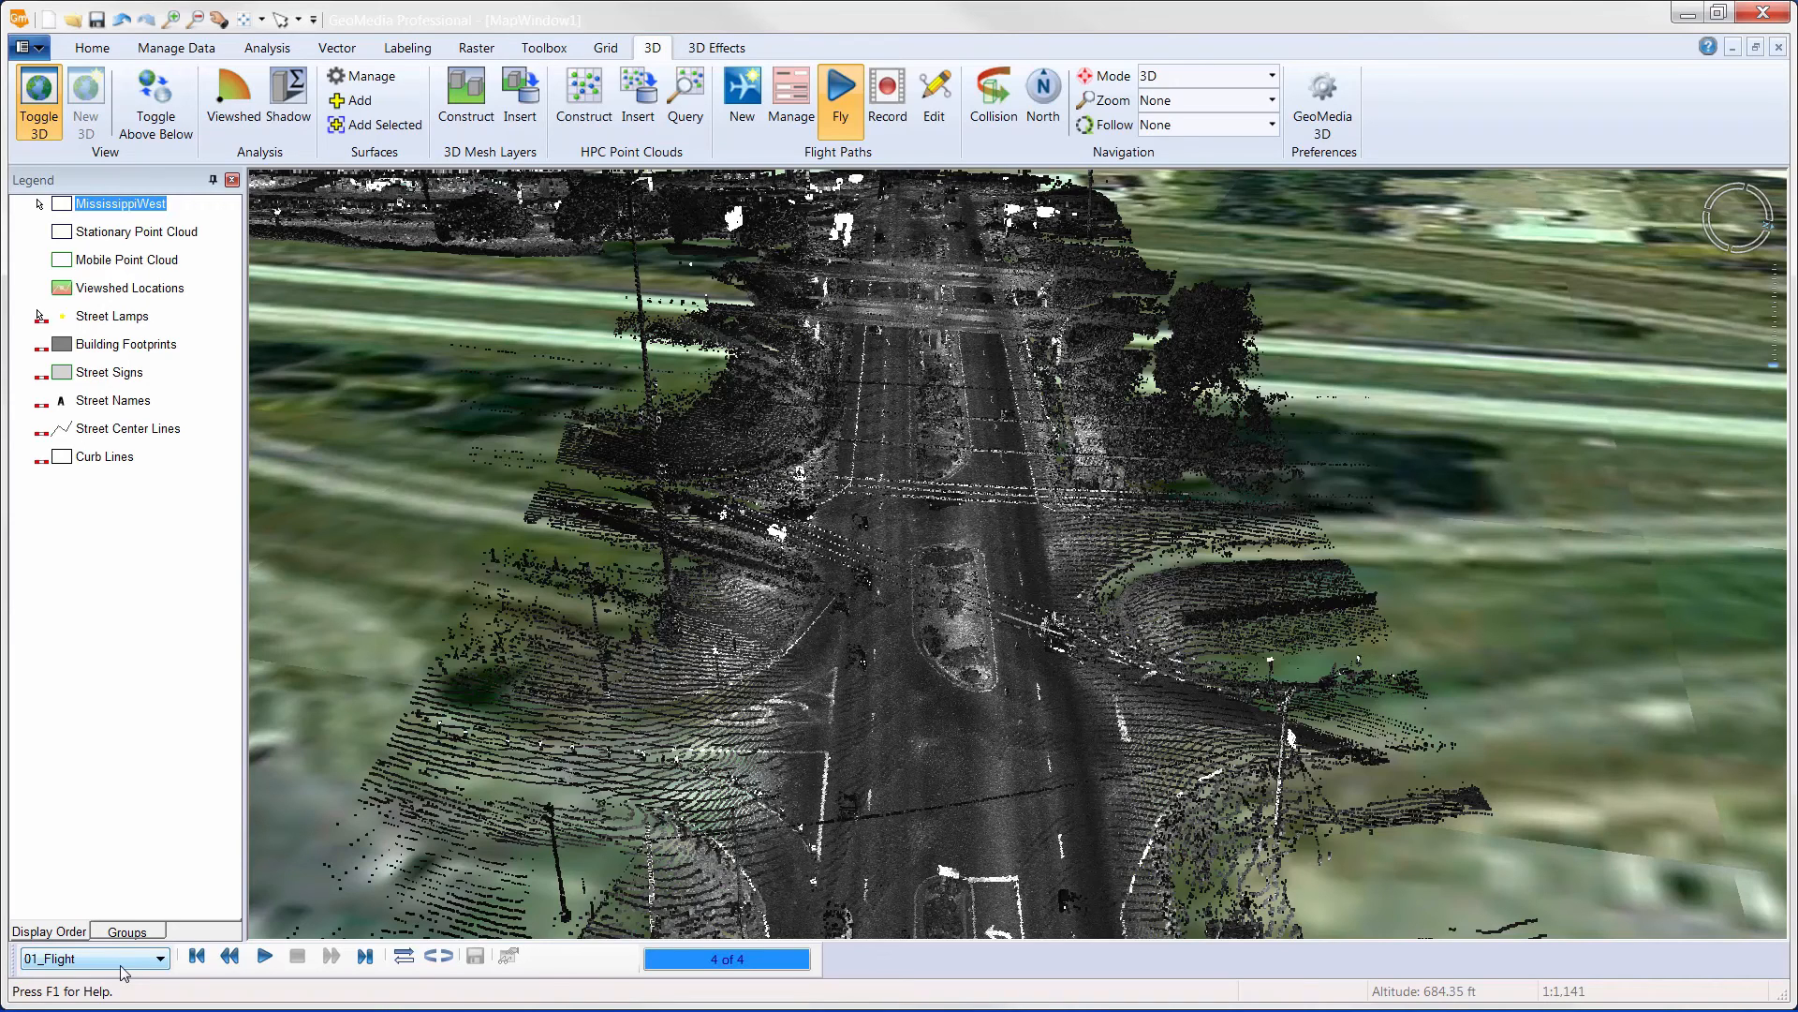
# Play the 02_Flight path through its waypoints under the interchange, then stop the fly-through.
pyautogui.click(161, 958)
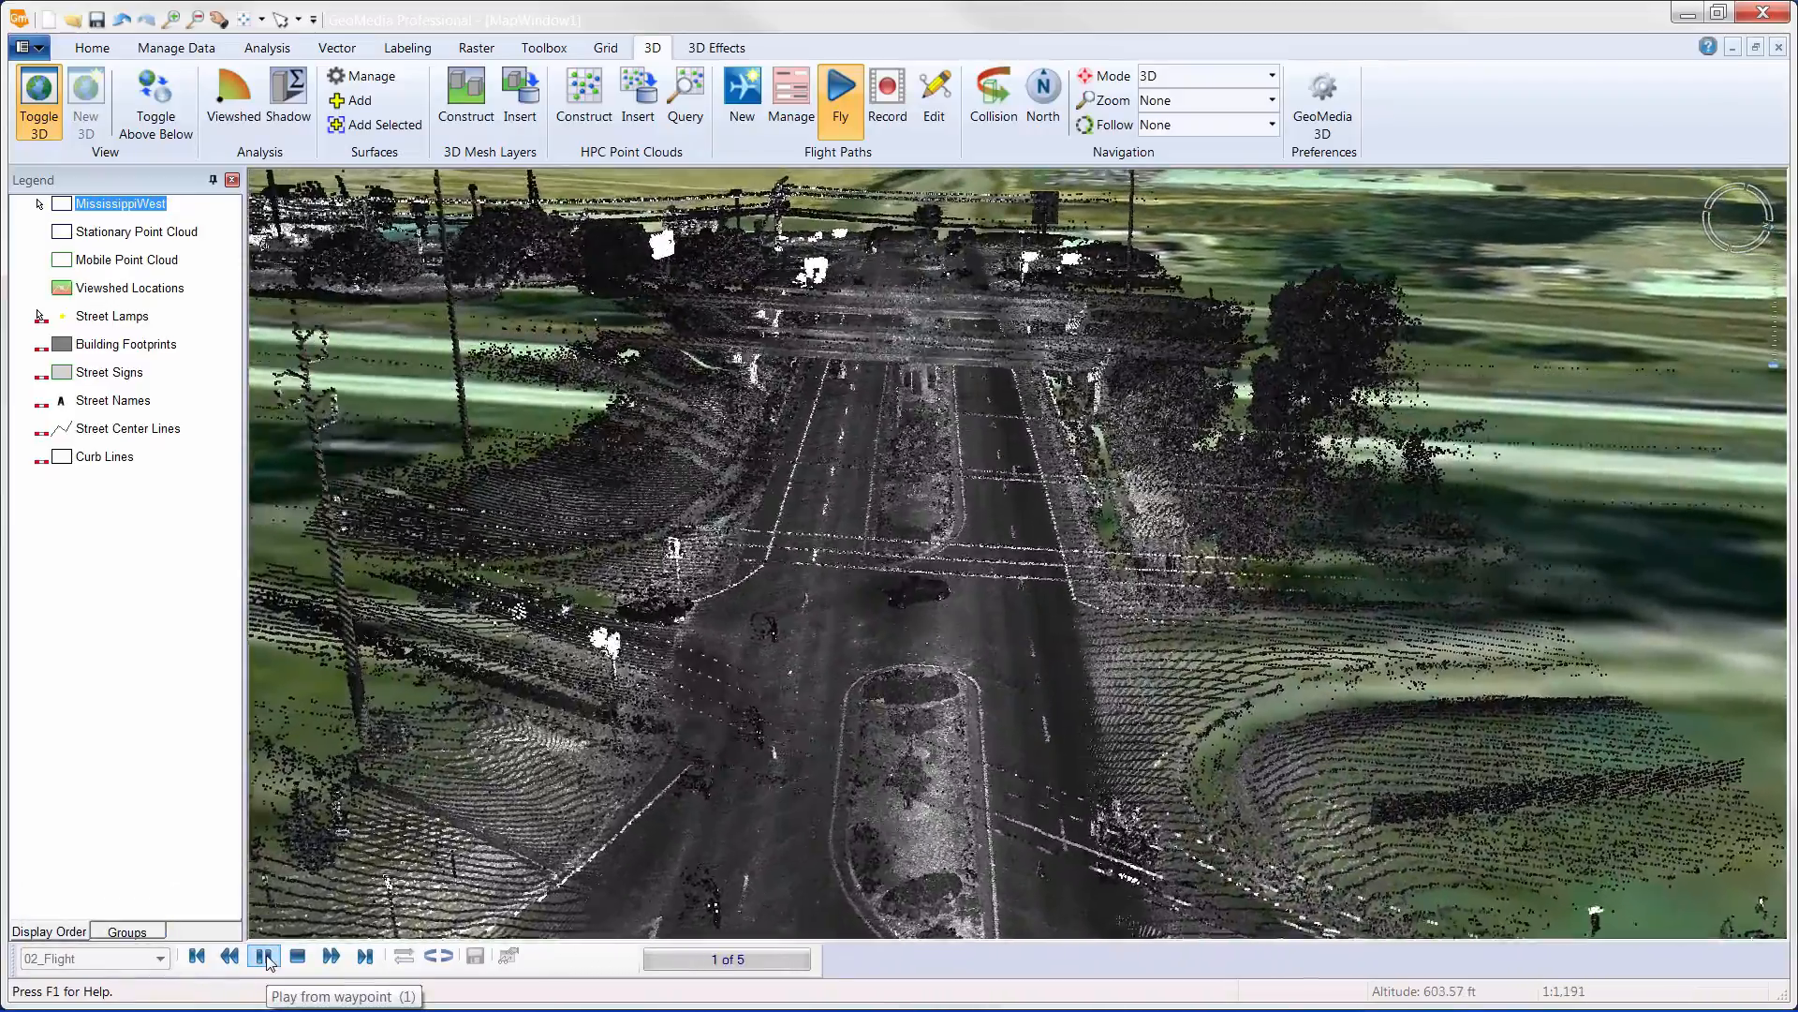
pyautogui.click(262, 955)
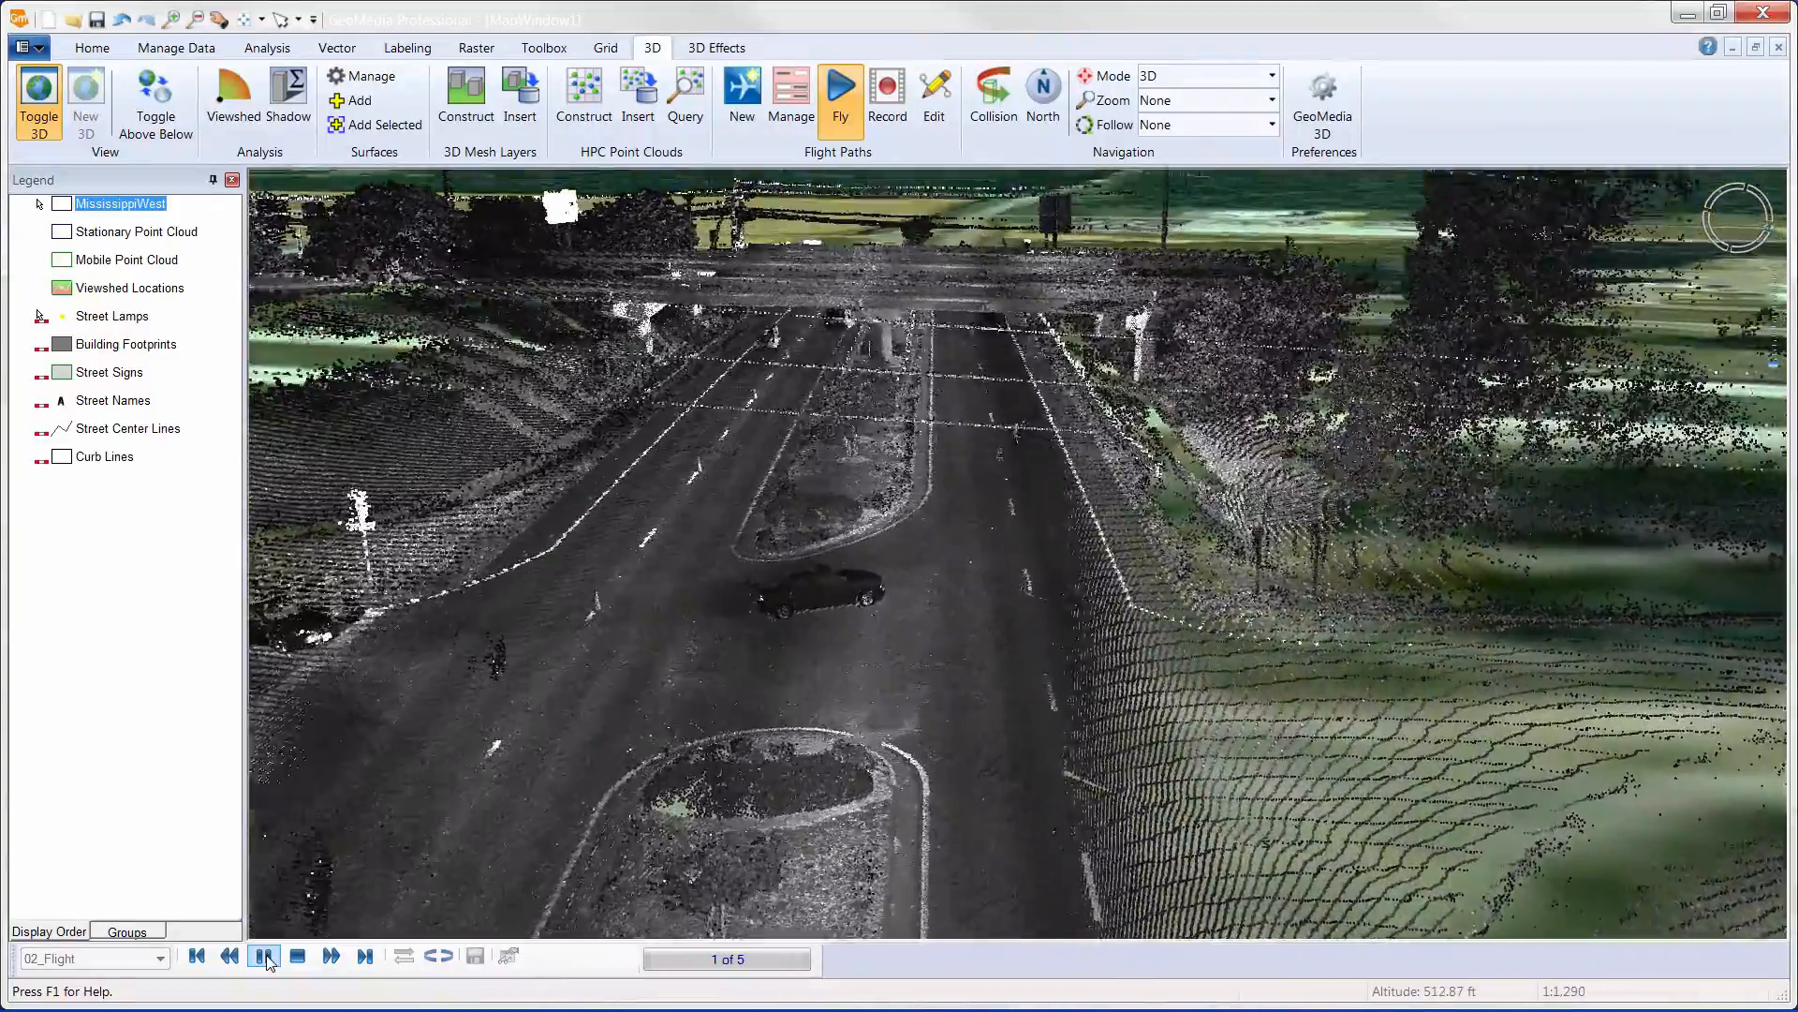
pyautogui.click(262, 955)
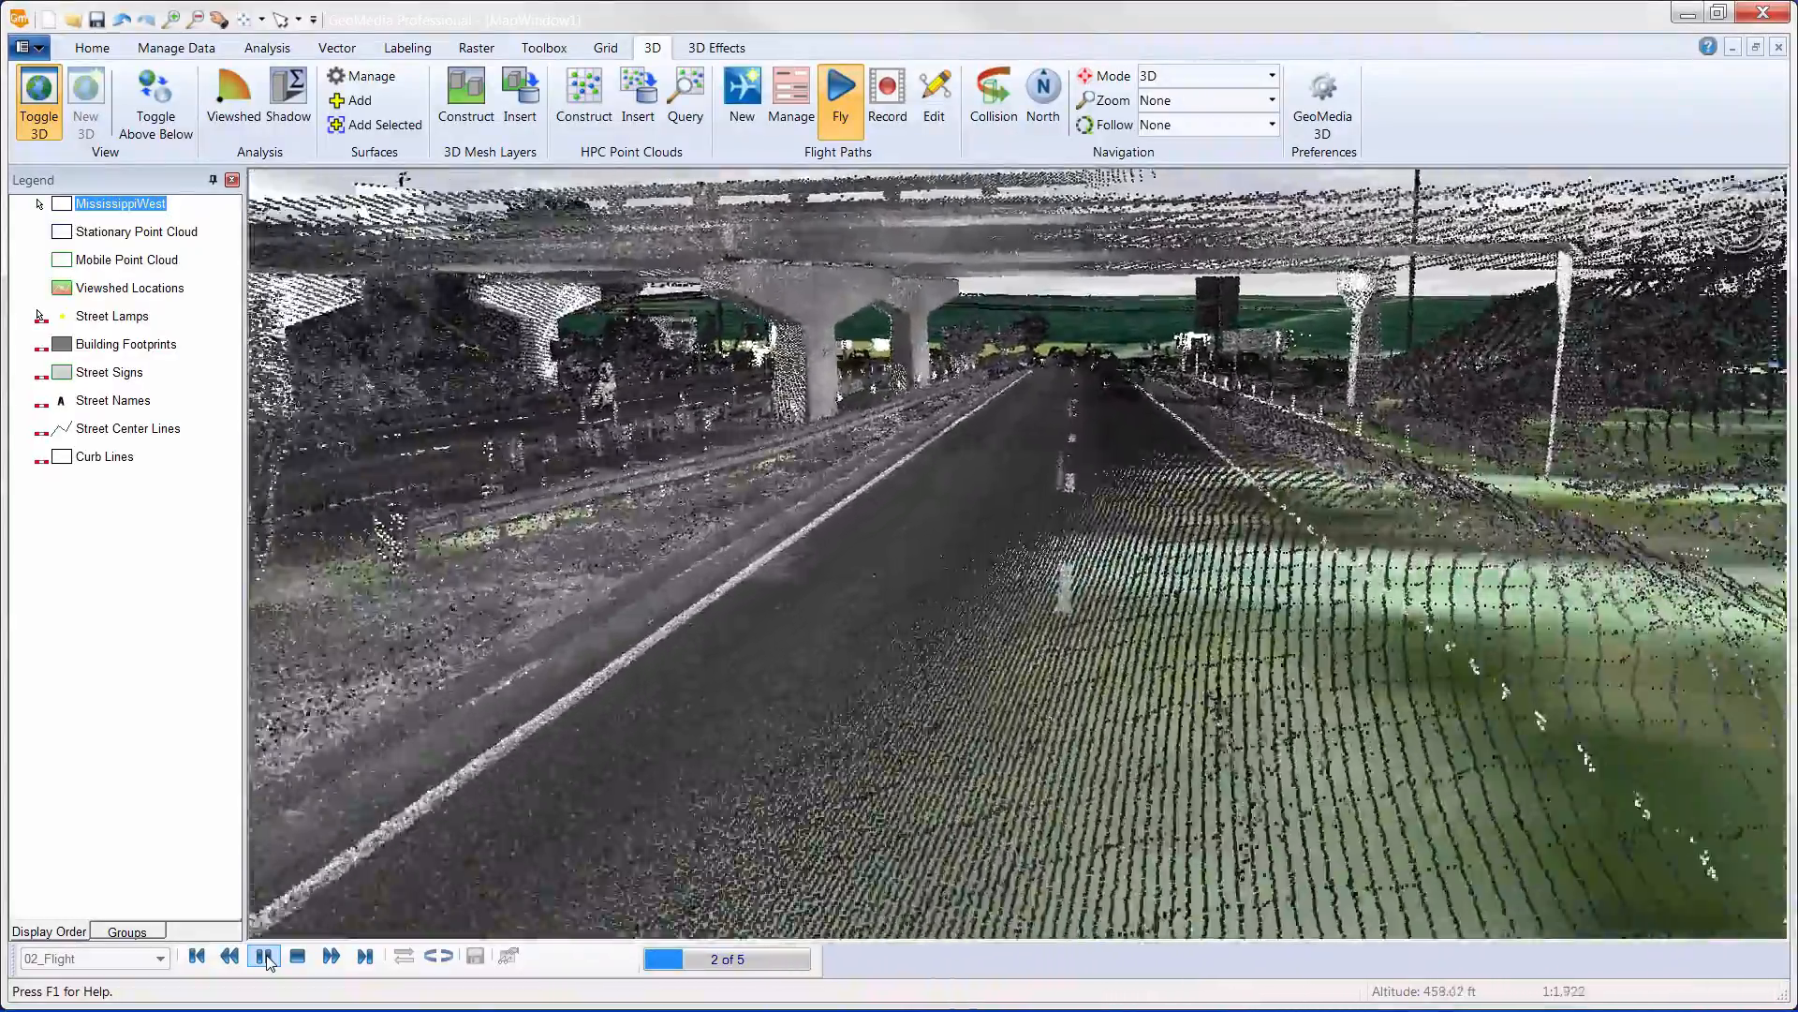
pyautogui.click(262, 955)
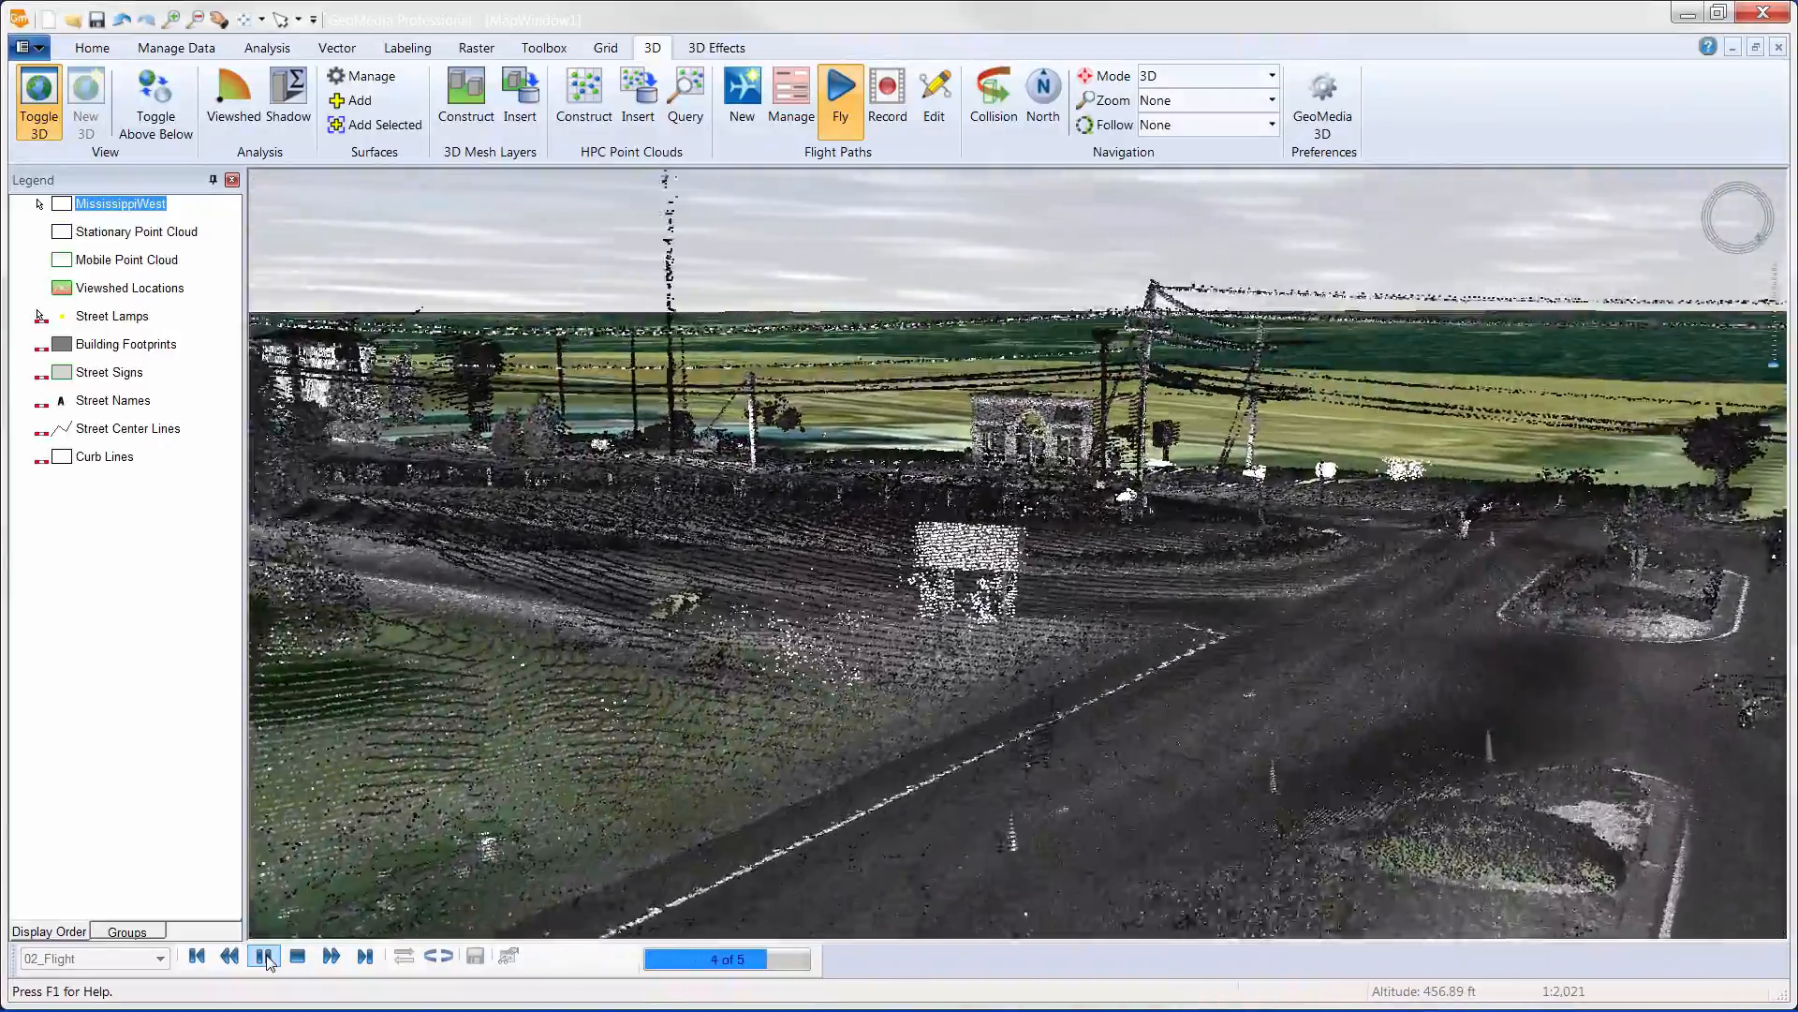
pyautogui.click(262, 955)
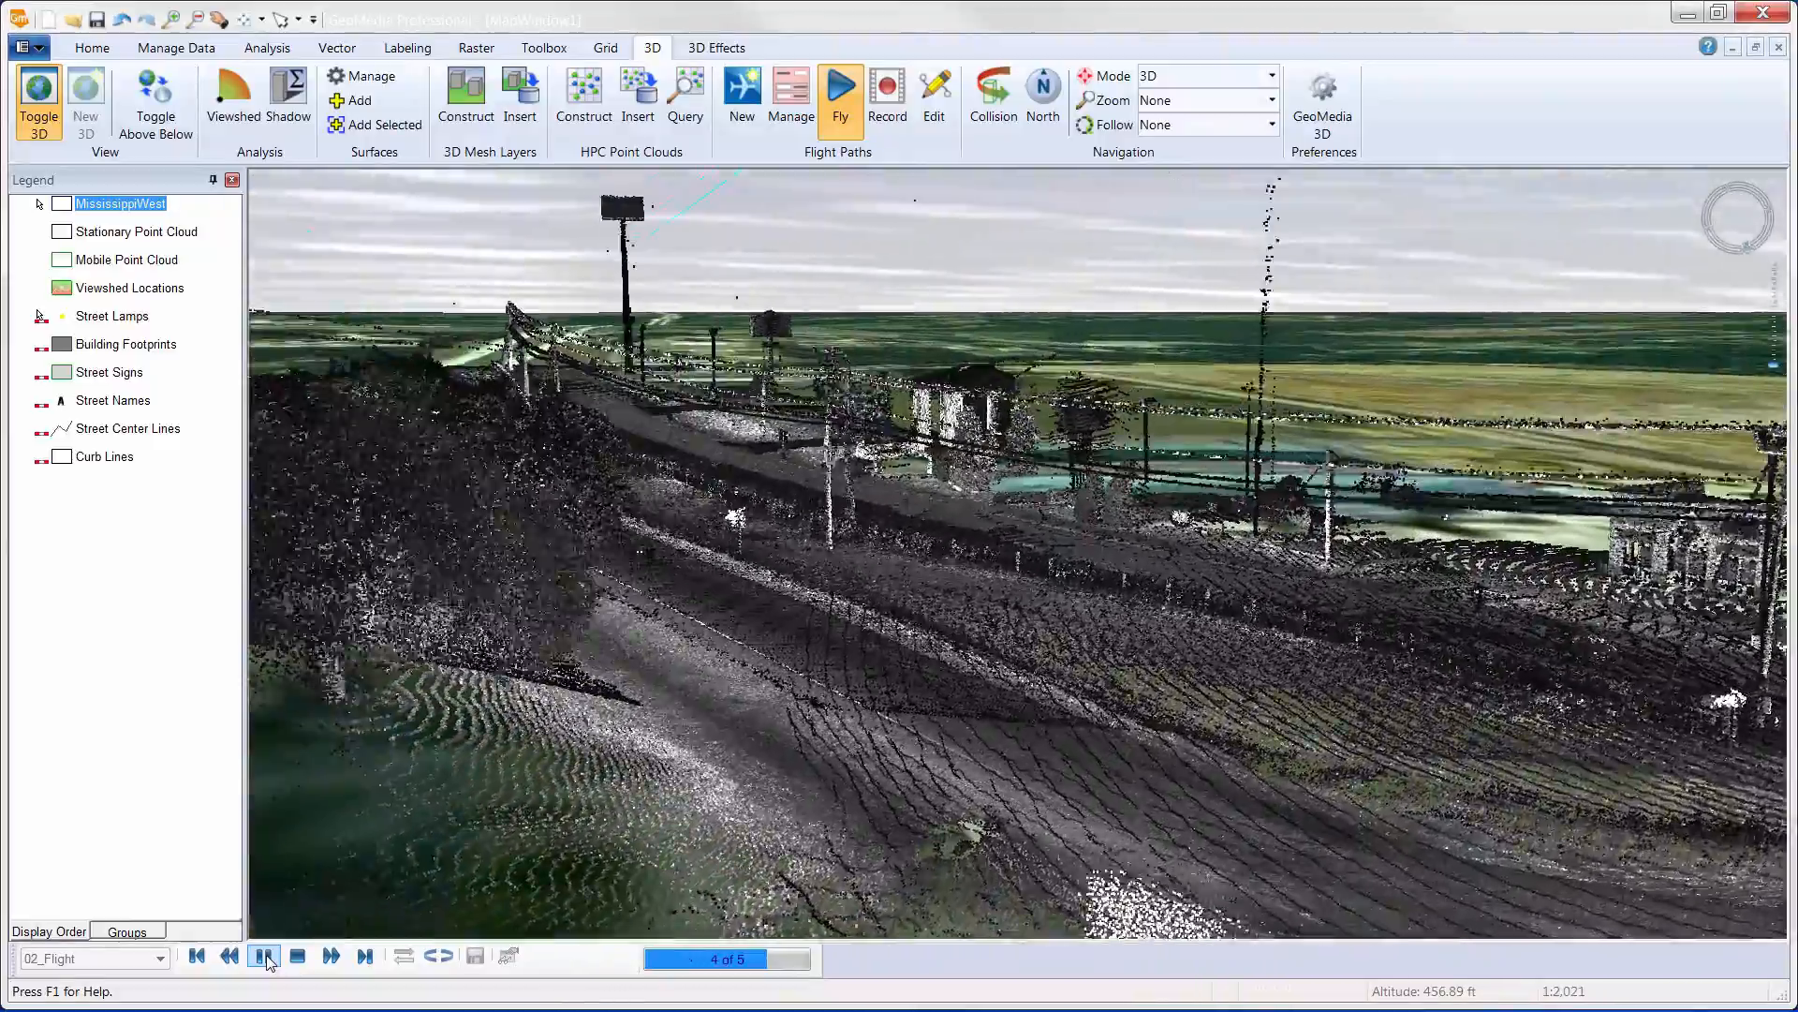
pyautogui.click(262, 955)
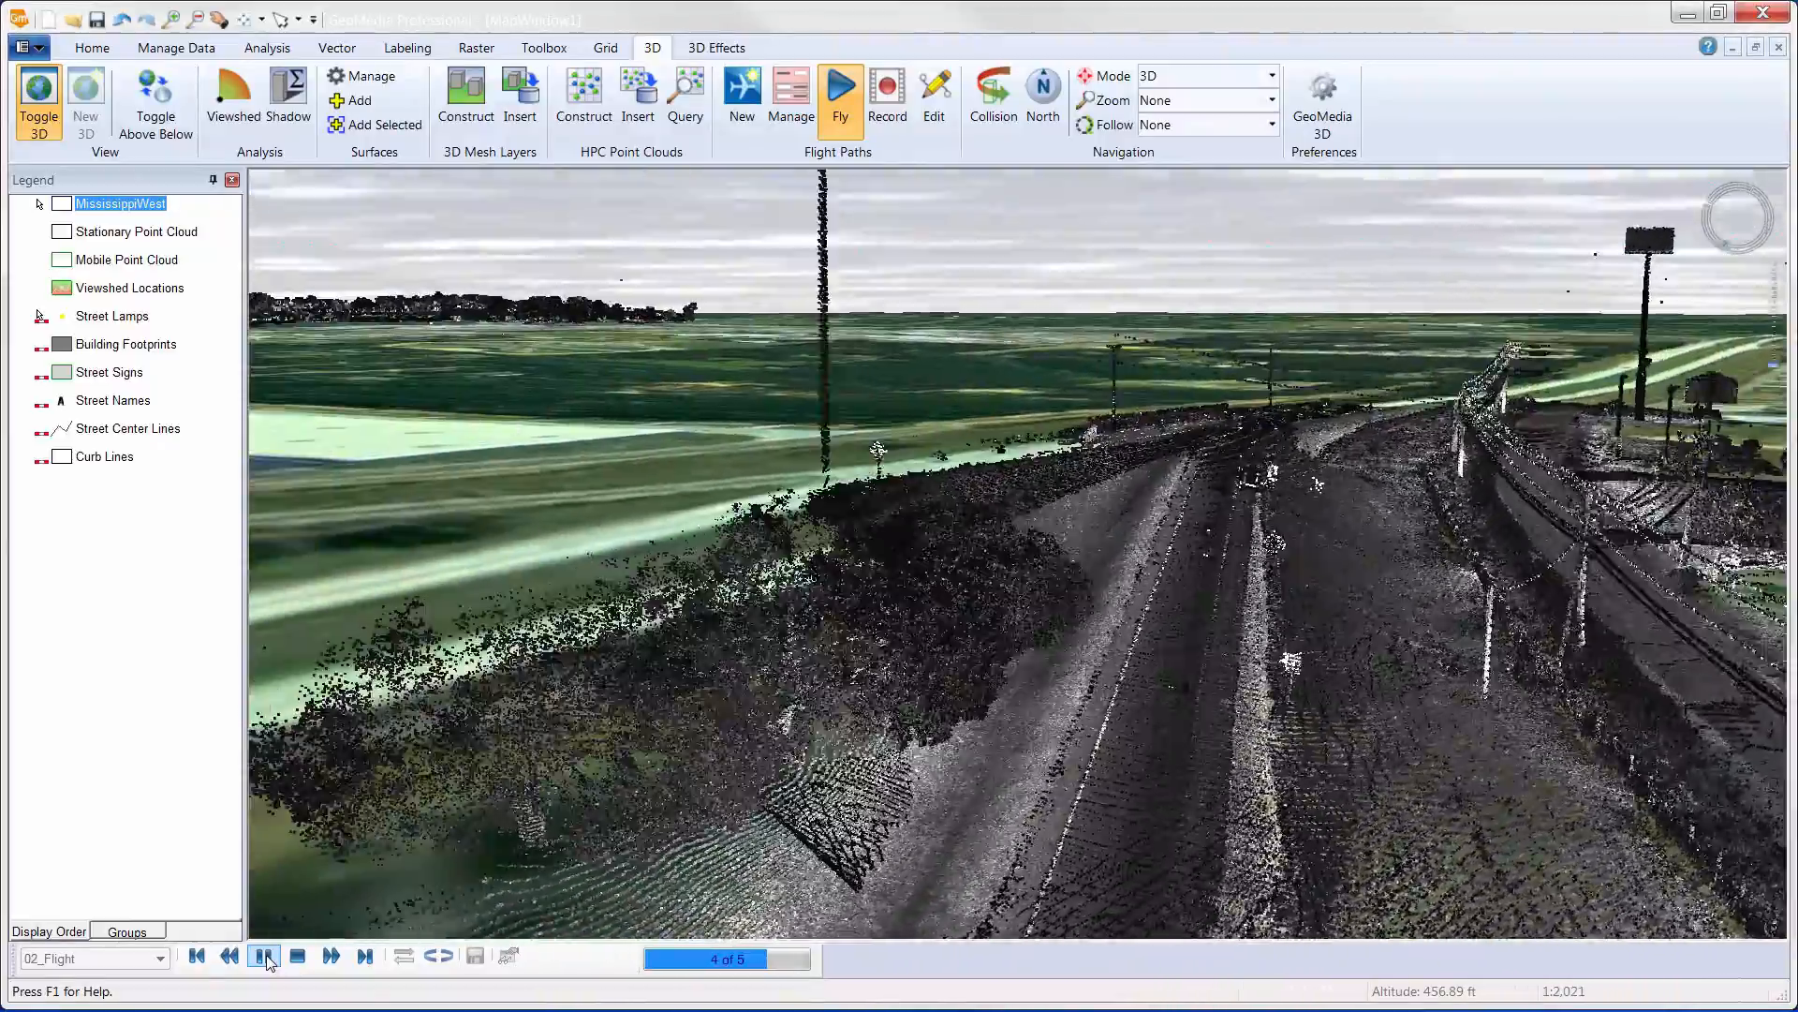
pyautogui.click(262, 955)
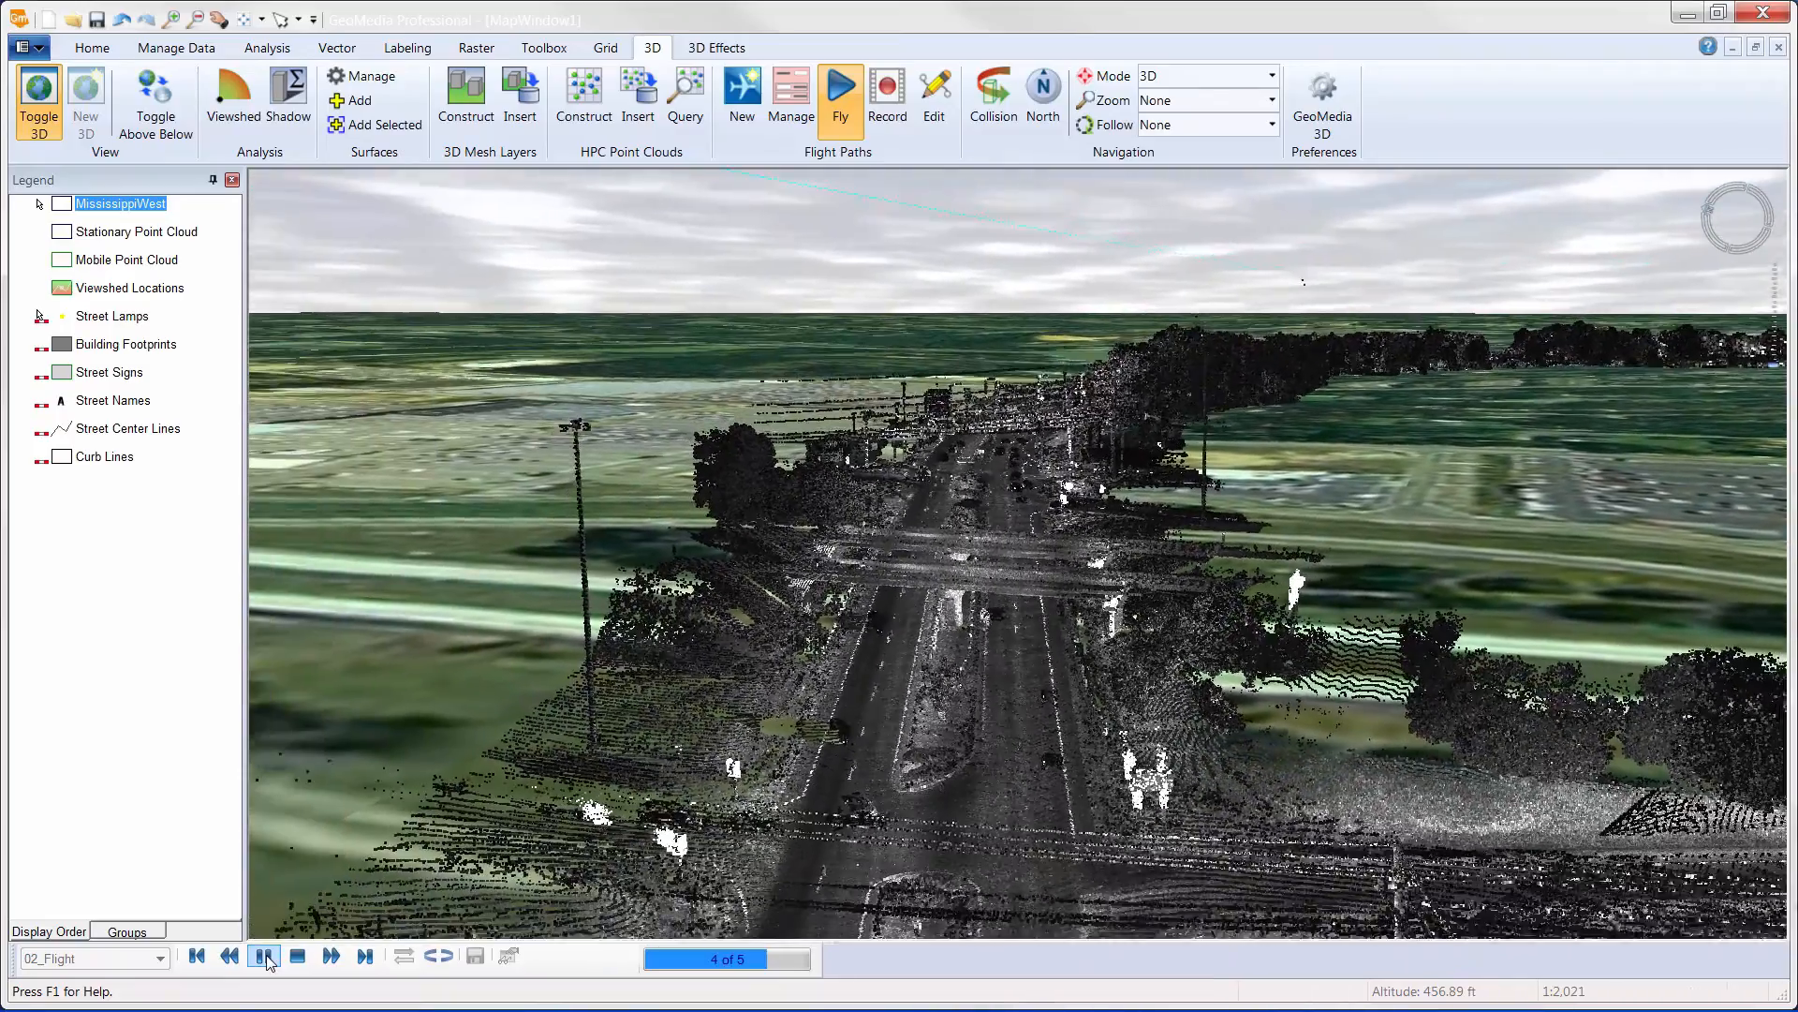
pyautogui.click(262, 955)
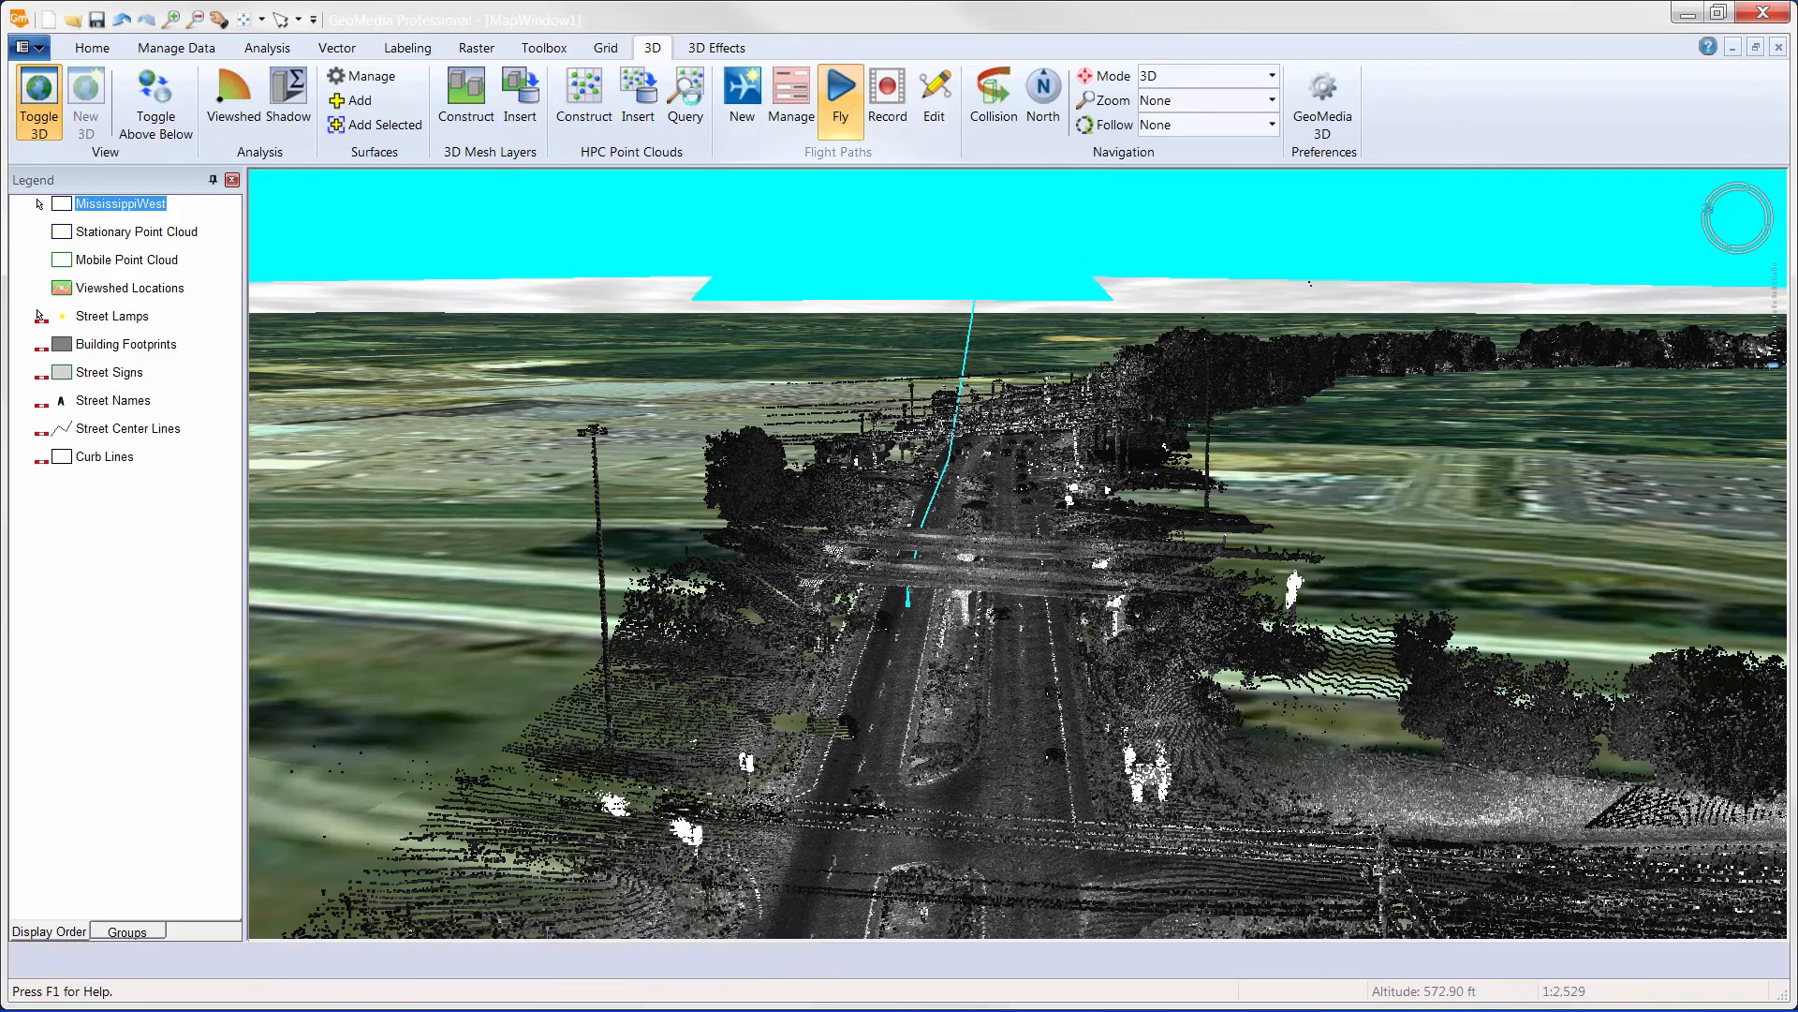
pyautogui.click(685, 96)
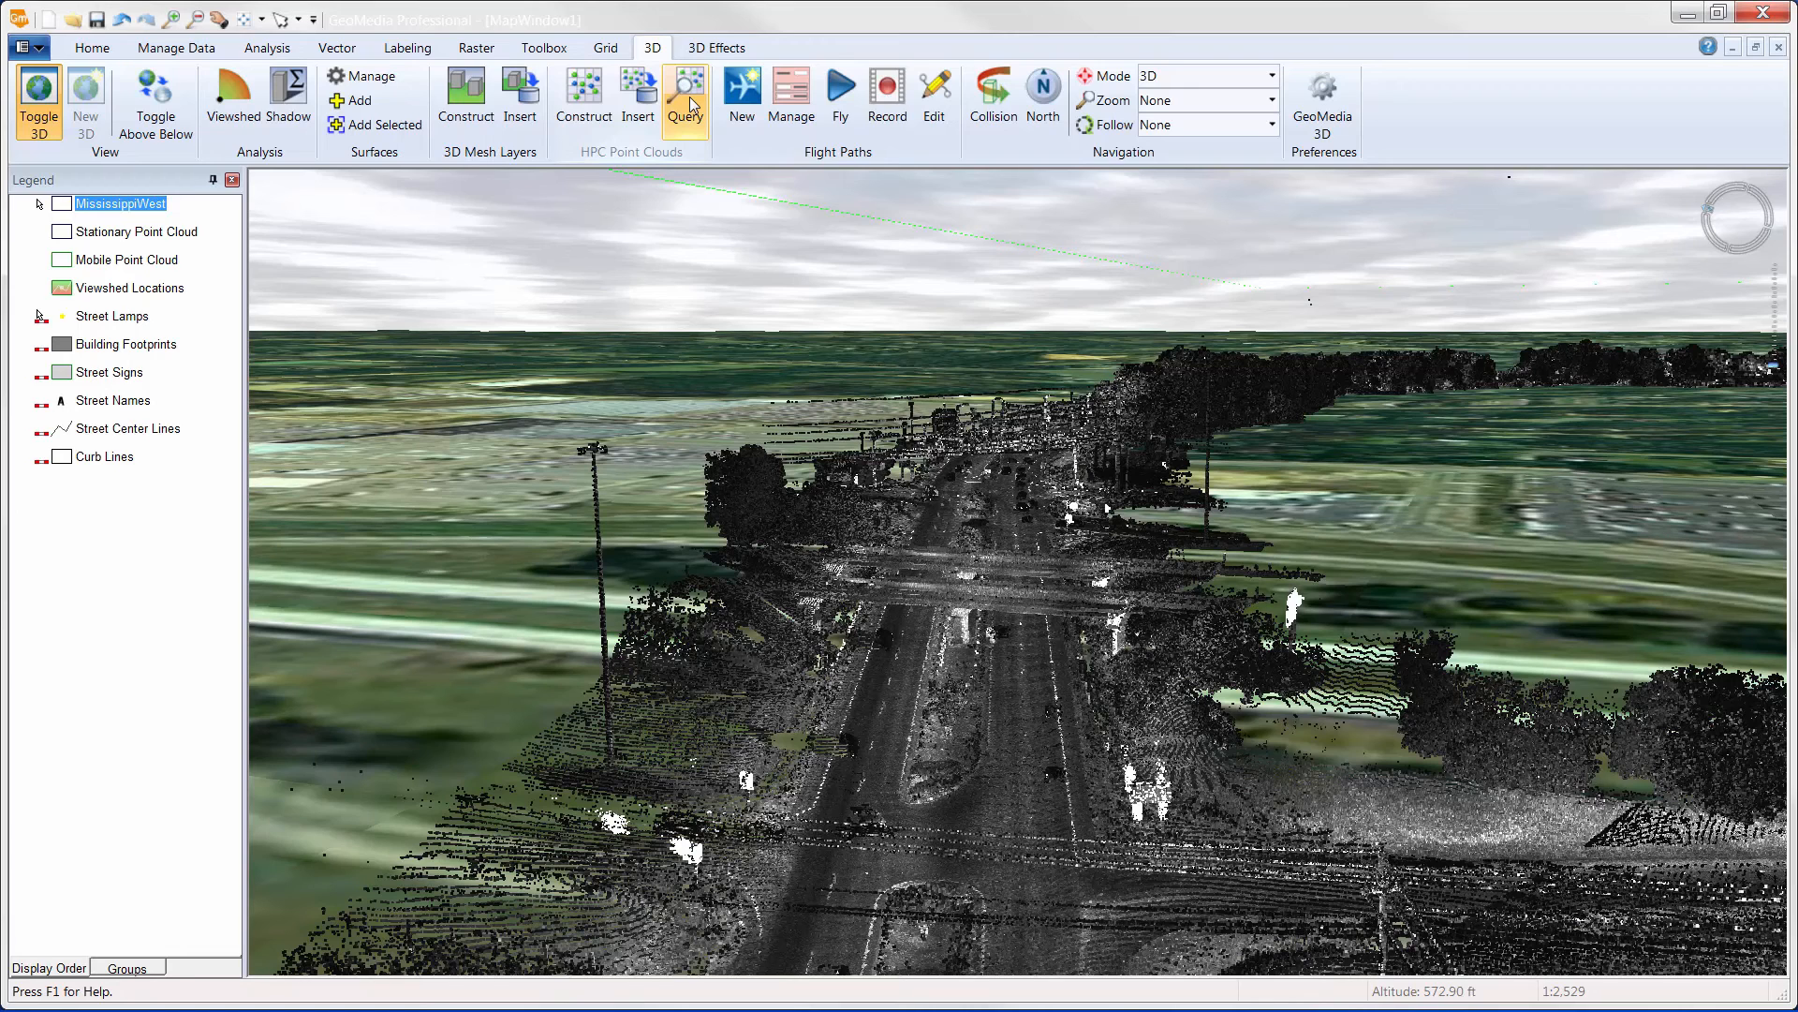
# Query clicked points' attributes with Update on mouse click, ending on a class 3 point at 415.93.
pyautogui.click(686, 92)
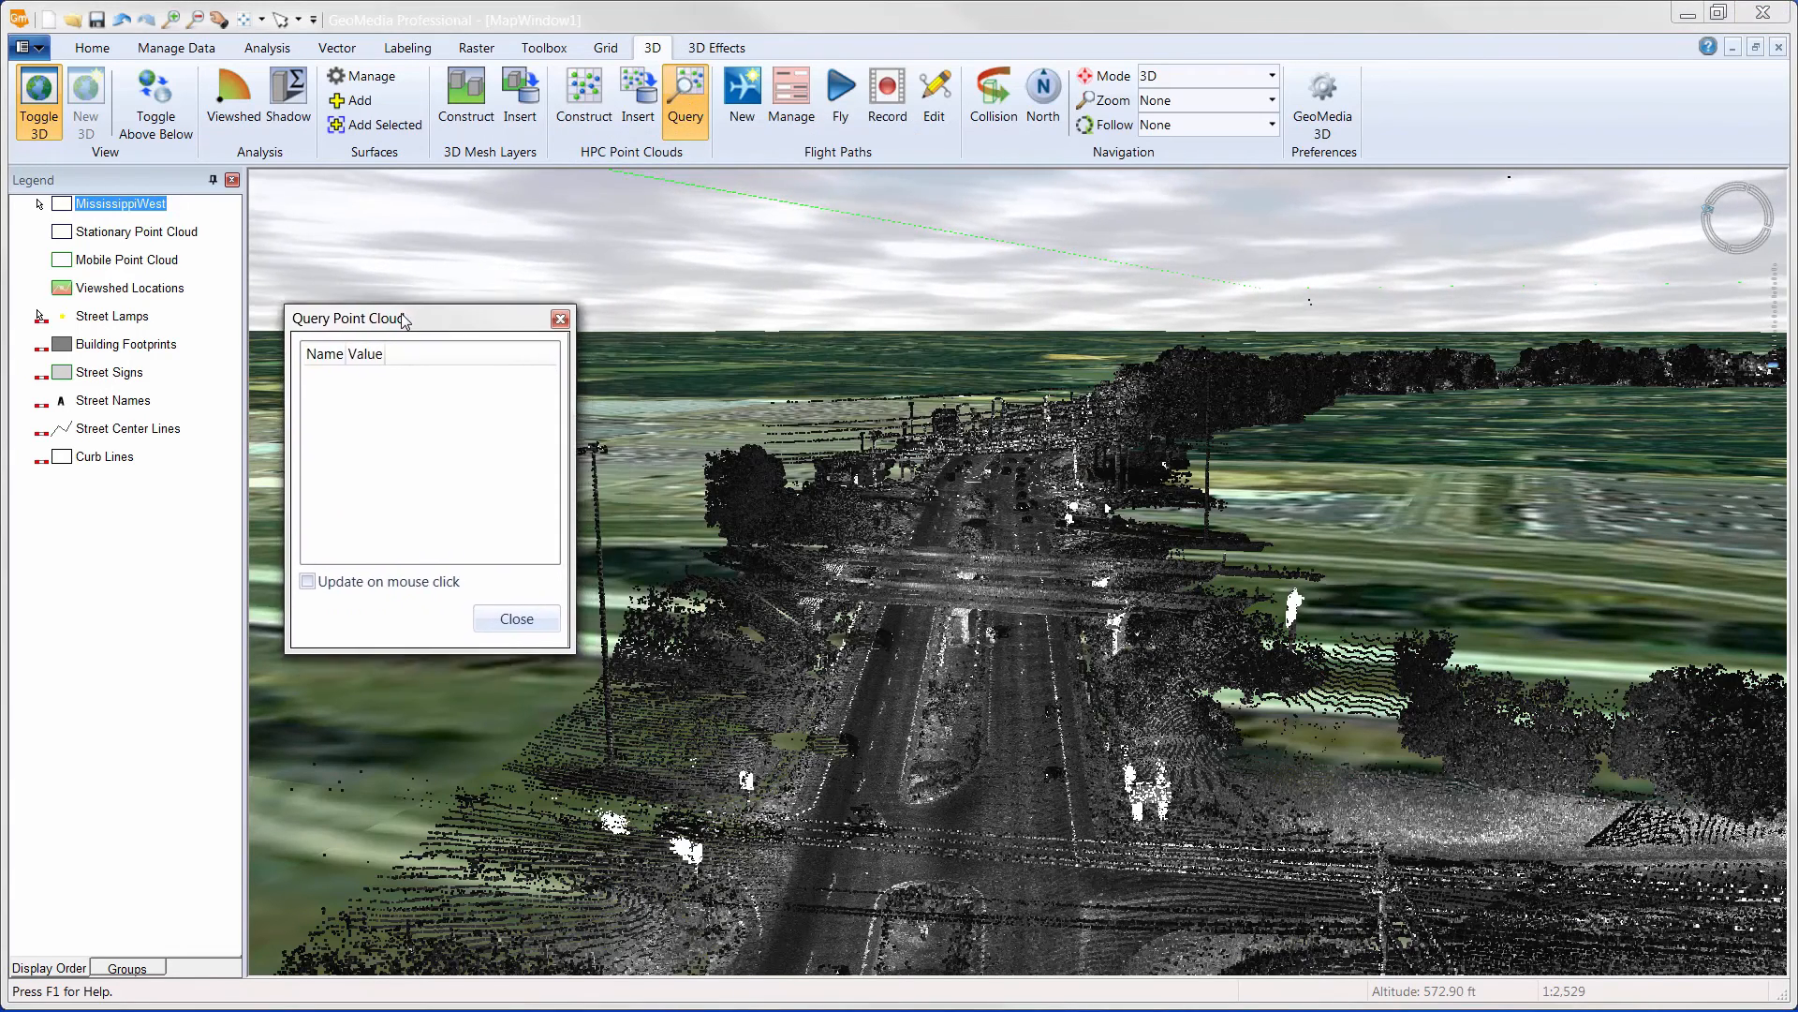
pyautogui.click(305, 570)
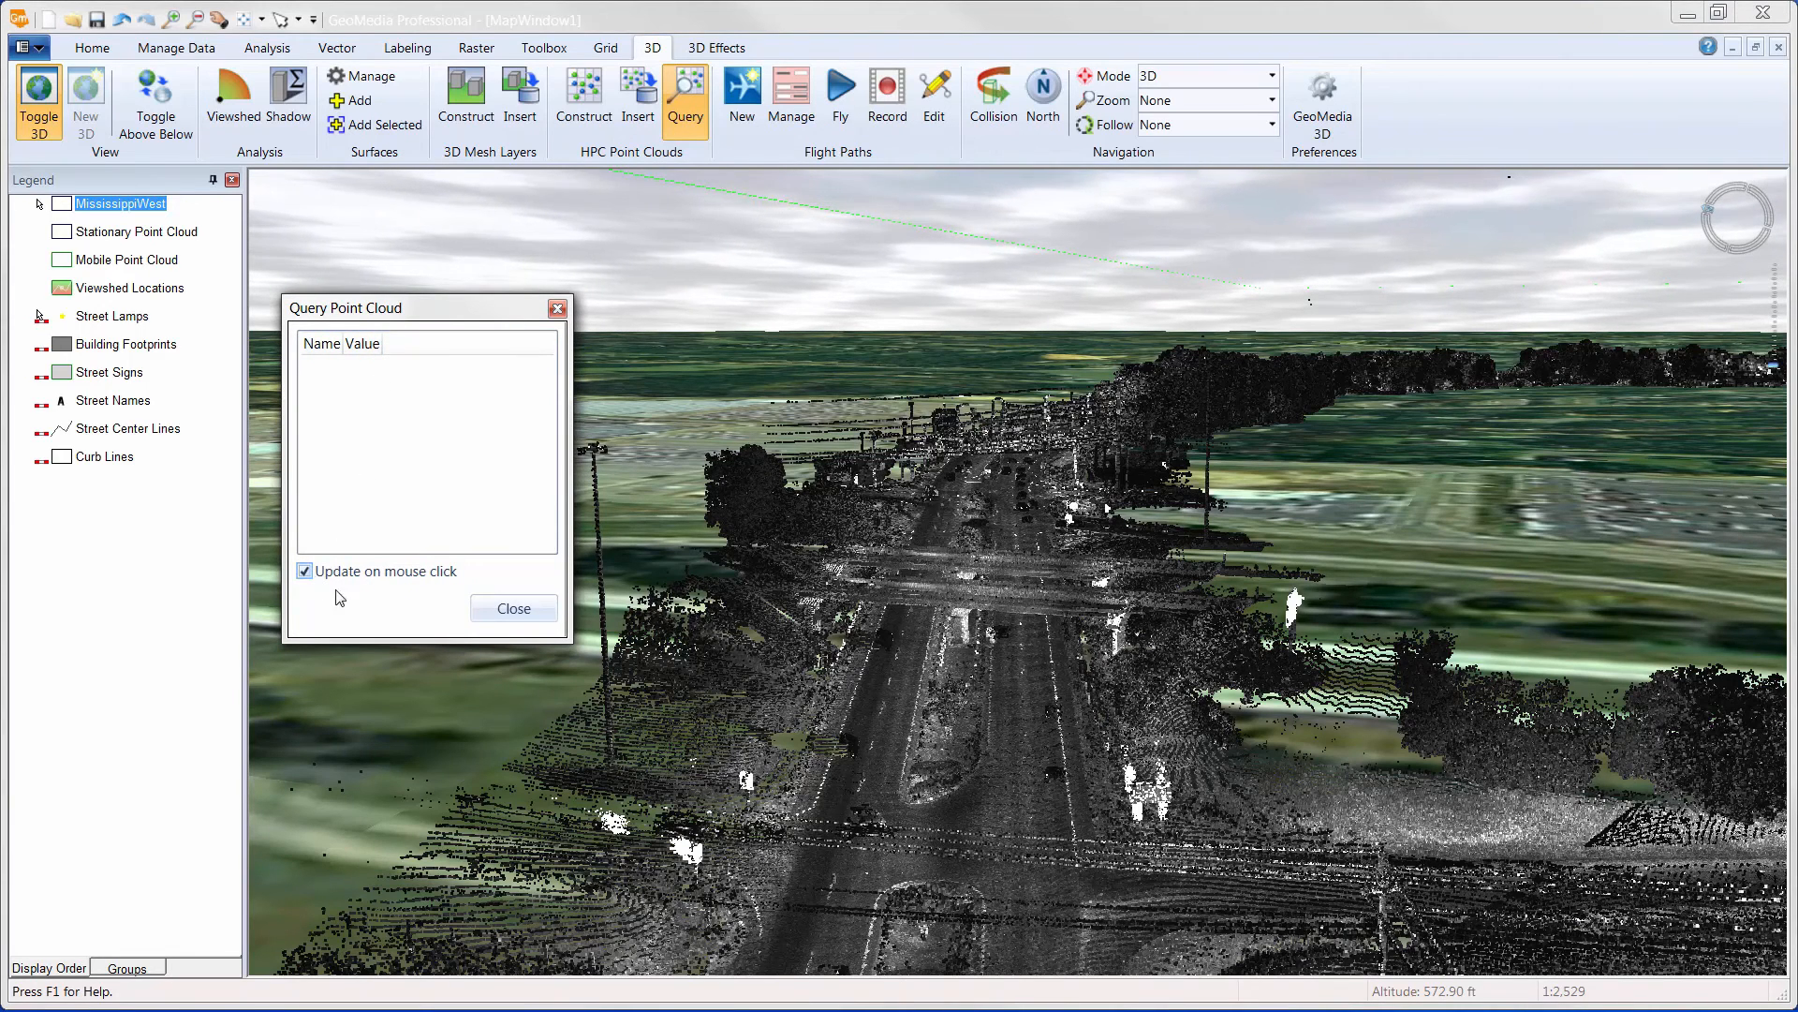
pyautogui.click(940, 881)
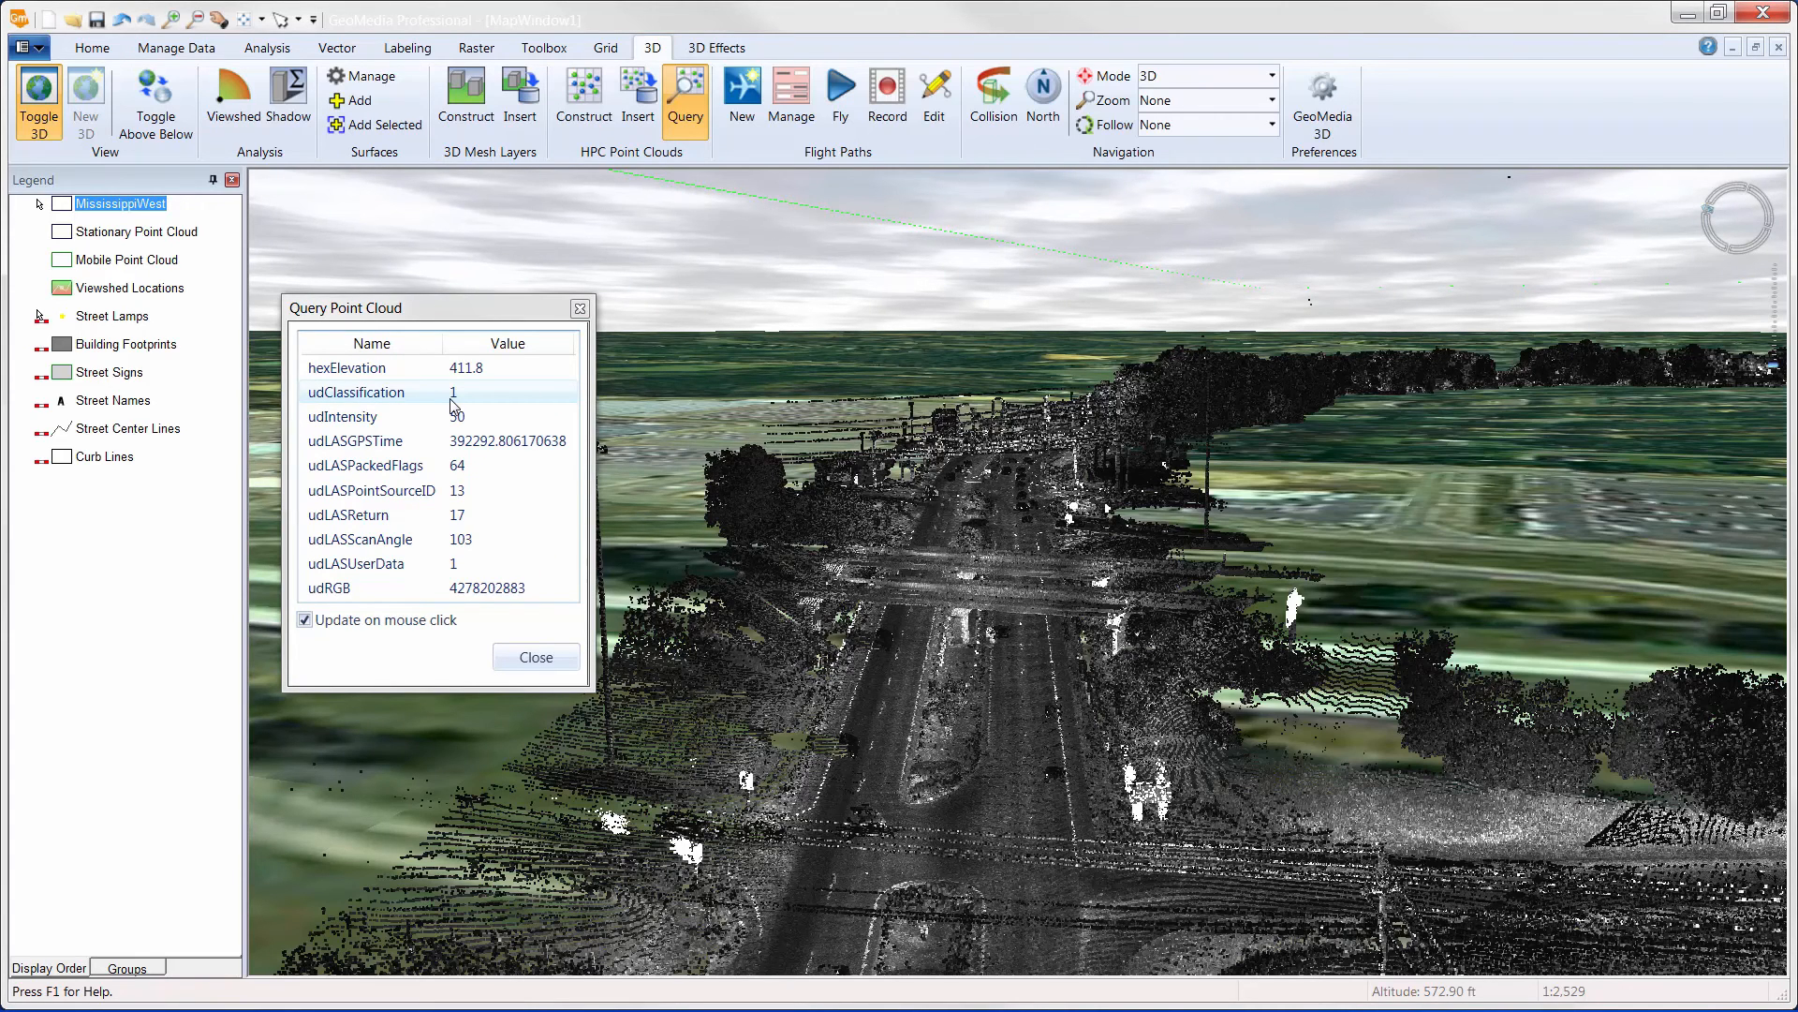
pyautogui.click(809, 876)
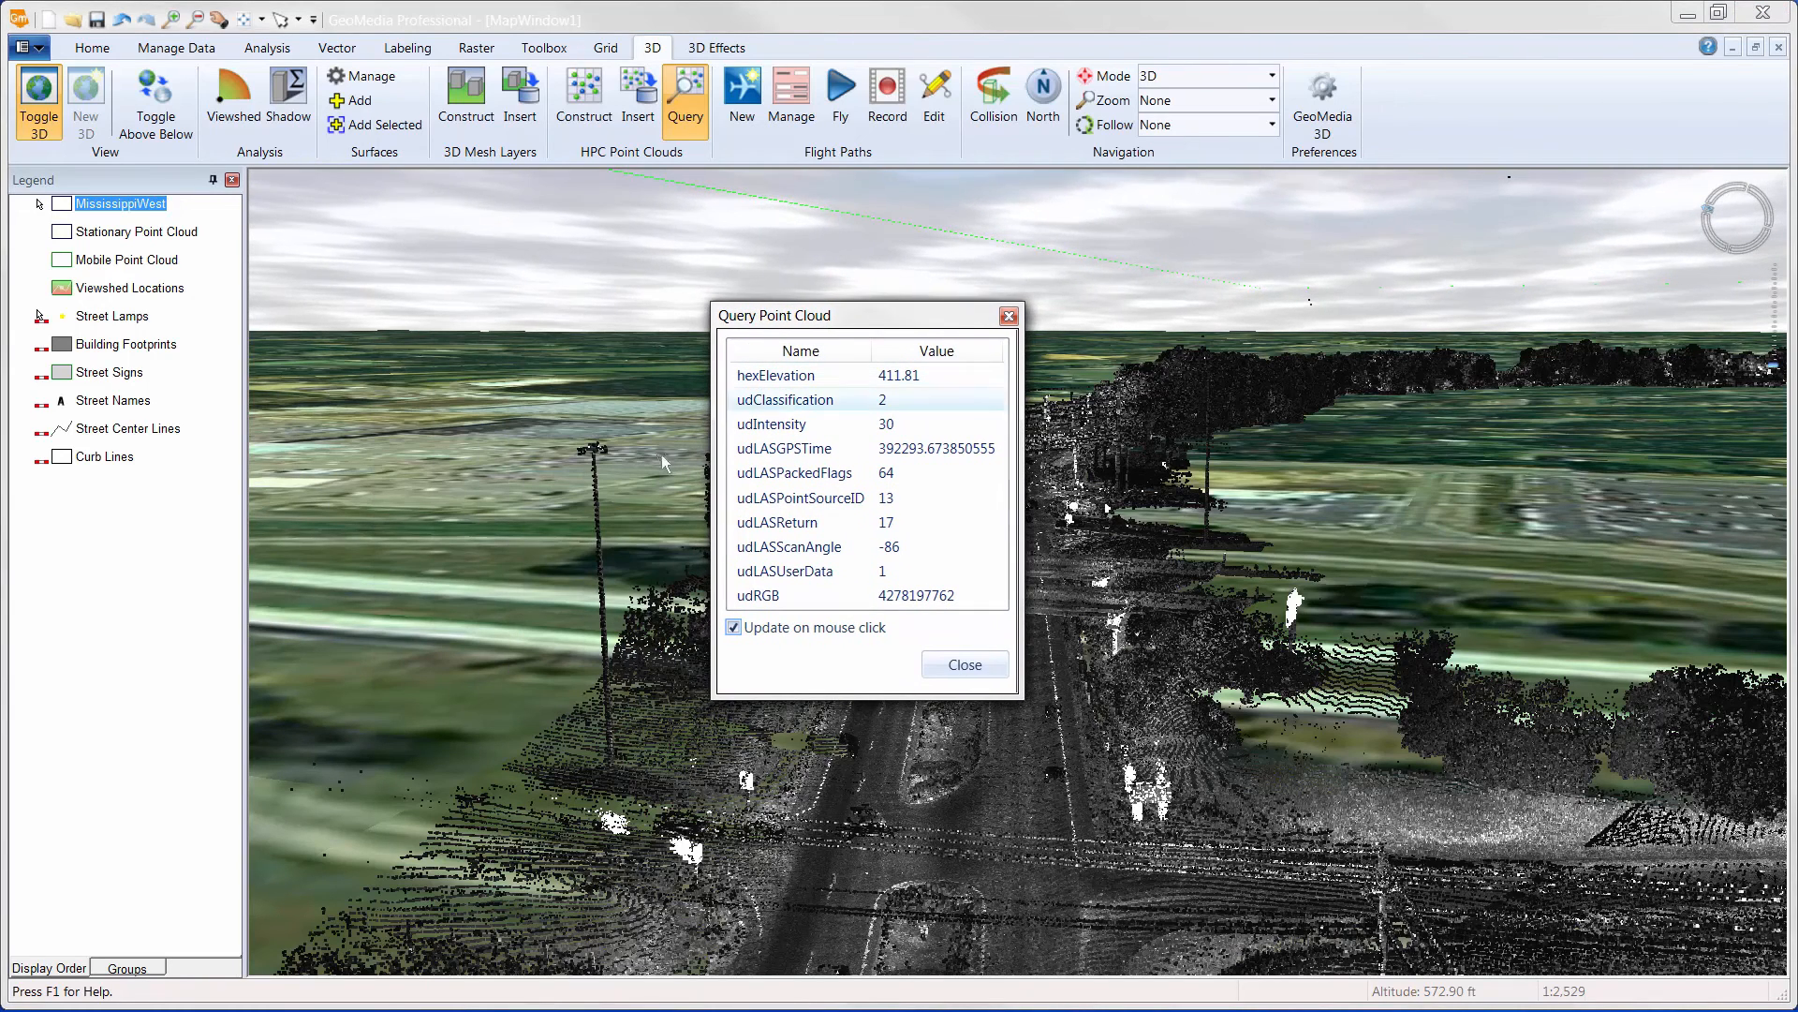
pyautogui.click(660, 461)
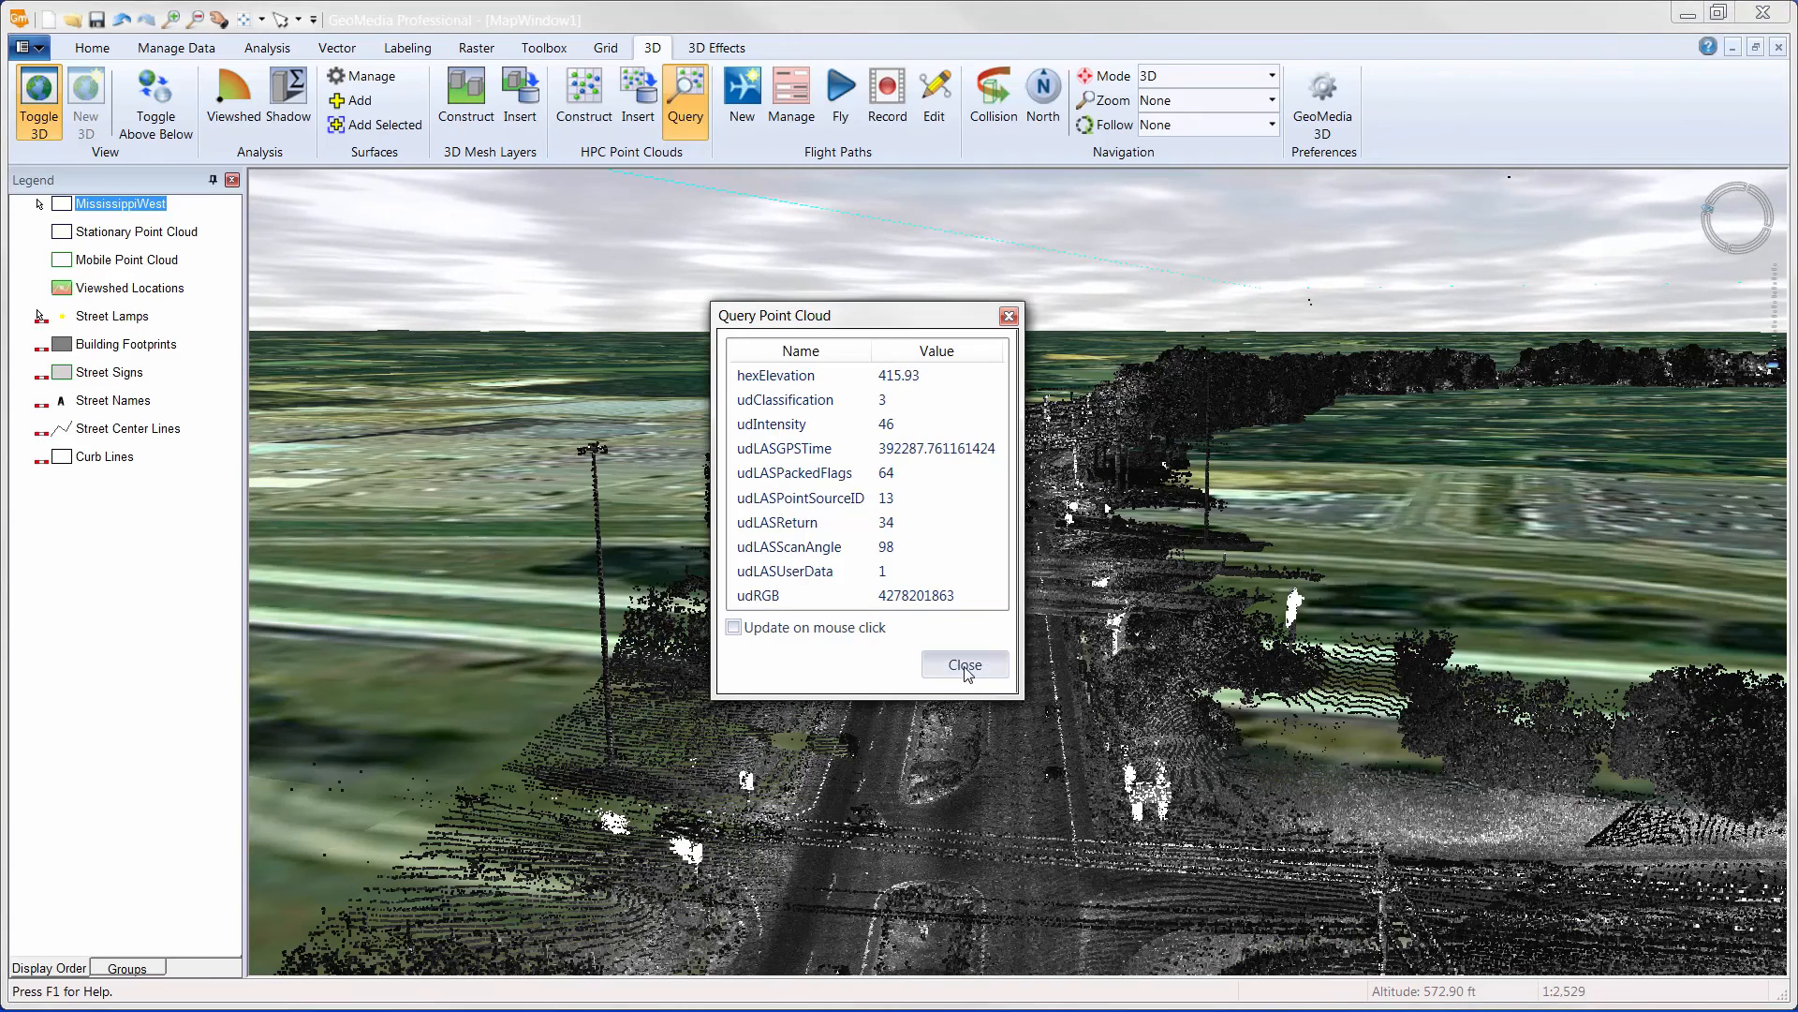
# Filter MississippiWest to classifications 1,2,3 via its ShaderConfiguration attribute.
pyautogui.click(963, 665)
pyautogui.write('1')
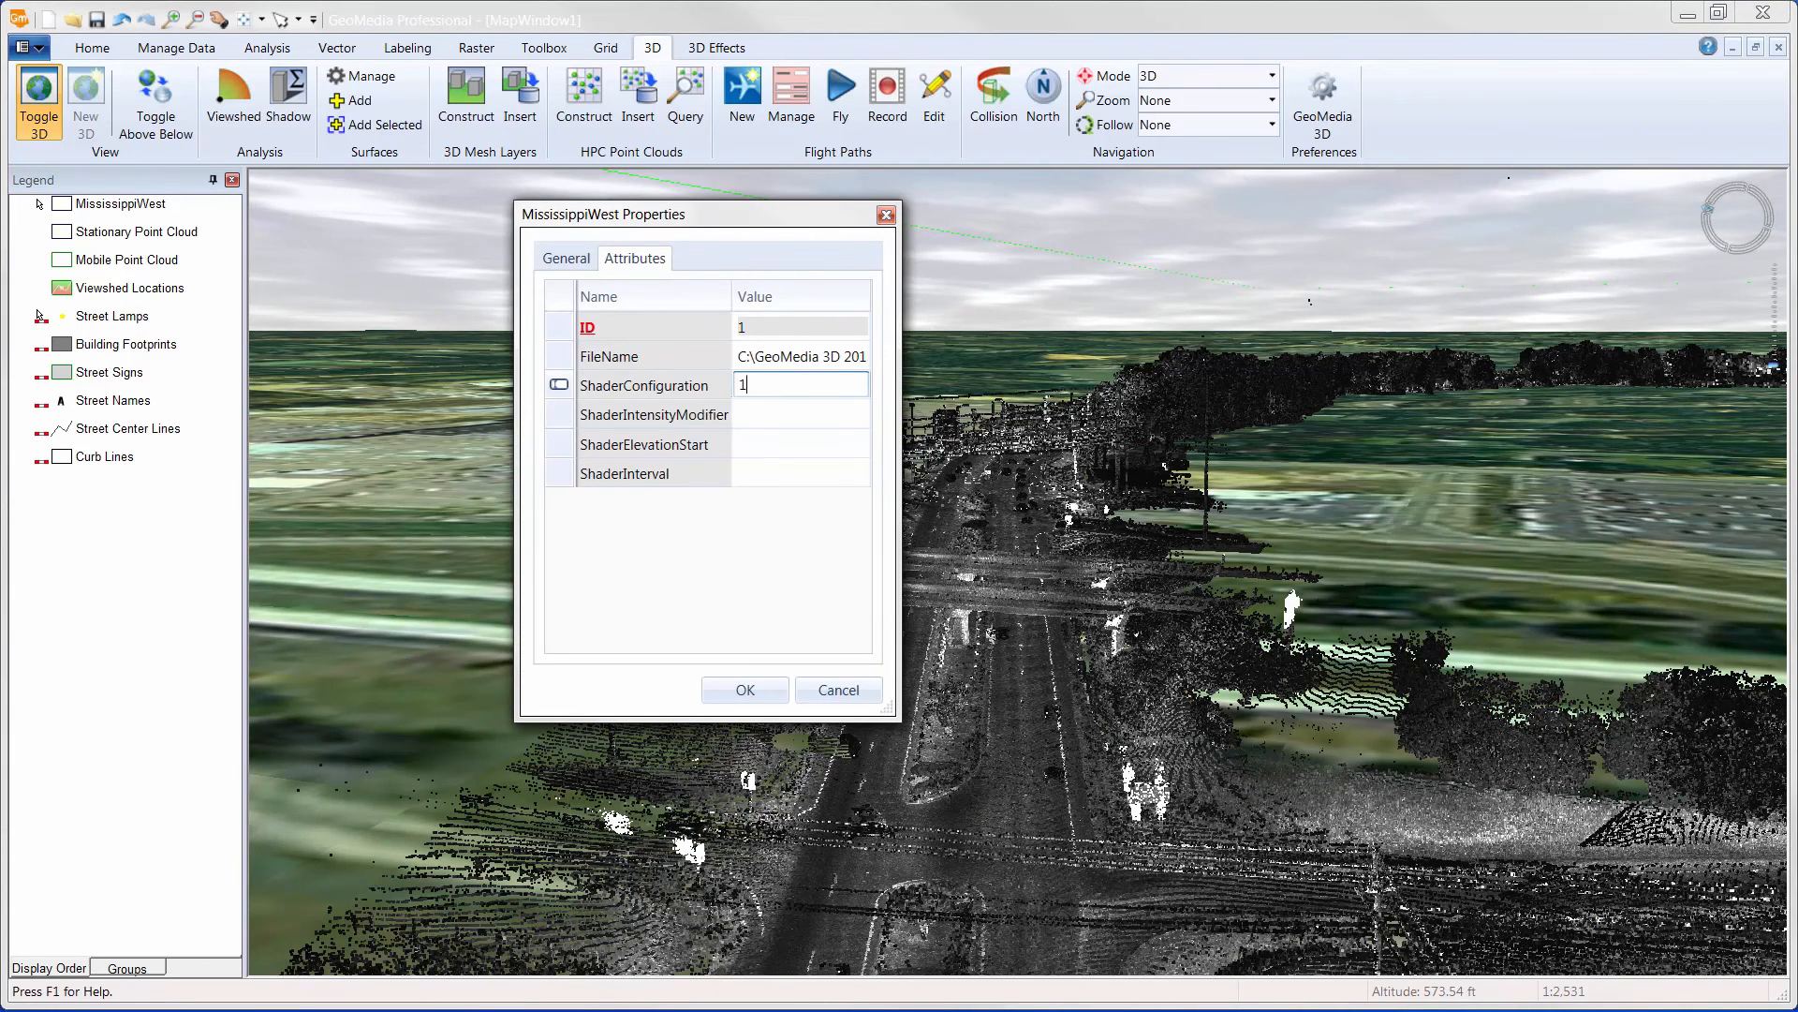
pyautogui.write(',2,3')
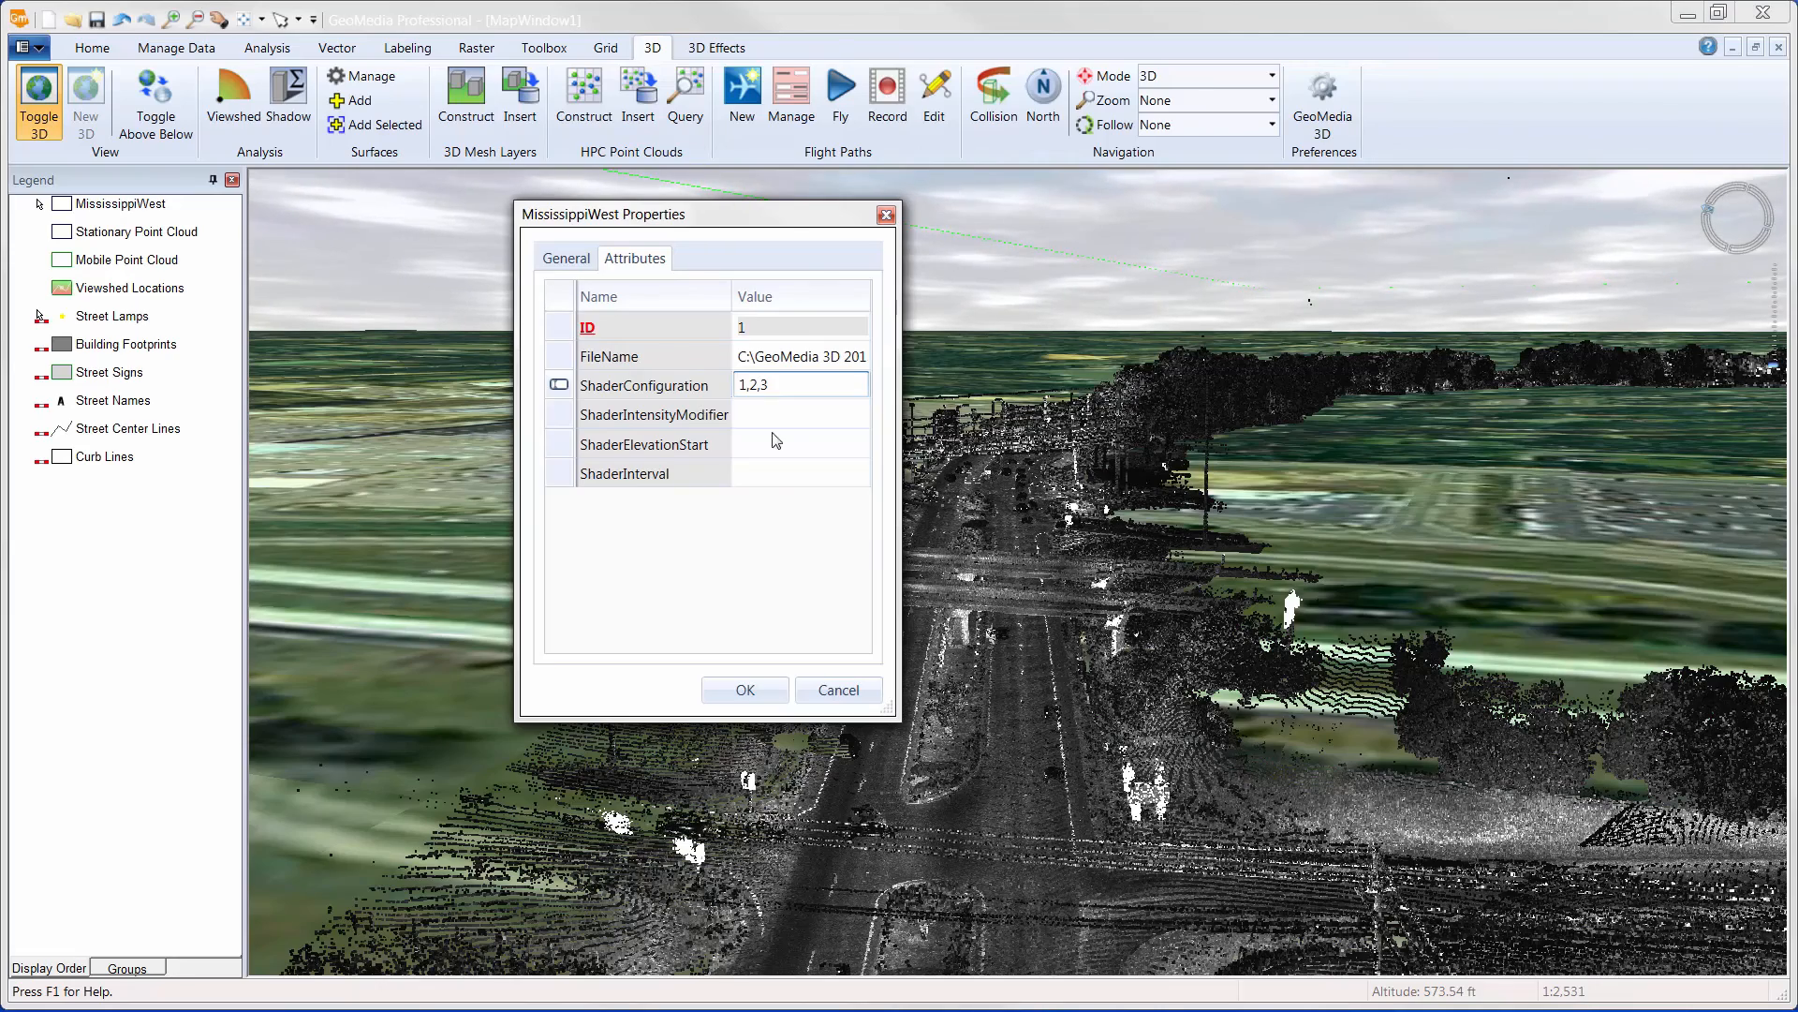
pyautogui.click(743, 690)
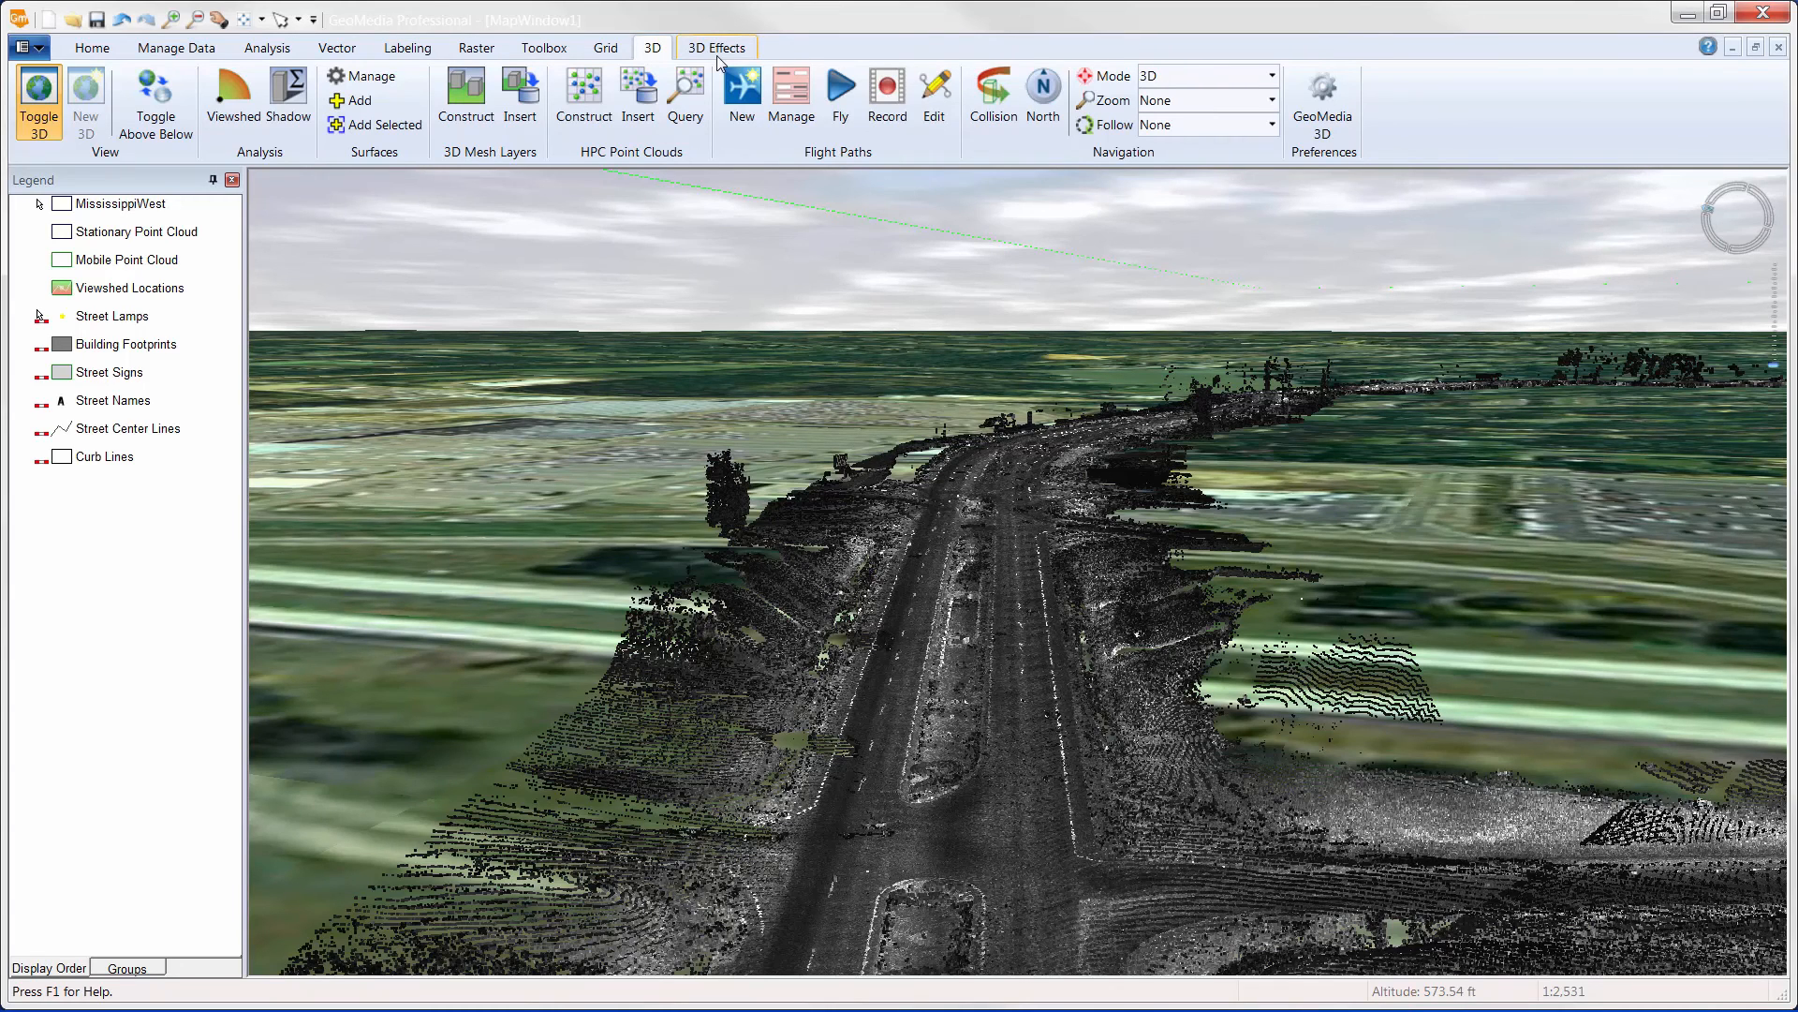
# Turn on sun shadows and preview 6:48 PM and 9:29 AM before settling on 11:00 AM.
pyautogui.click(714, 47)
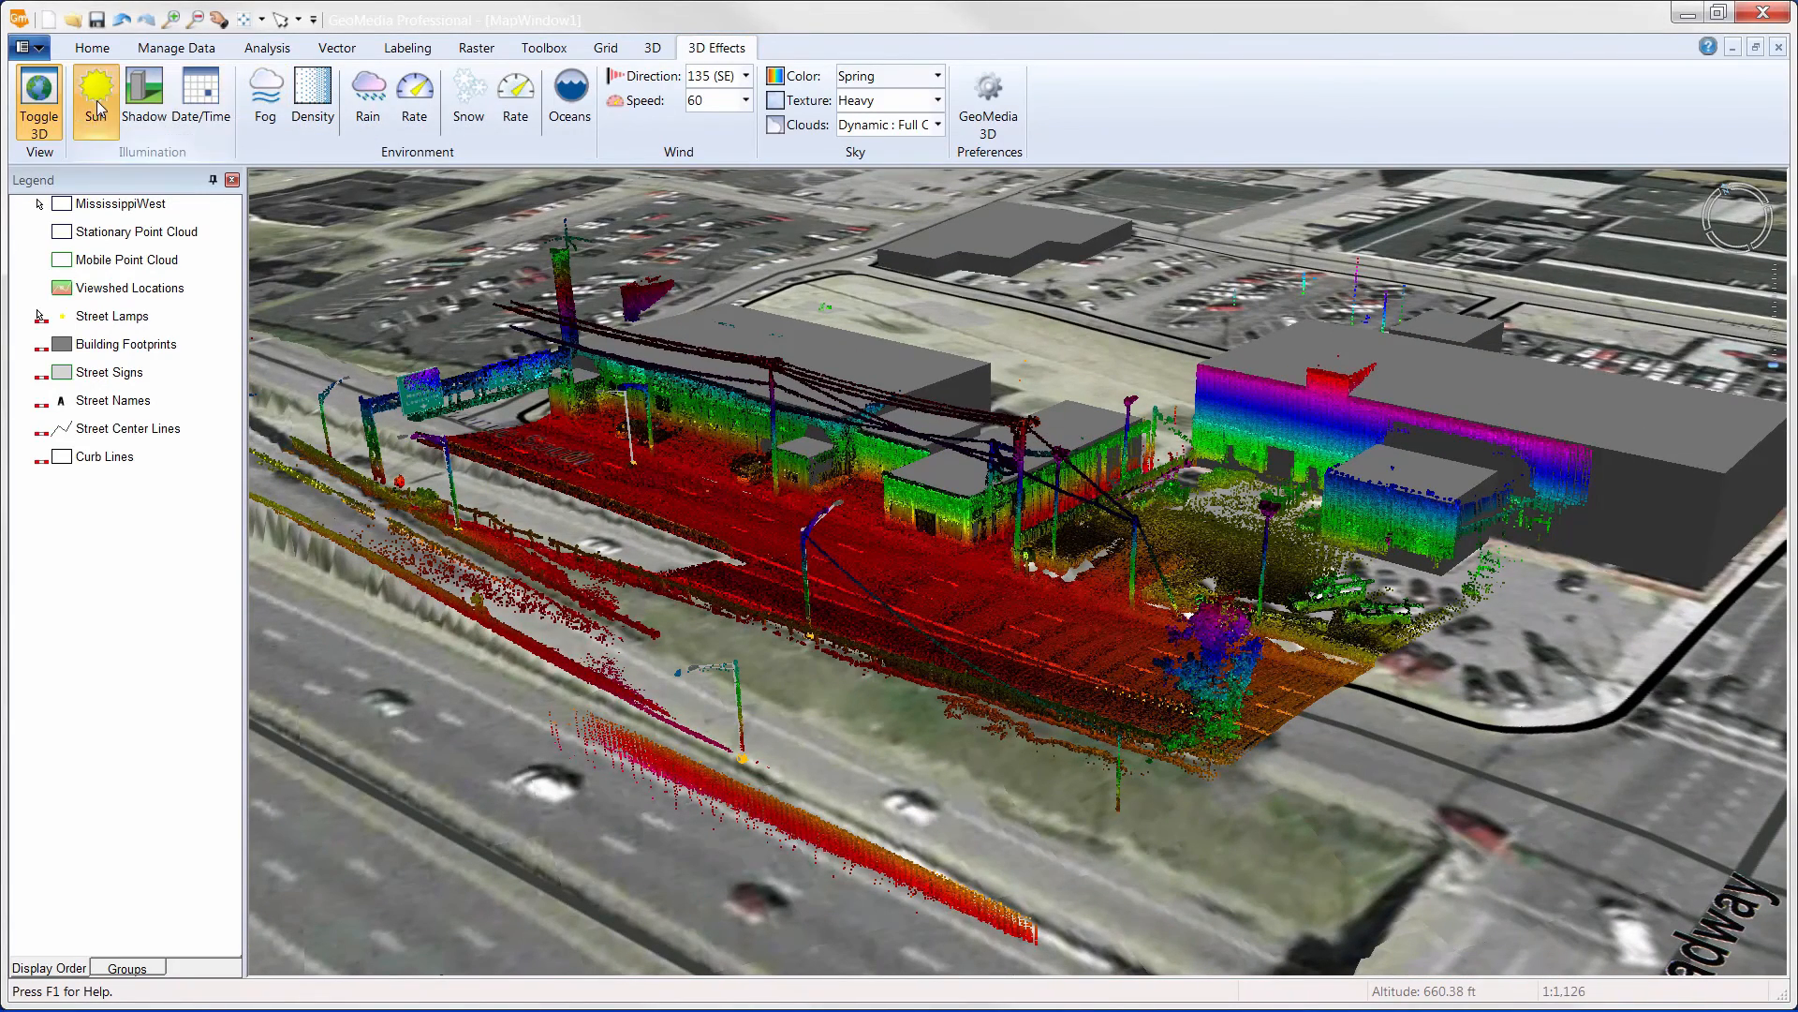
pyautogui.click(143, 96)
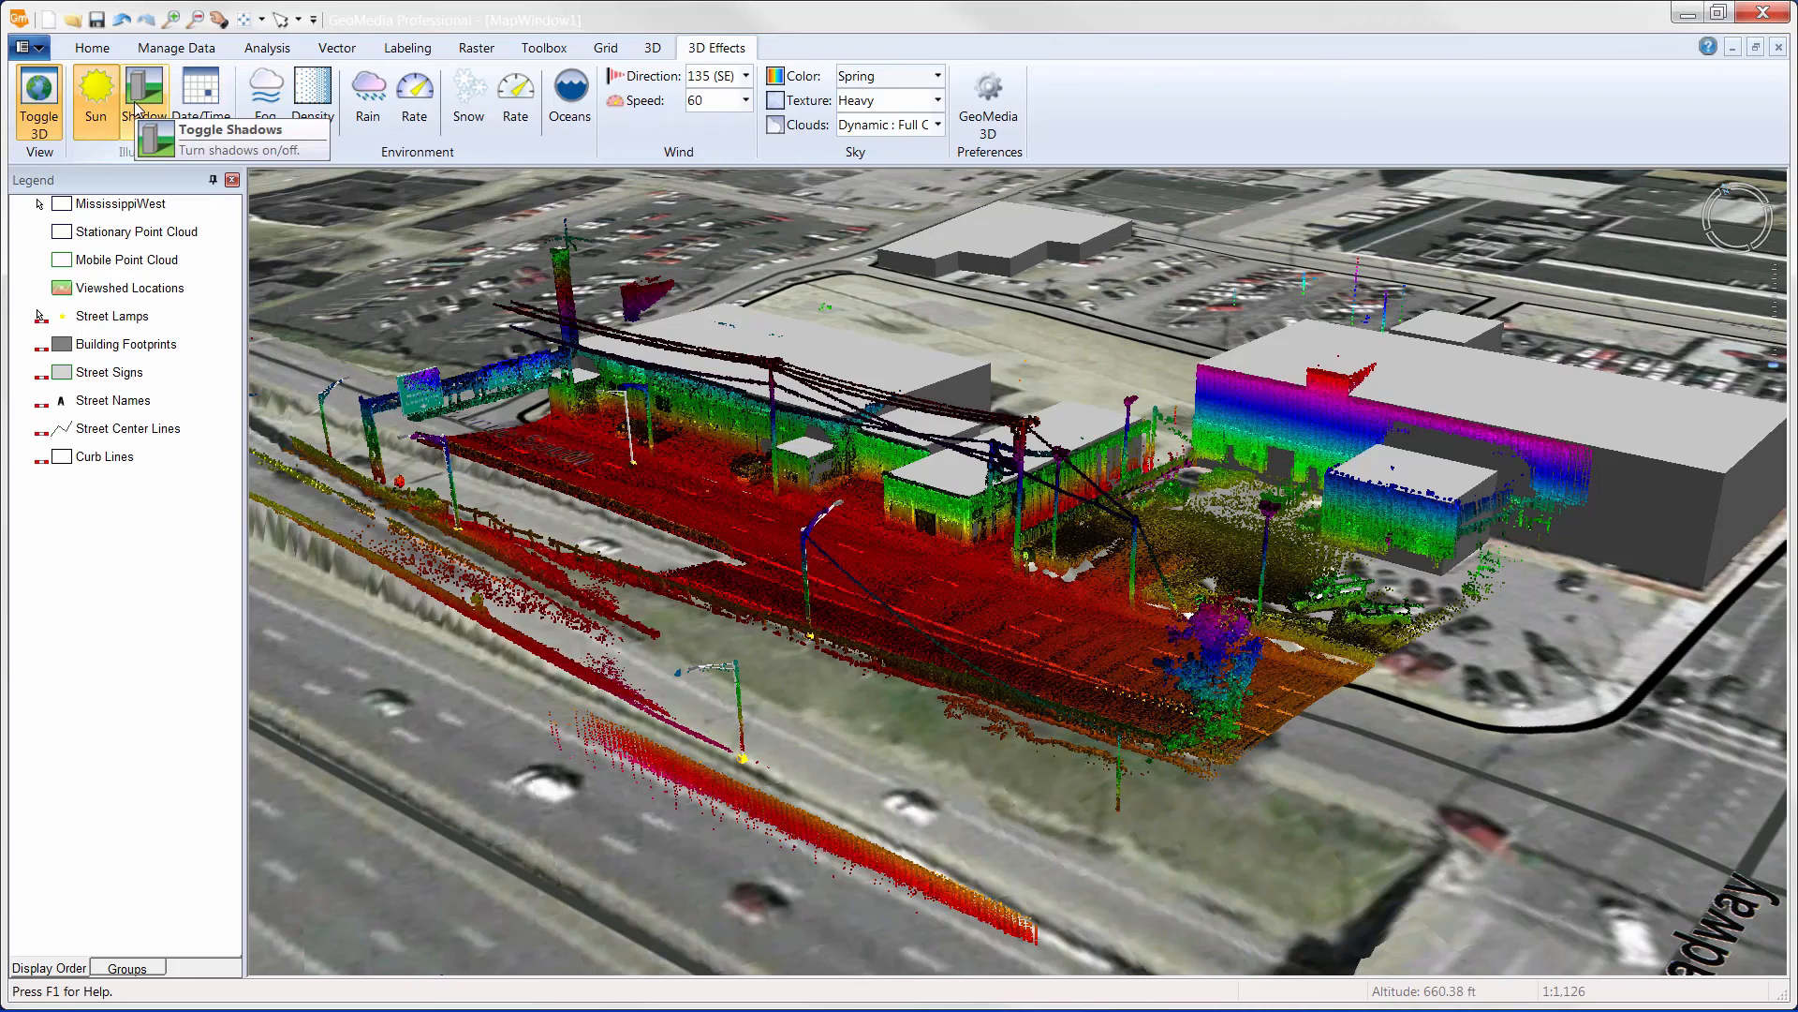
pyautogui.moveTo(205, 97)
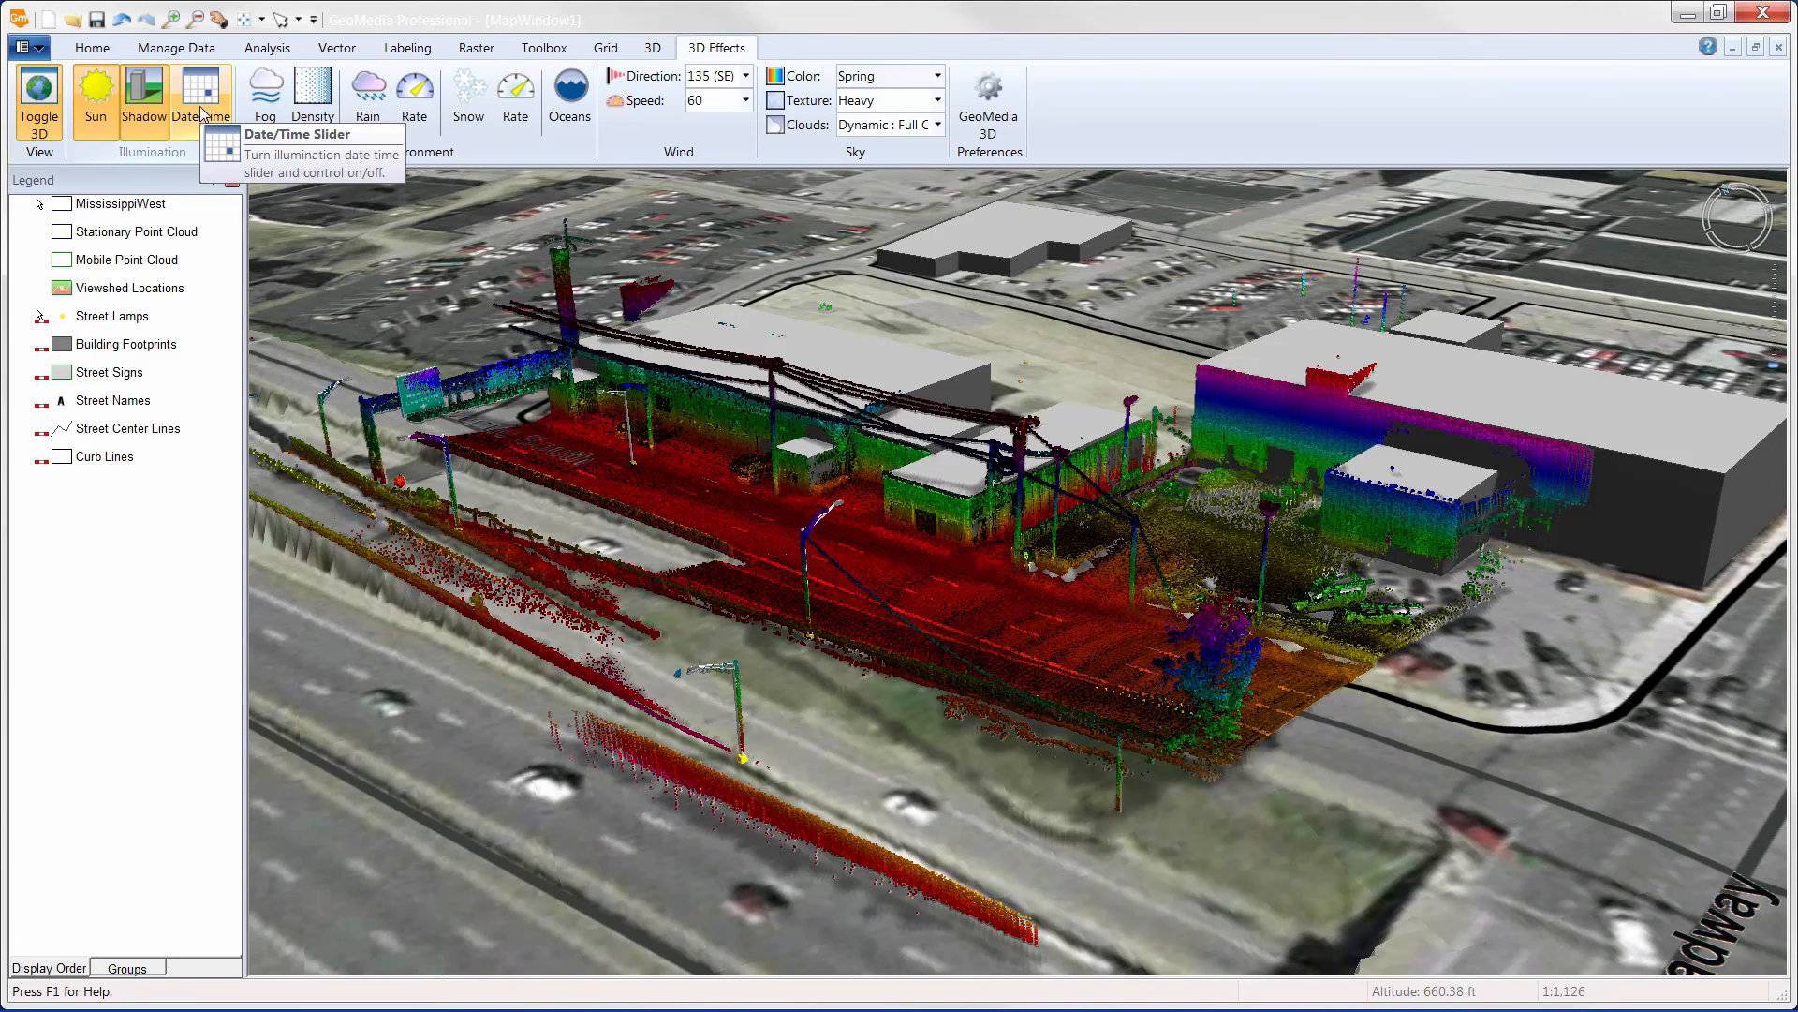
pyautogui.click(203, 93)
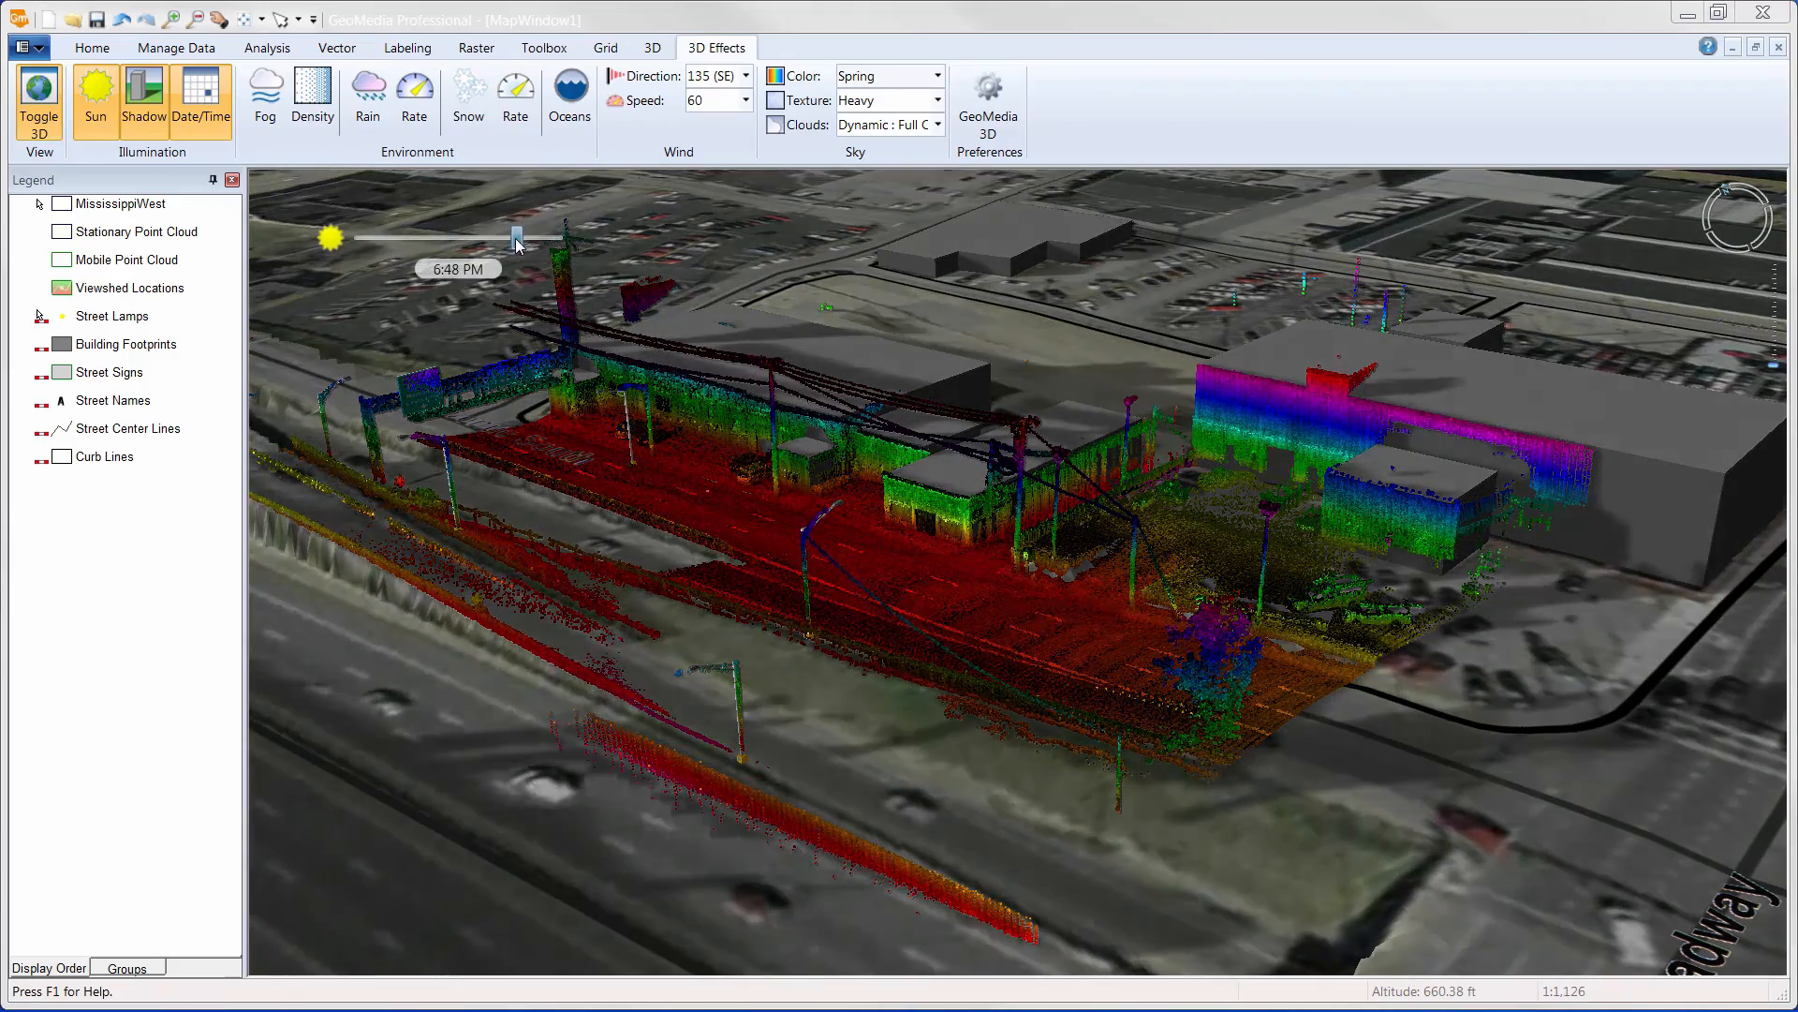
pyautogui.moveTo(514, 238); pyautogui.dragTo(437, 238)
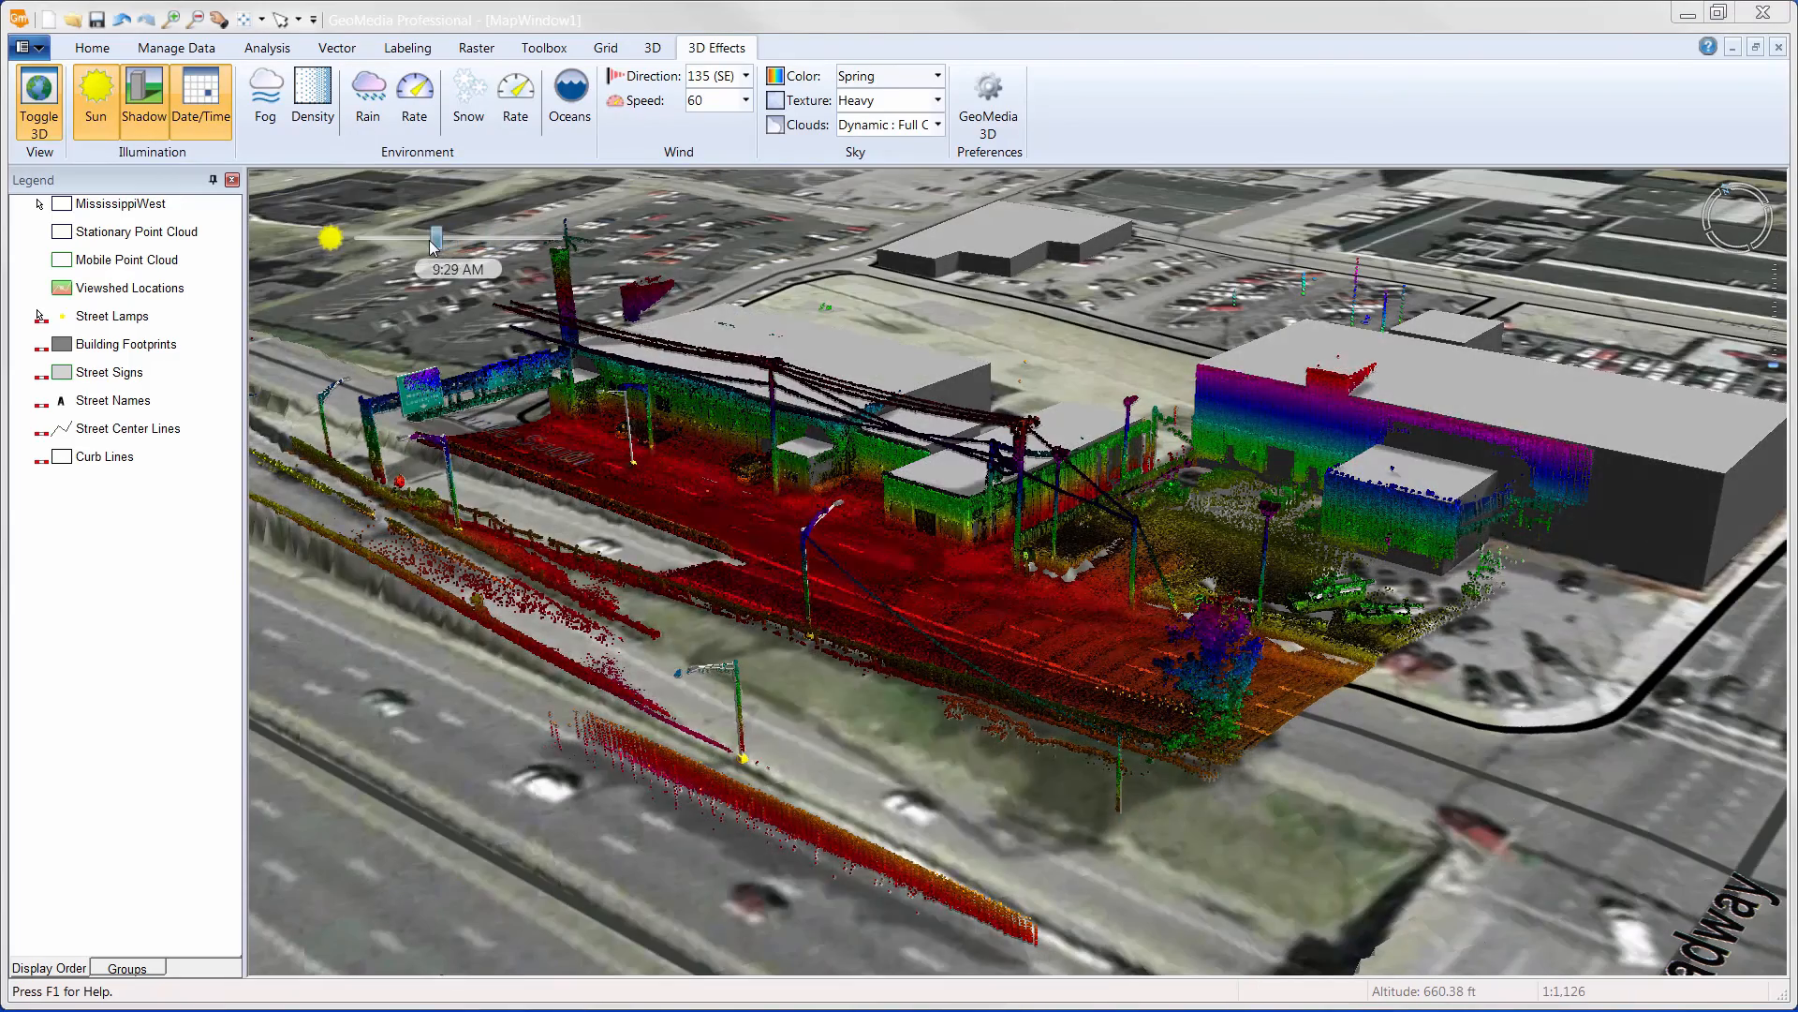
pyautogui.moveTo(436, 238); pyautogui.dragTo(454, 238)
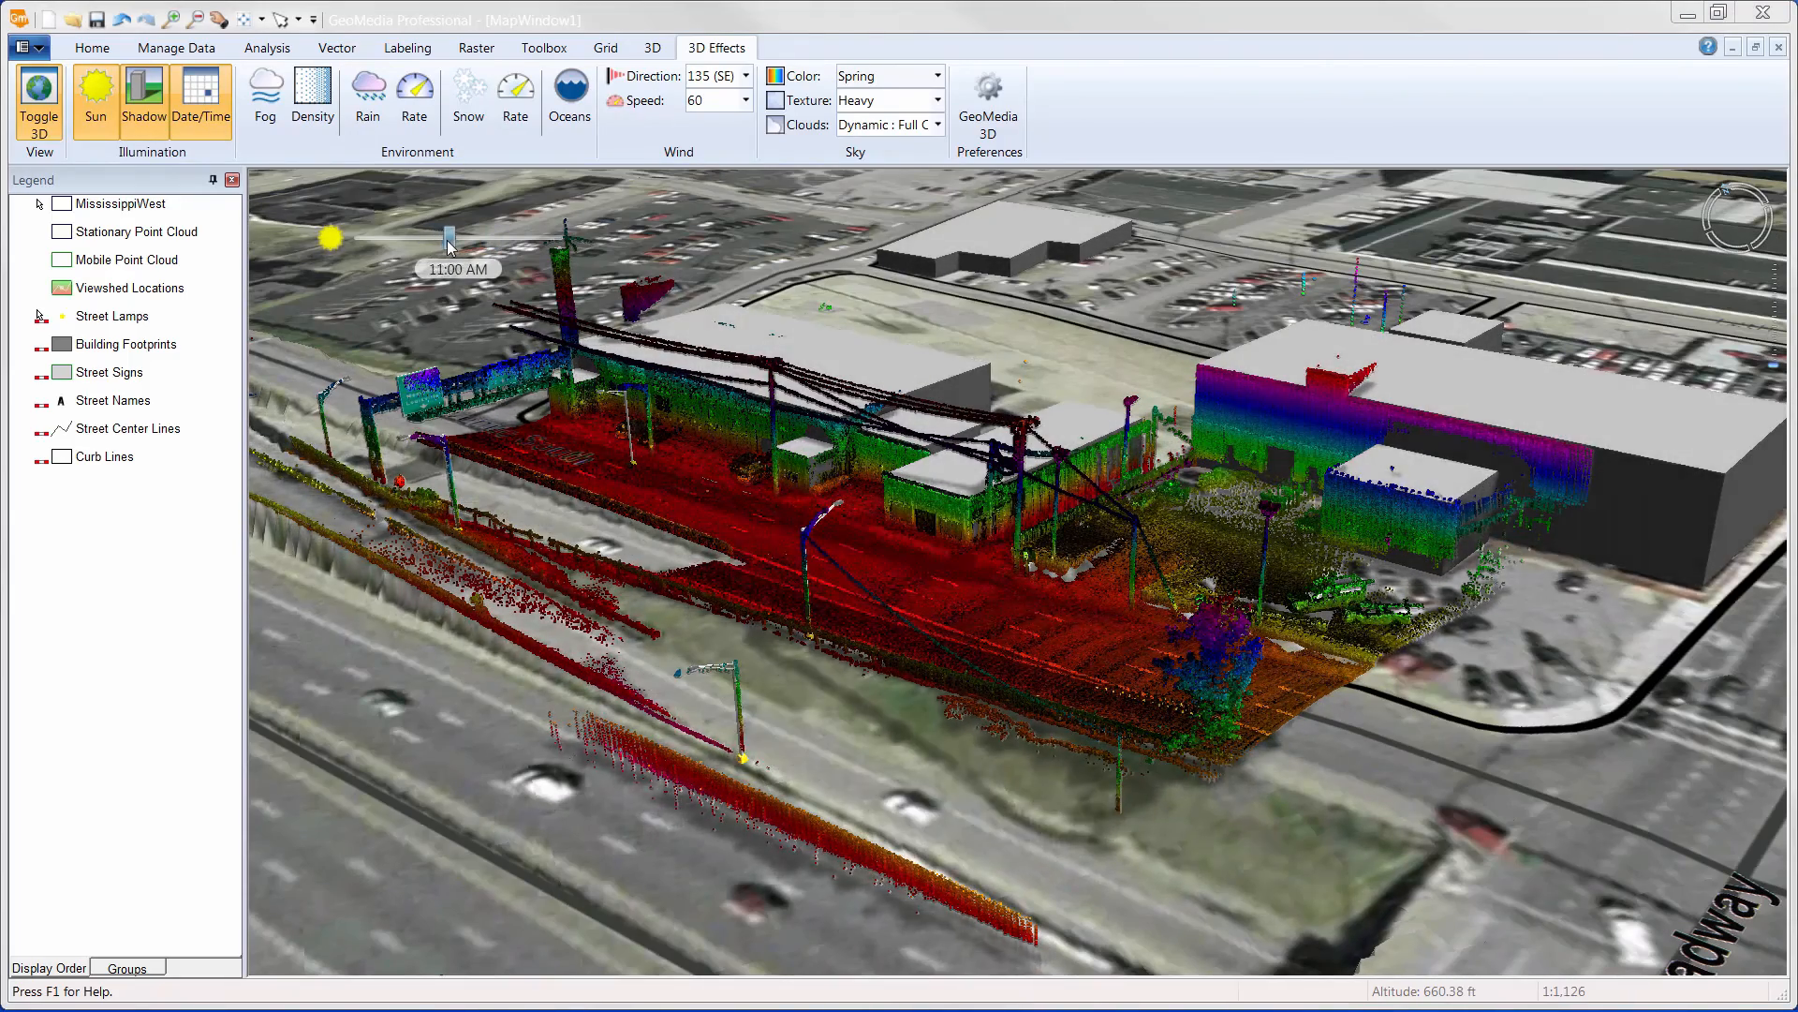
pyautogui.moveTo(446, 238); pyautogui.dragTo(451, 238)
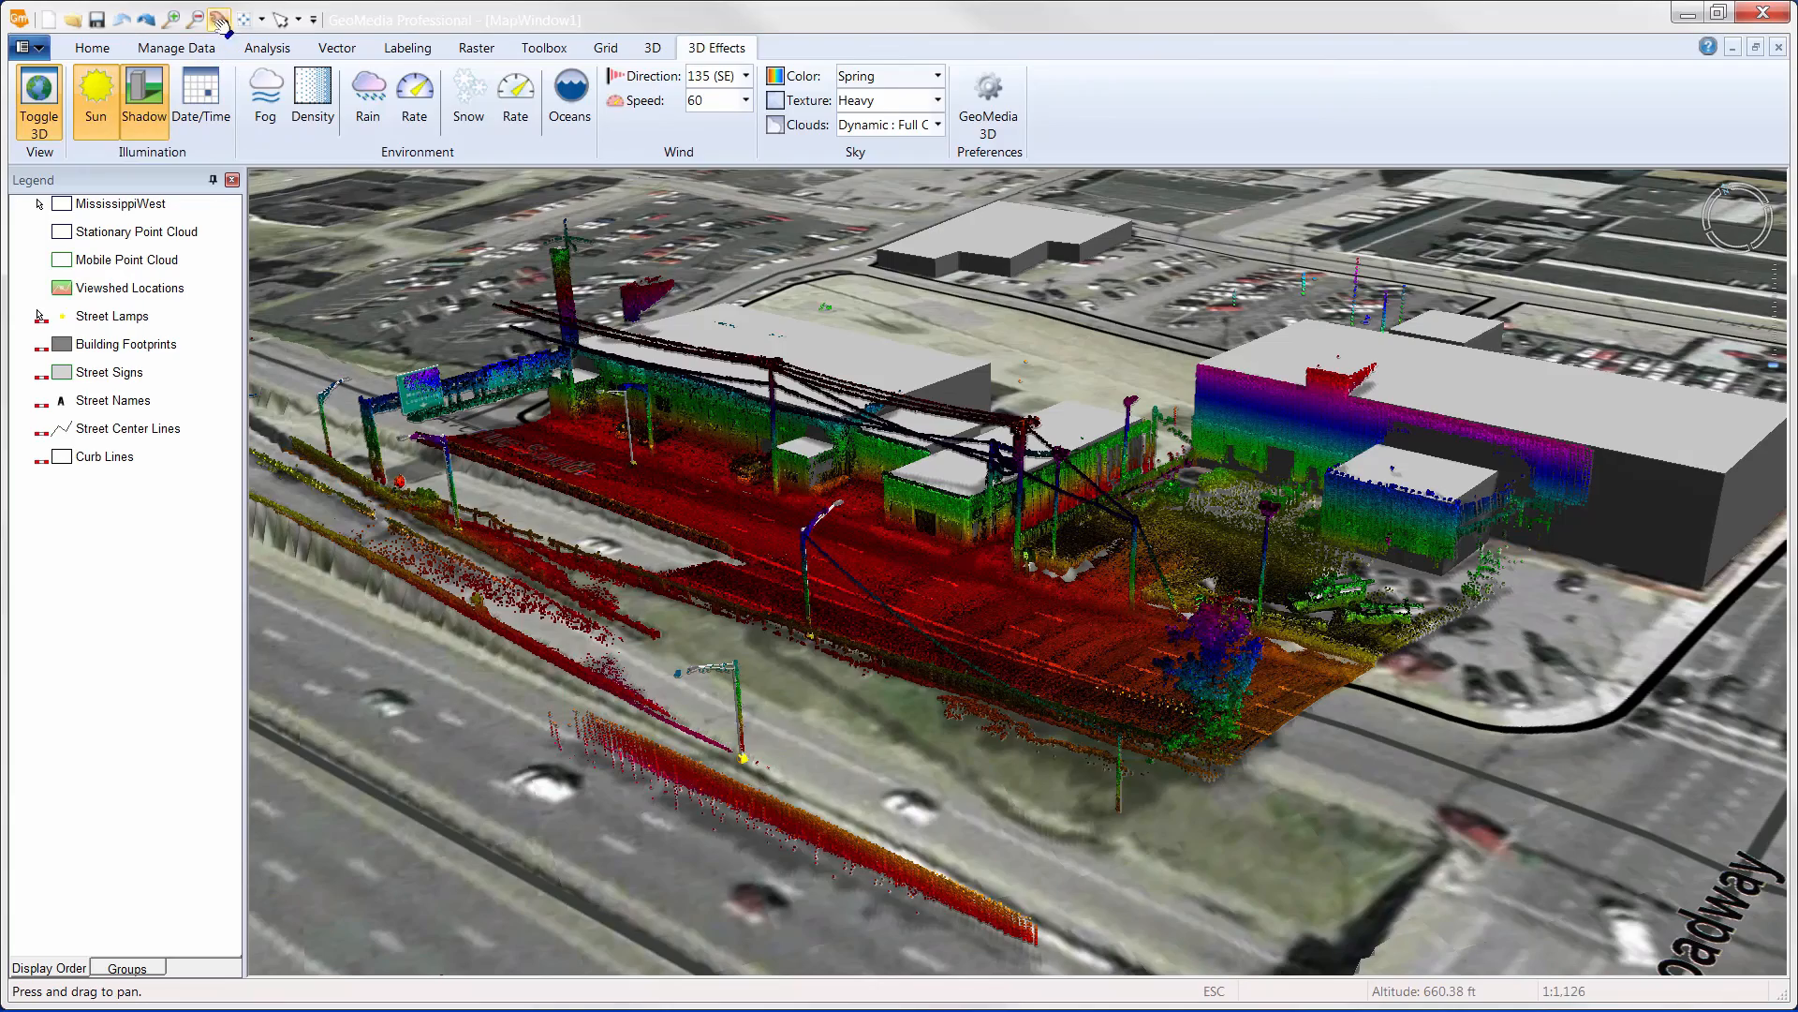
pyautogui.moveTo(639, 444)
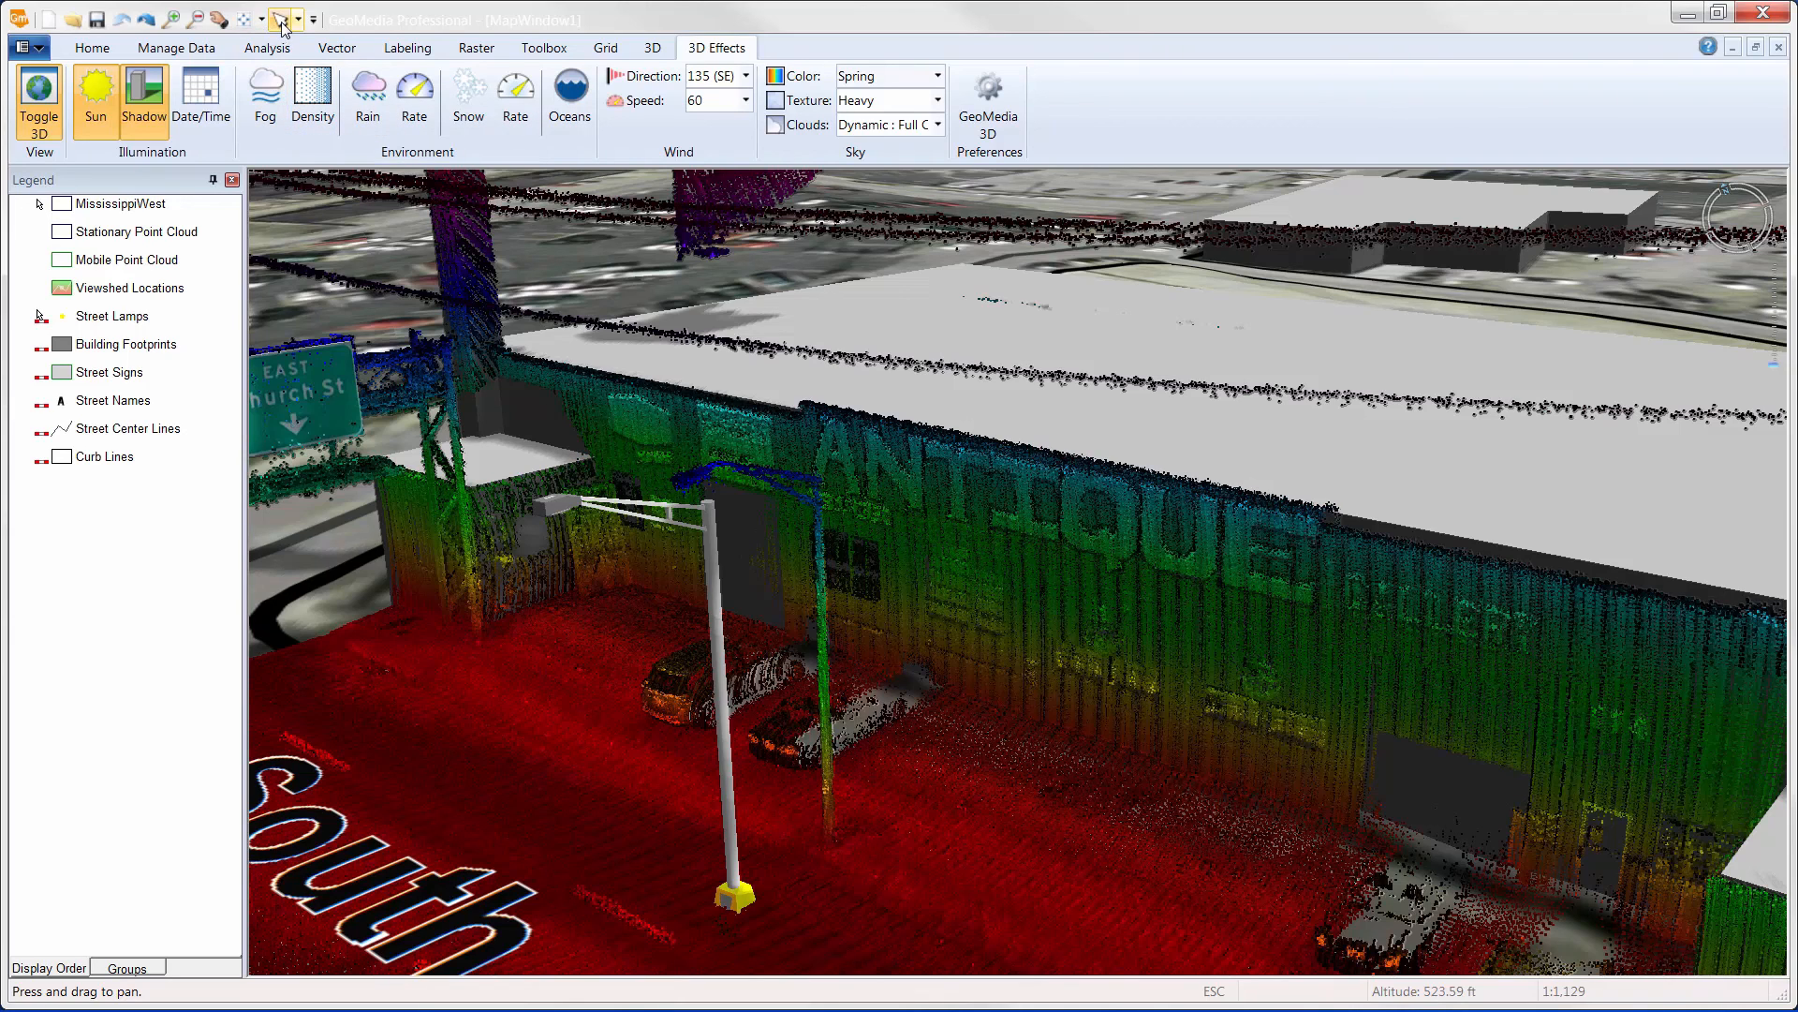
# Move the lamppost to a new spot by the building and set camera Follow to Circle.
pyautogui.click(711, 607)
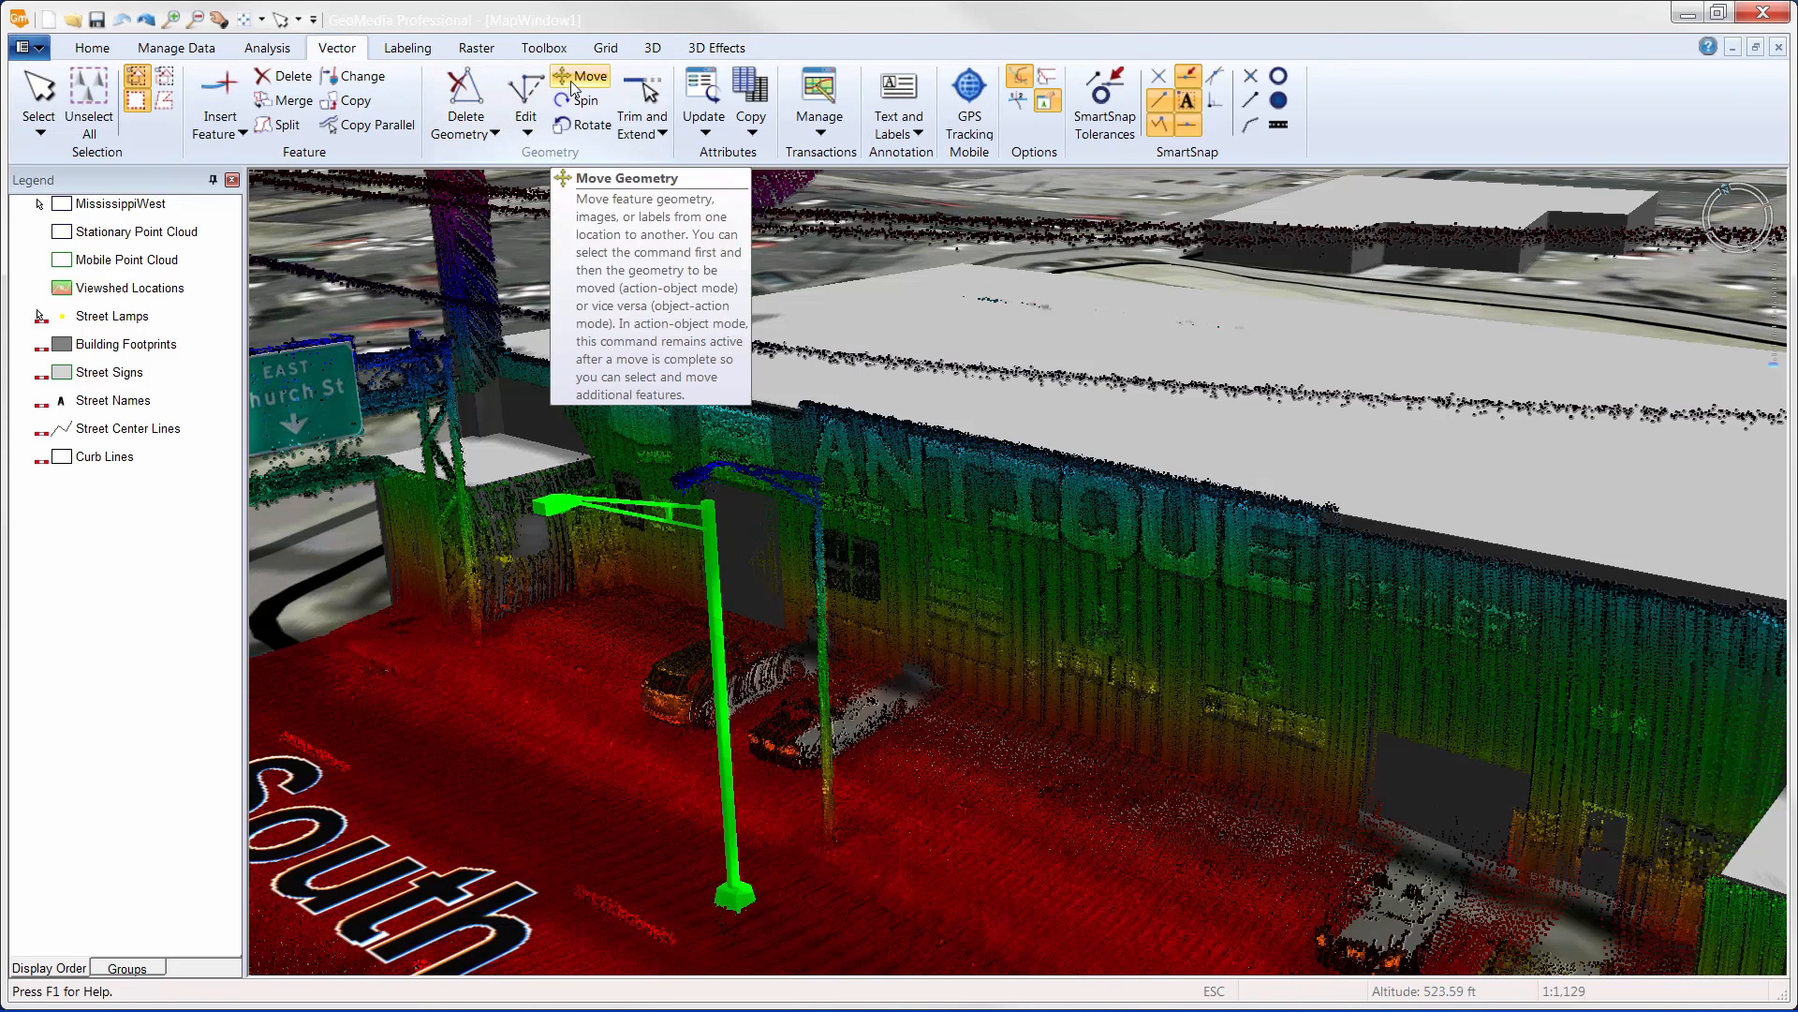
pyautogui.click(579, 75)
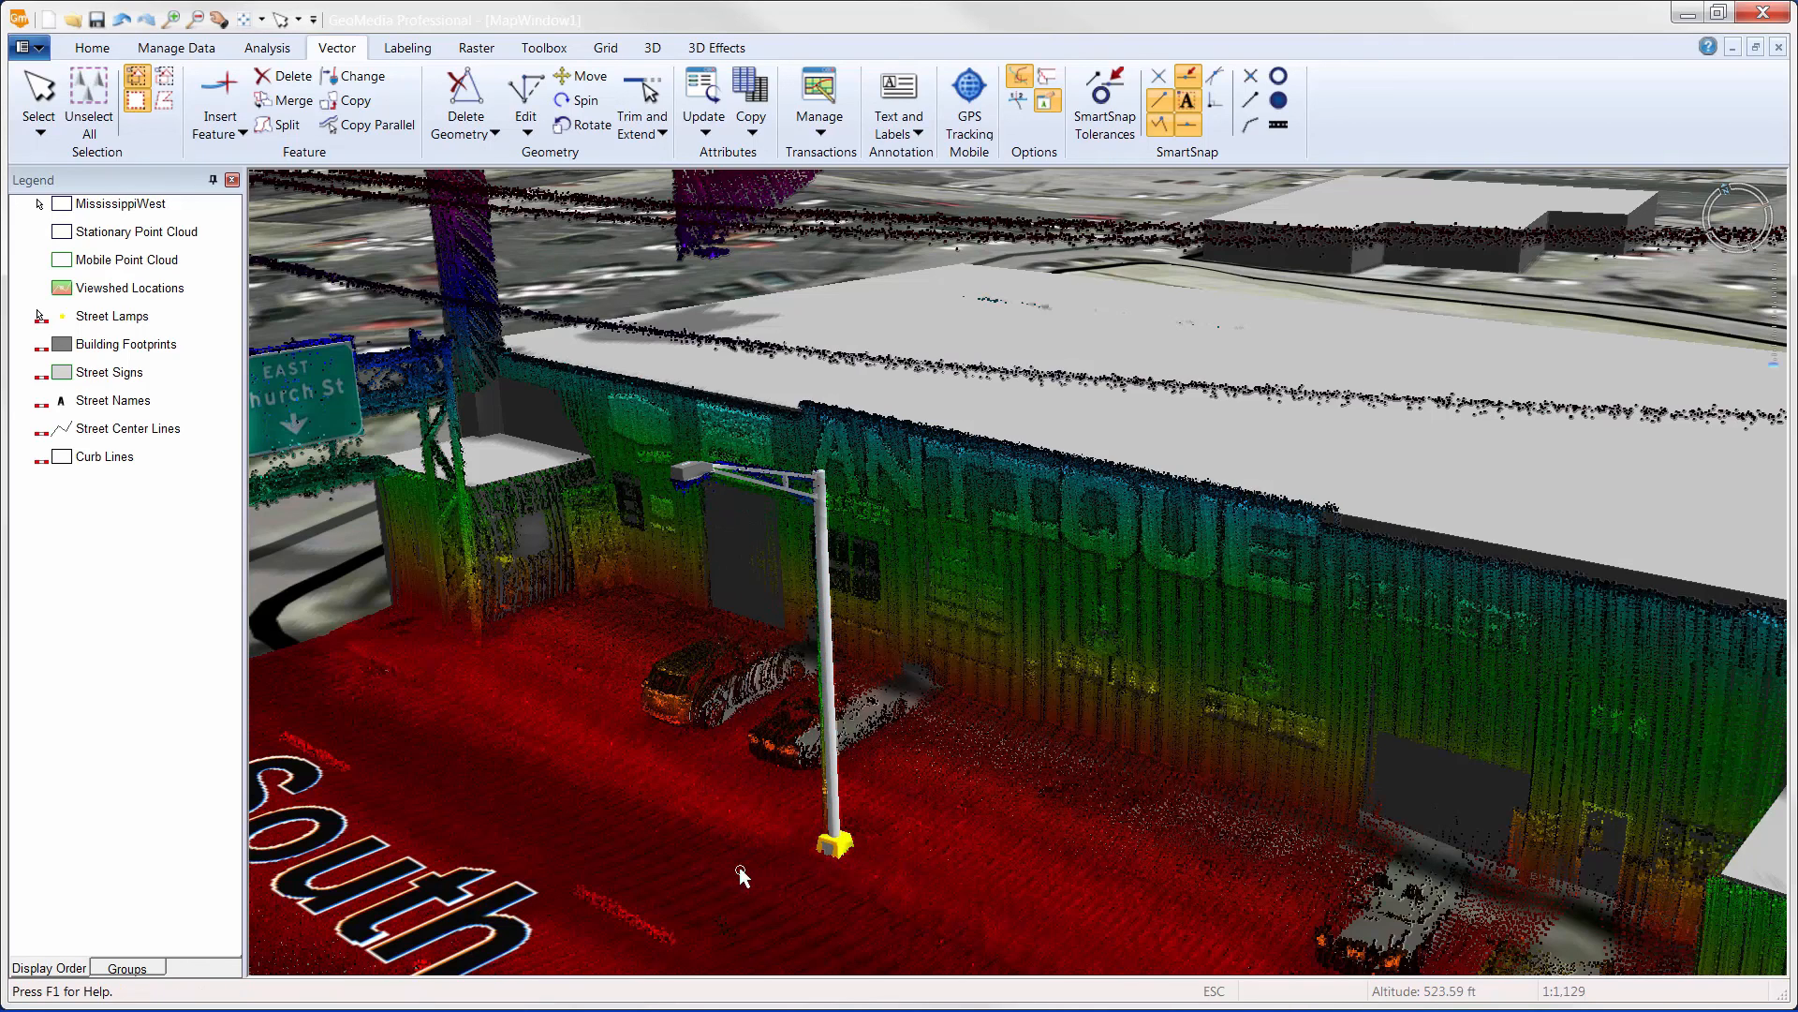
pyautogui.click(652, 46)
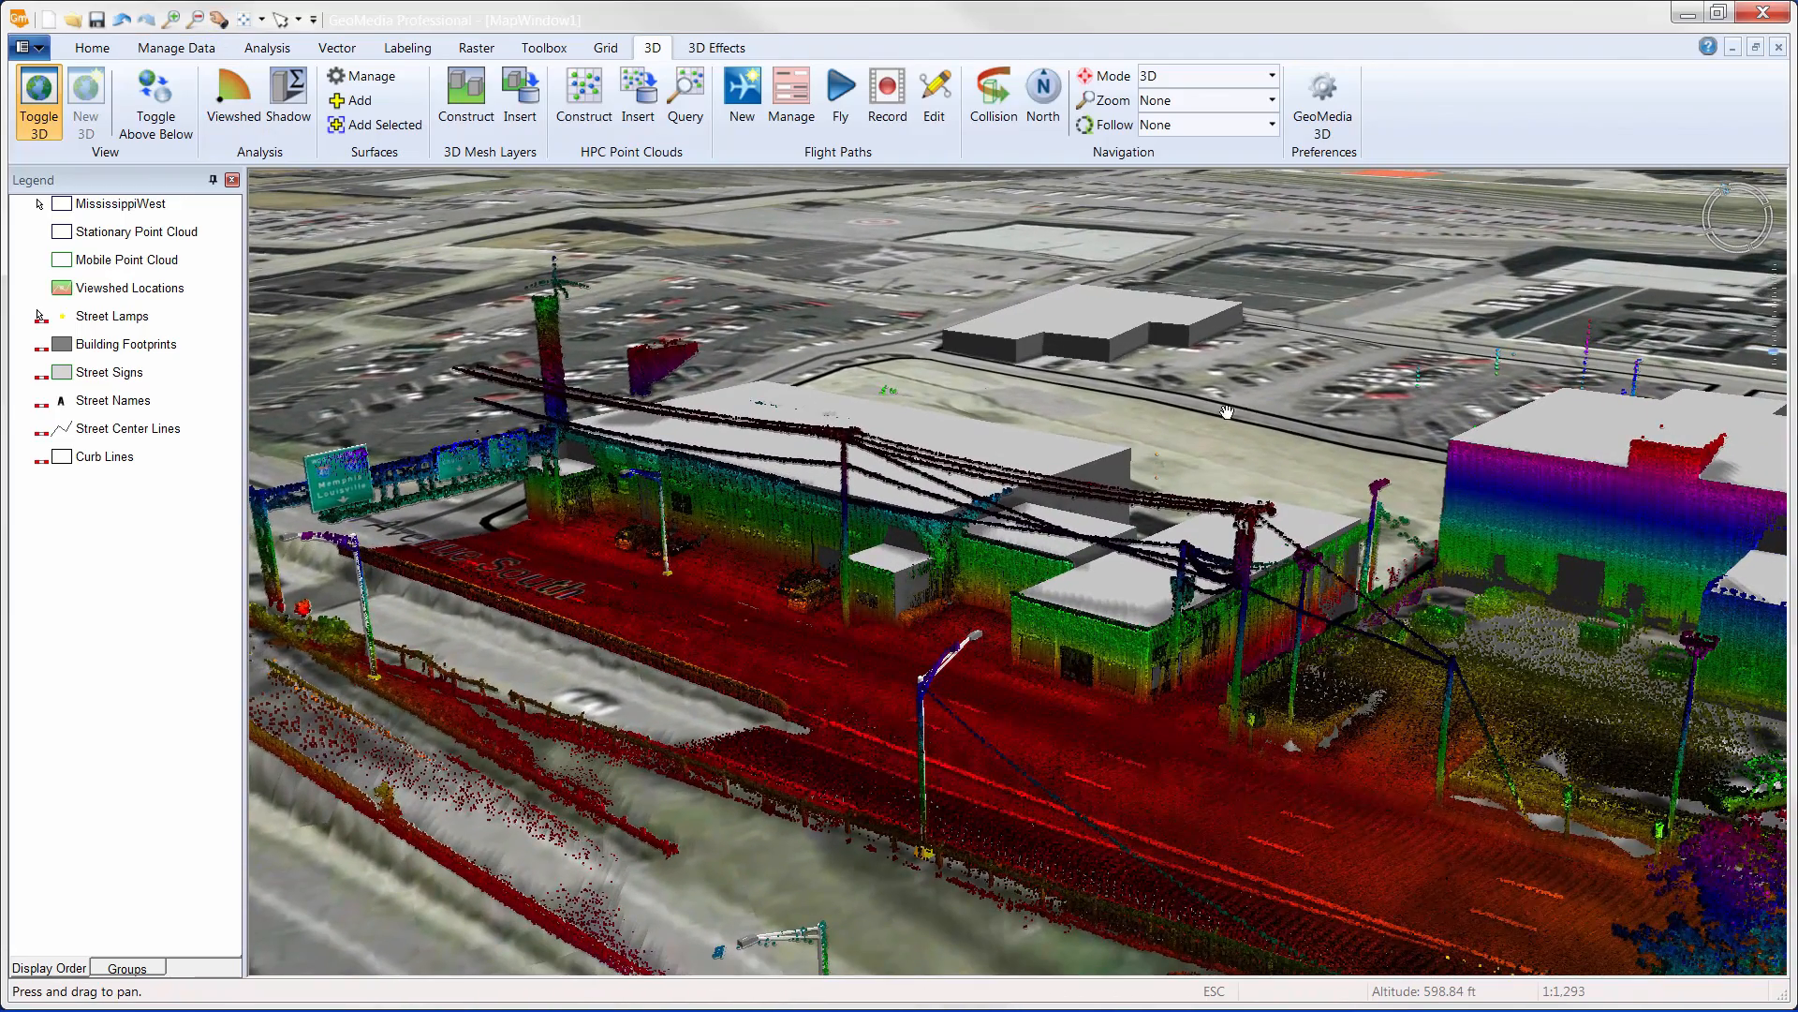
pyautogui.click(1272, 125)
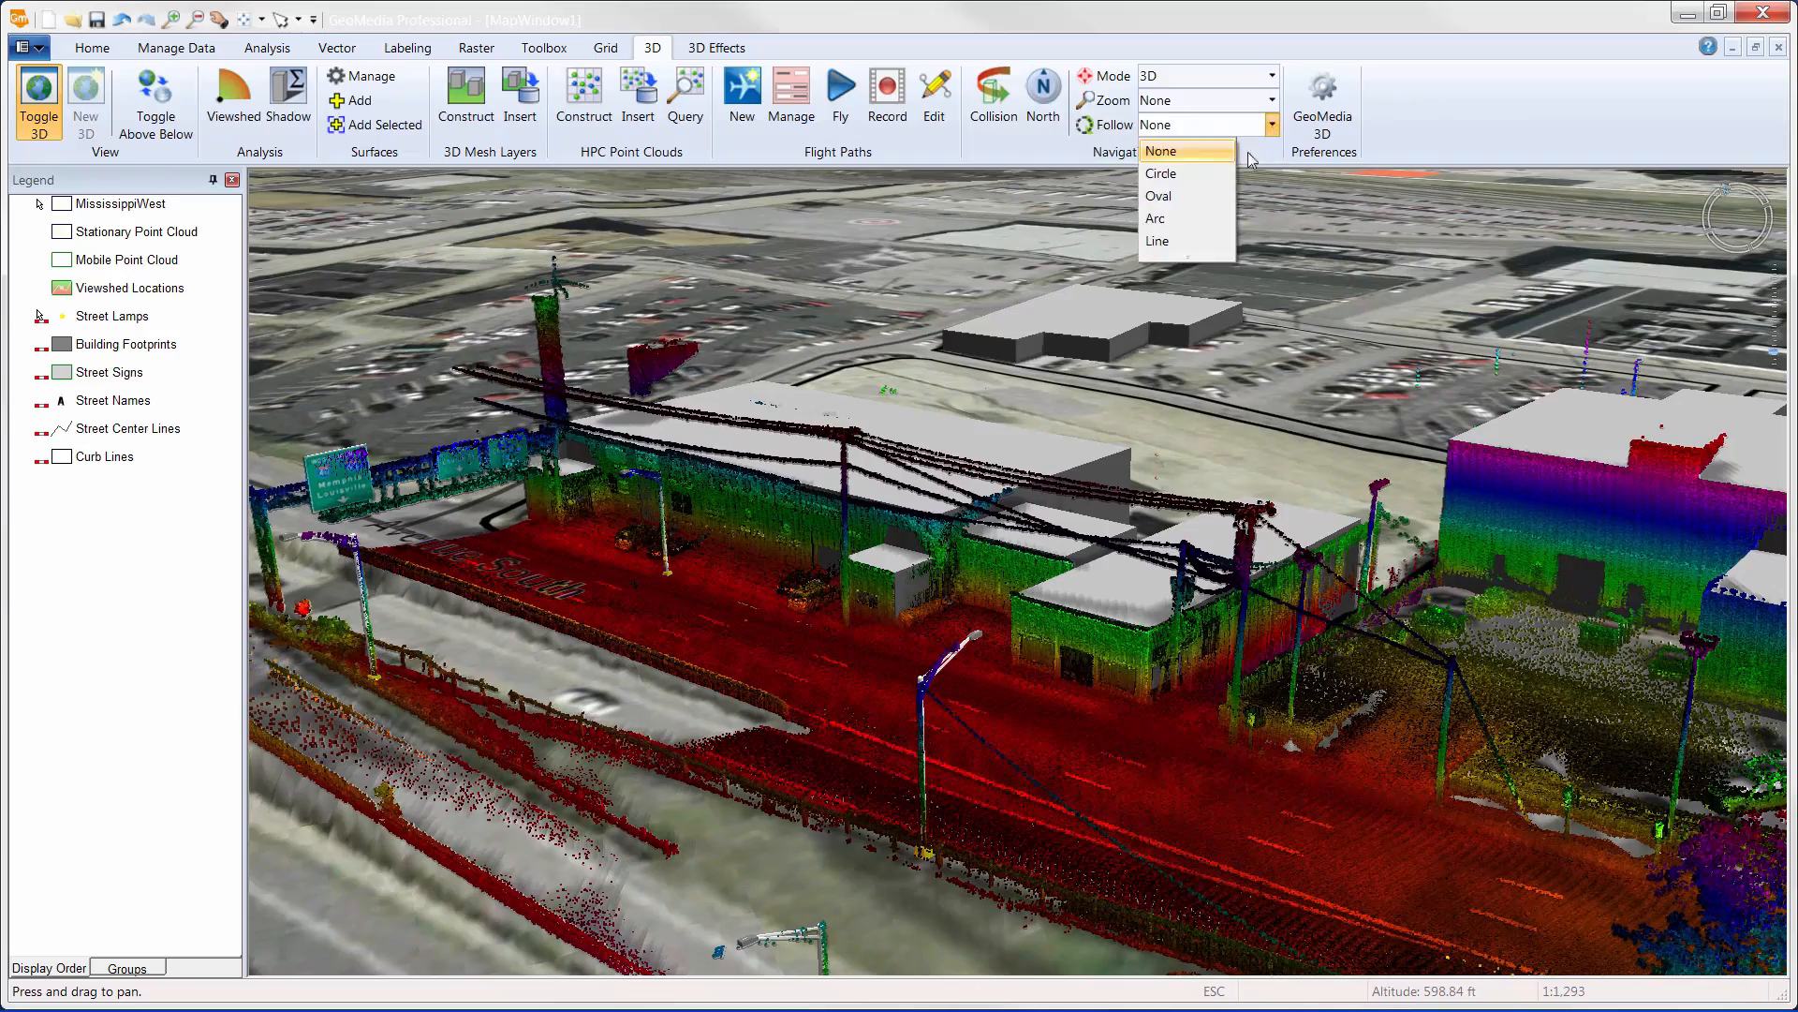
pyautogui.click(1160, 172)
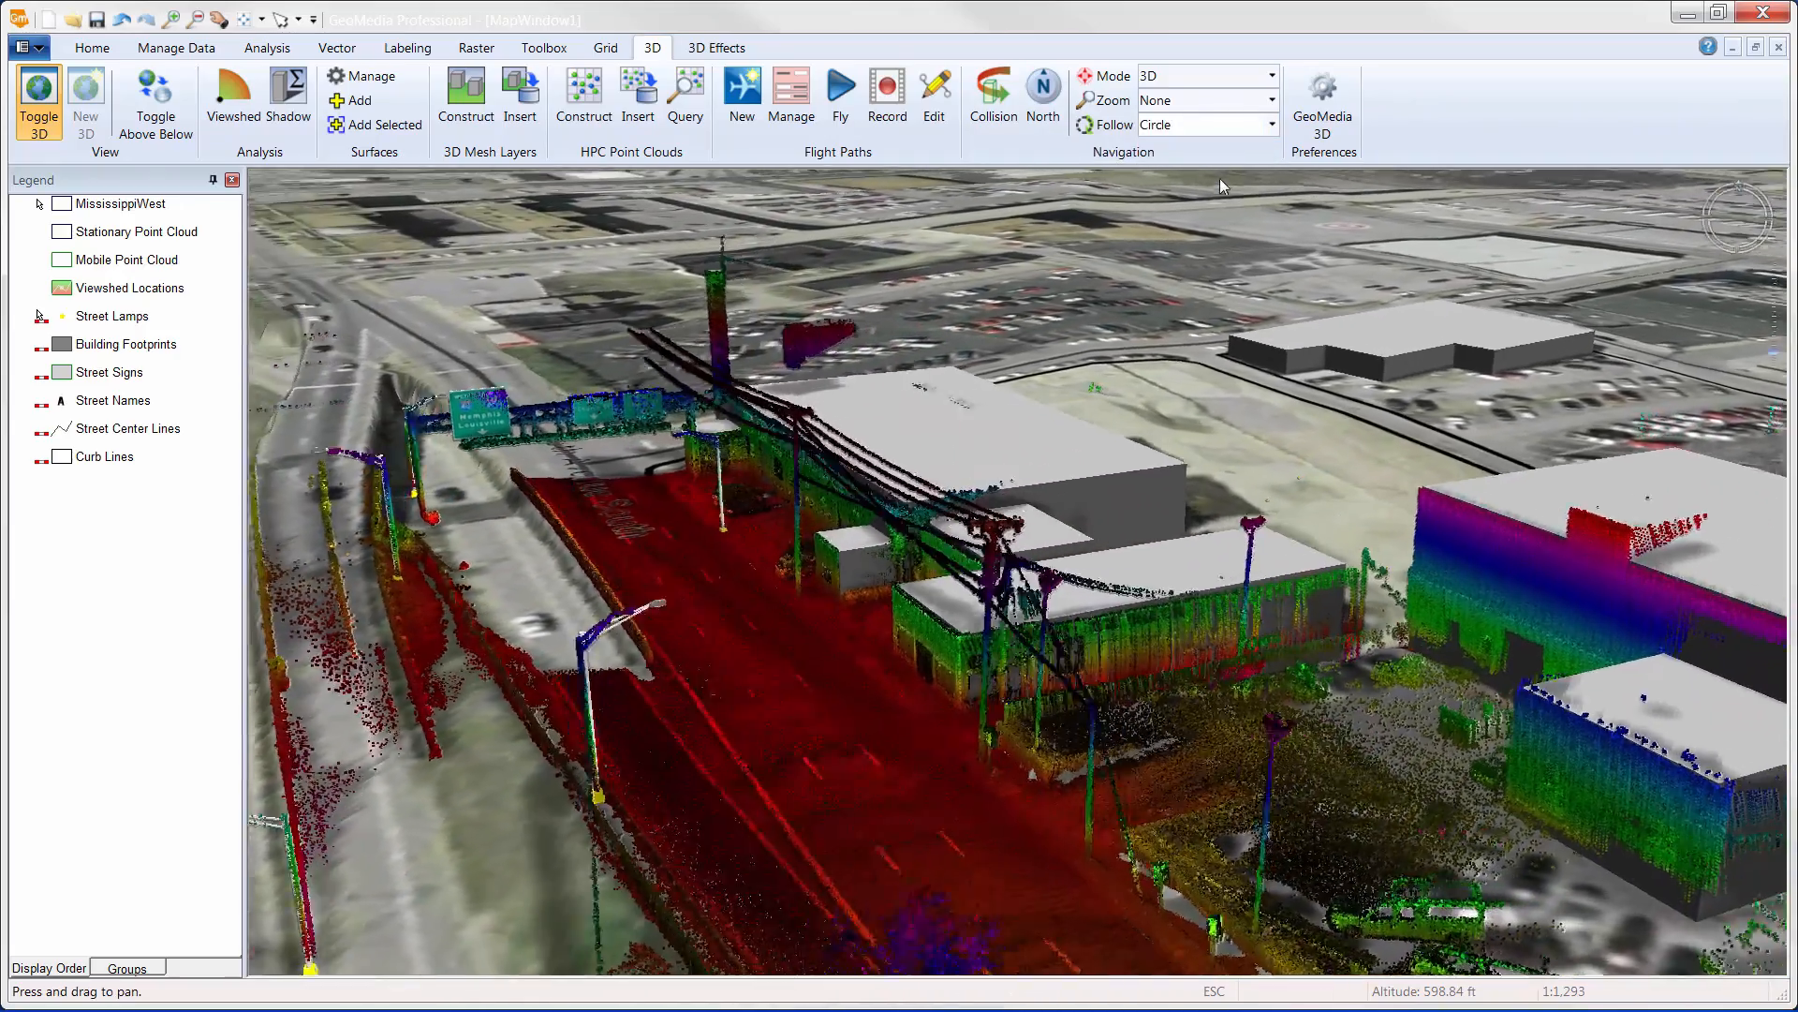